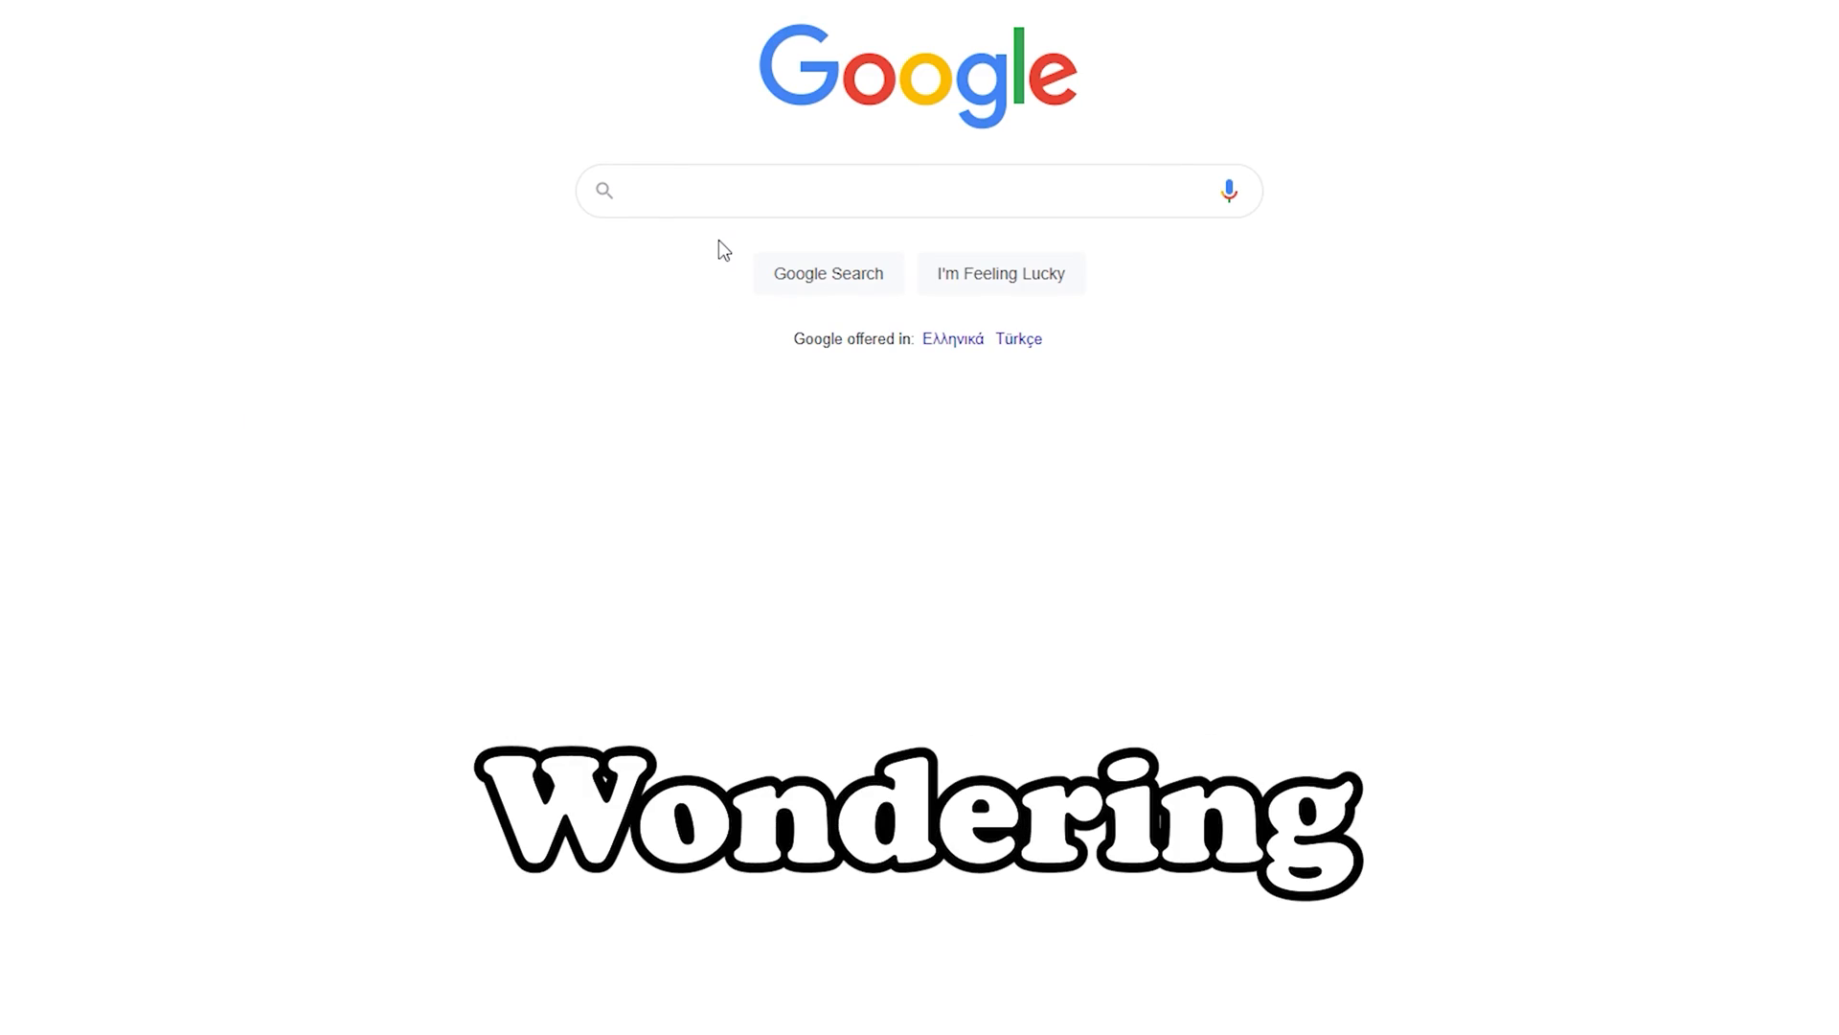
# Search Google for 'editing software' from the typed query.
pyautogui.write('editing softwar')
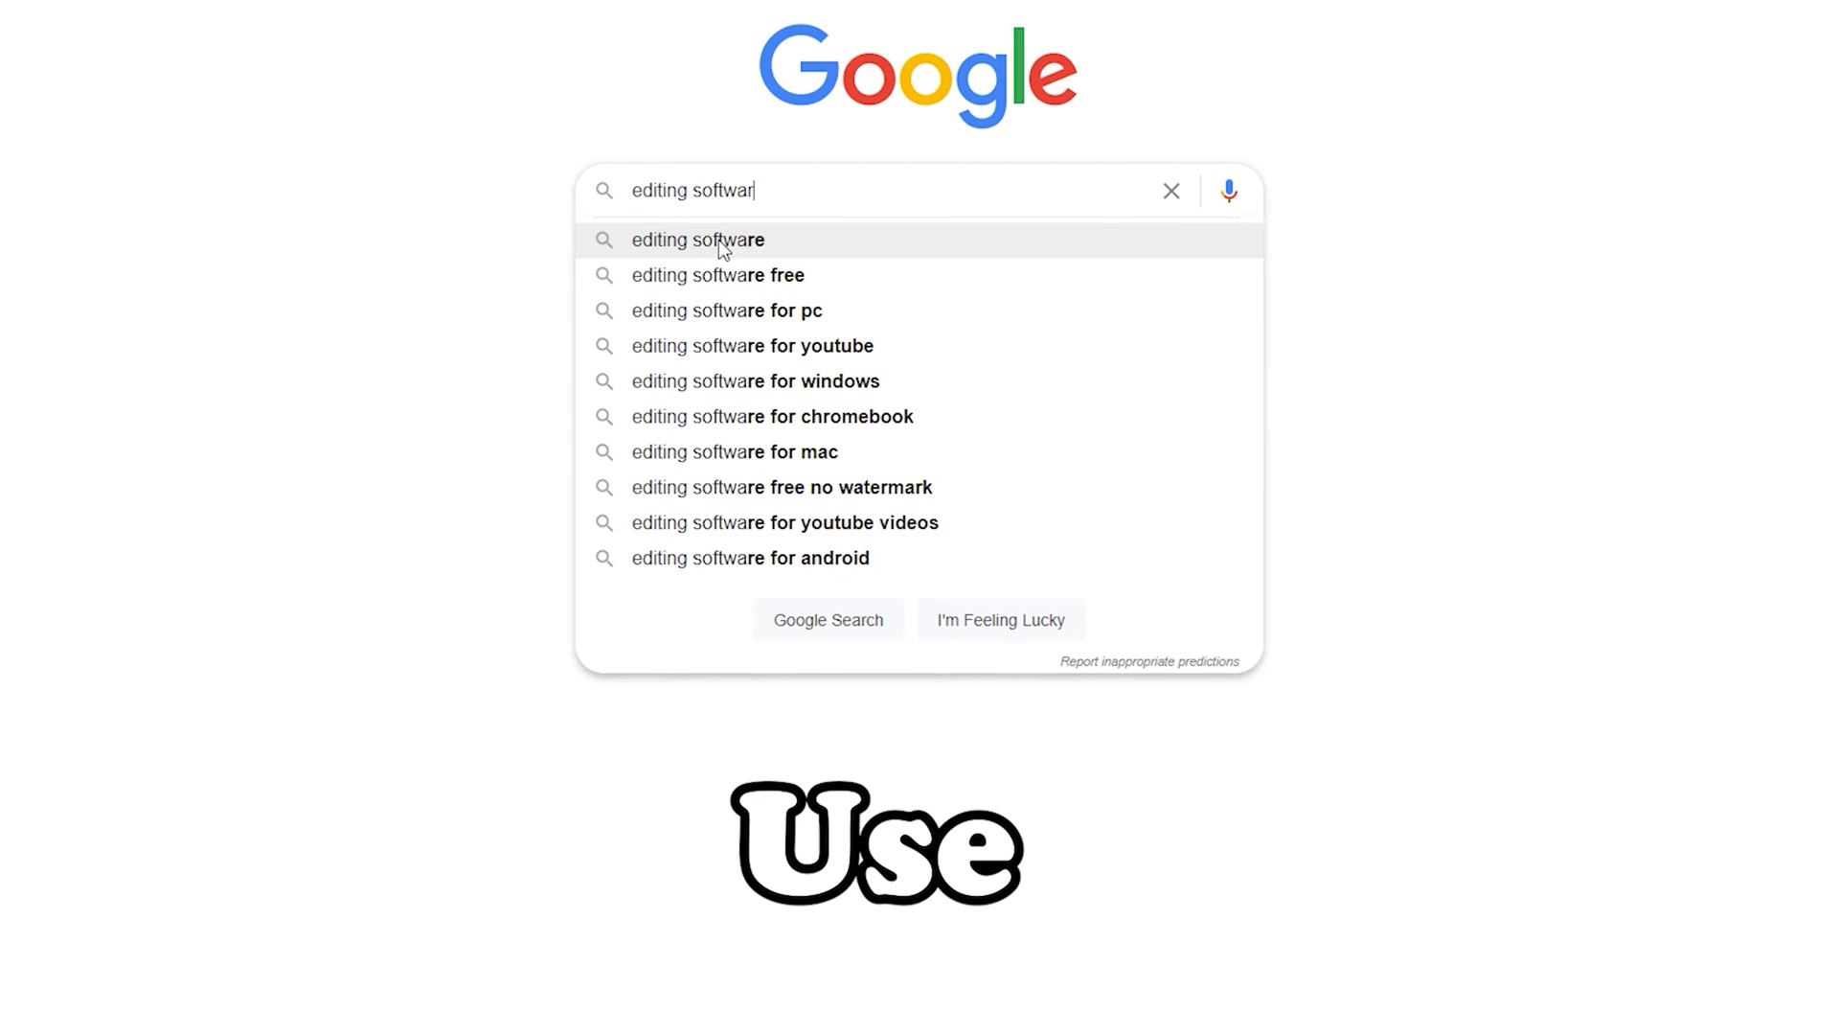
pyautogui.click(697, 239)
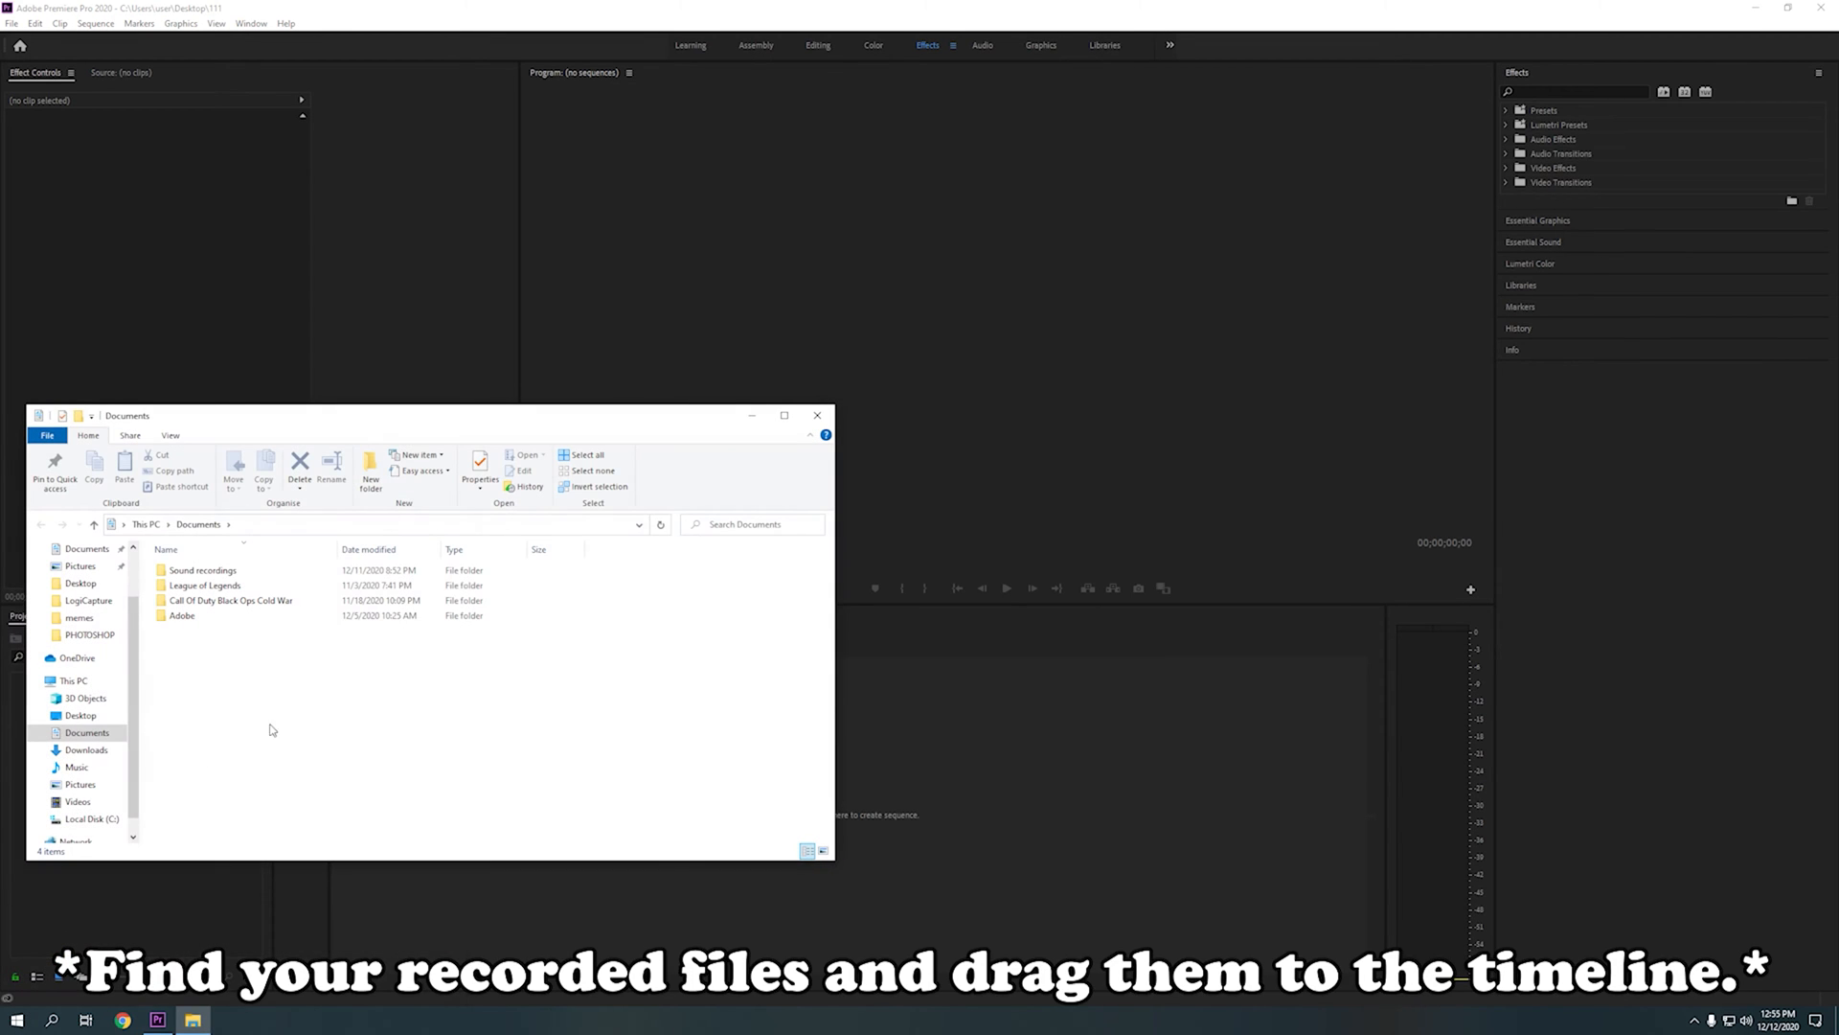
# Bring the Call of Duty Black Ops Cold War recording into the project and close File Explorer.
pyautogui.click(77, 784)
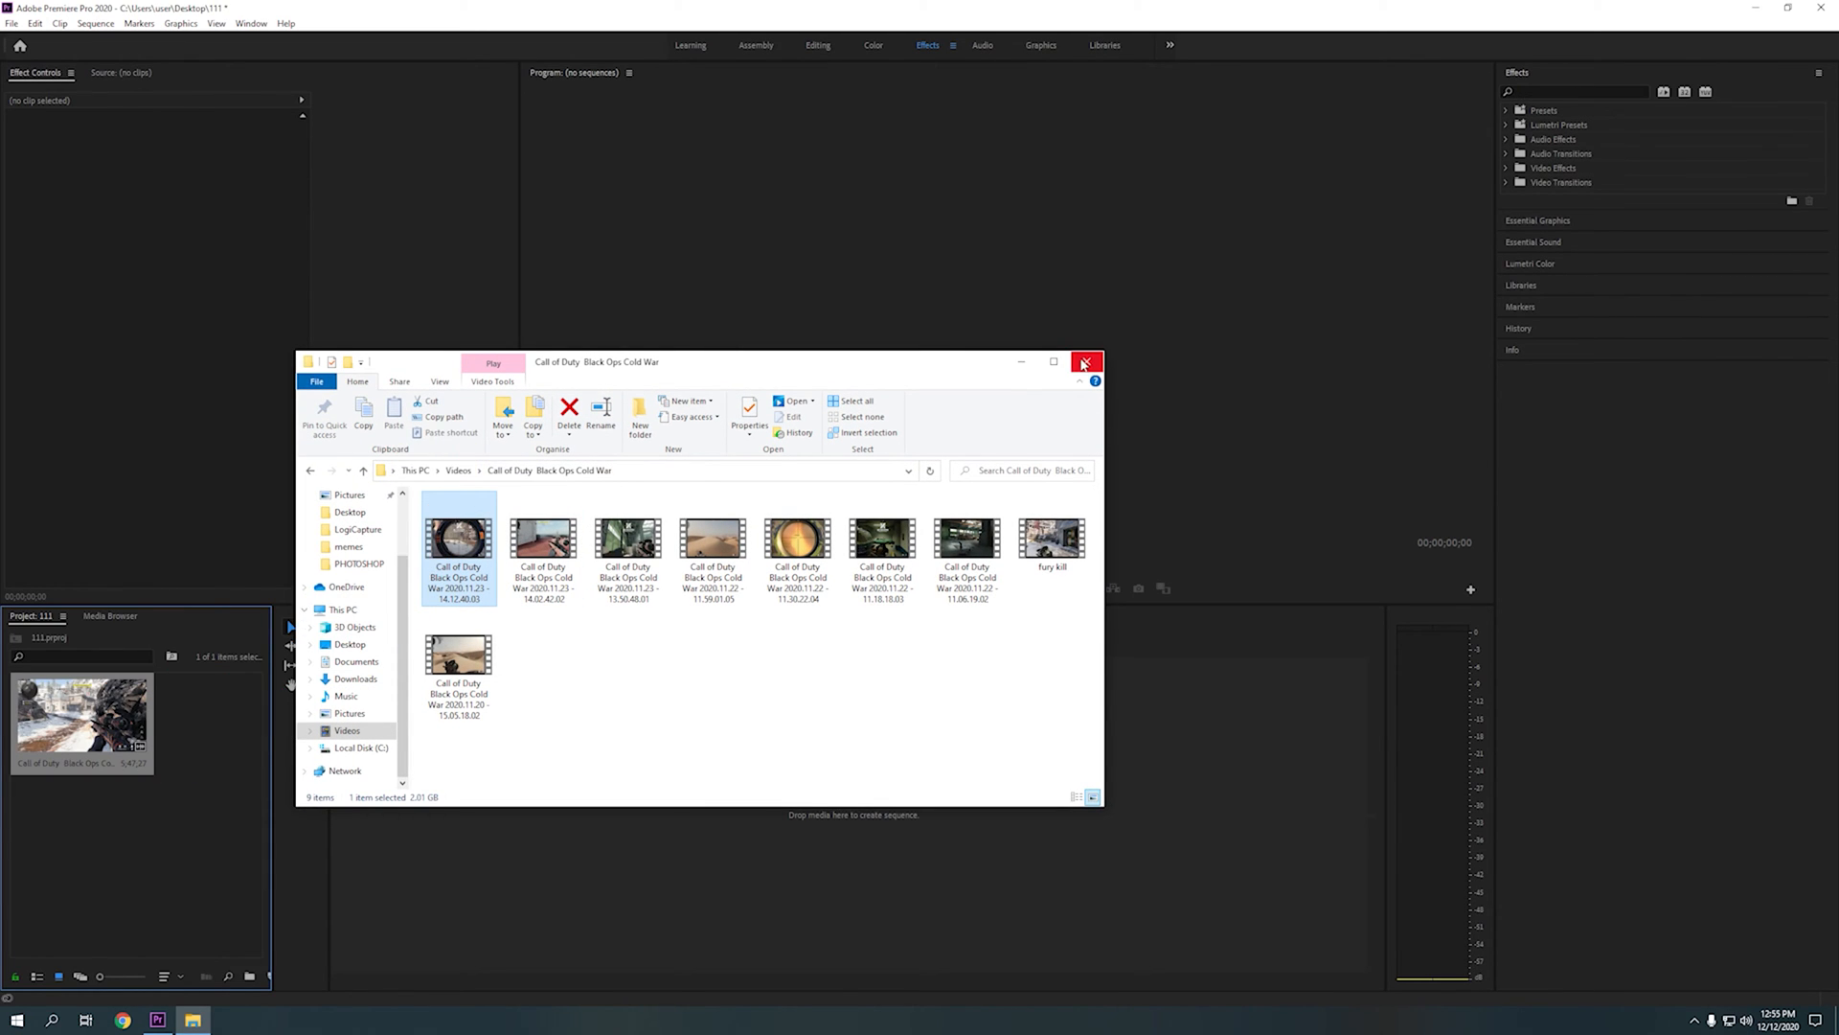
pyautogui.click(1084, 362)
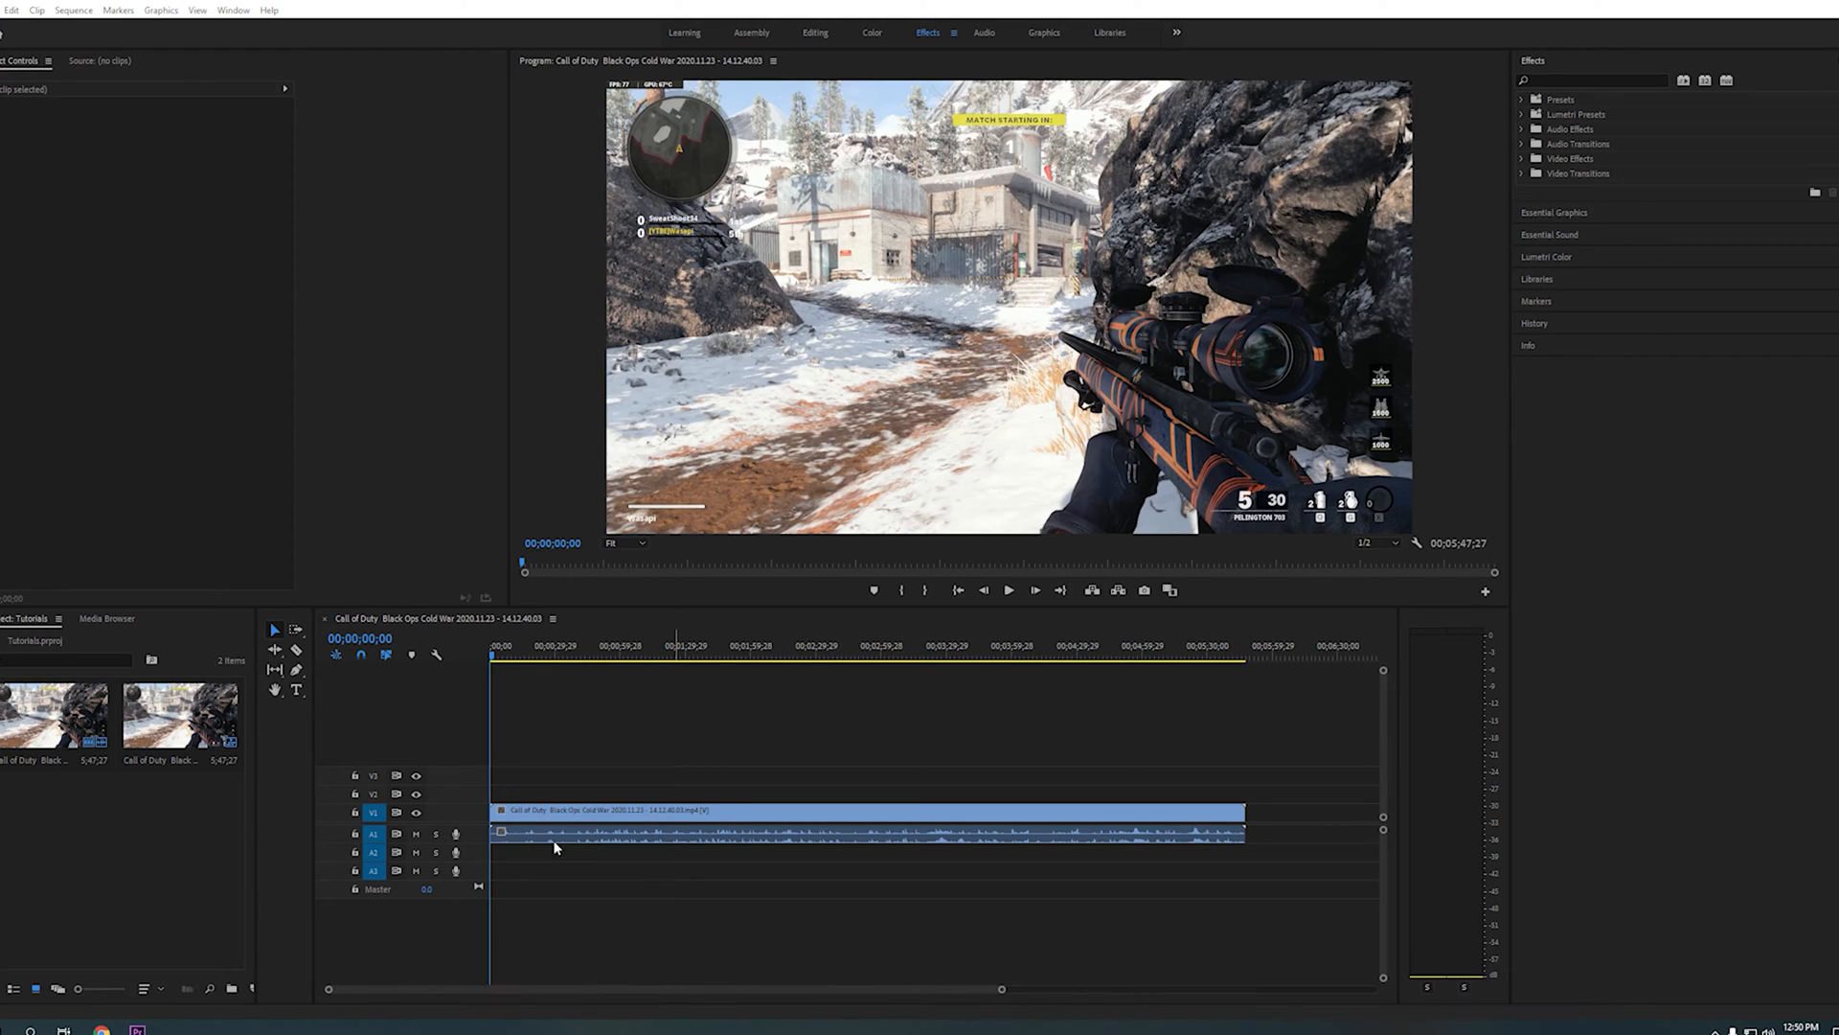
# Play the gameplay clip and drop markers (M) at each highlight moment past the one-minute mark.
pyautogui.click(567, 657)
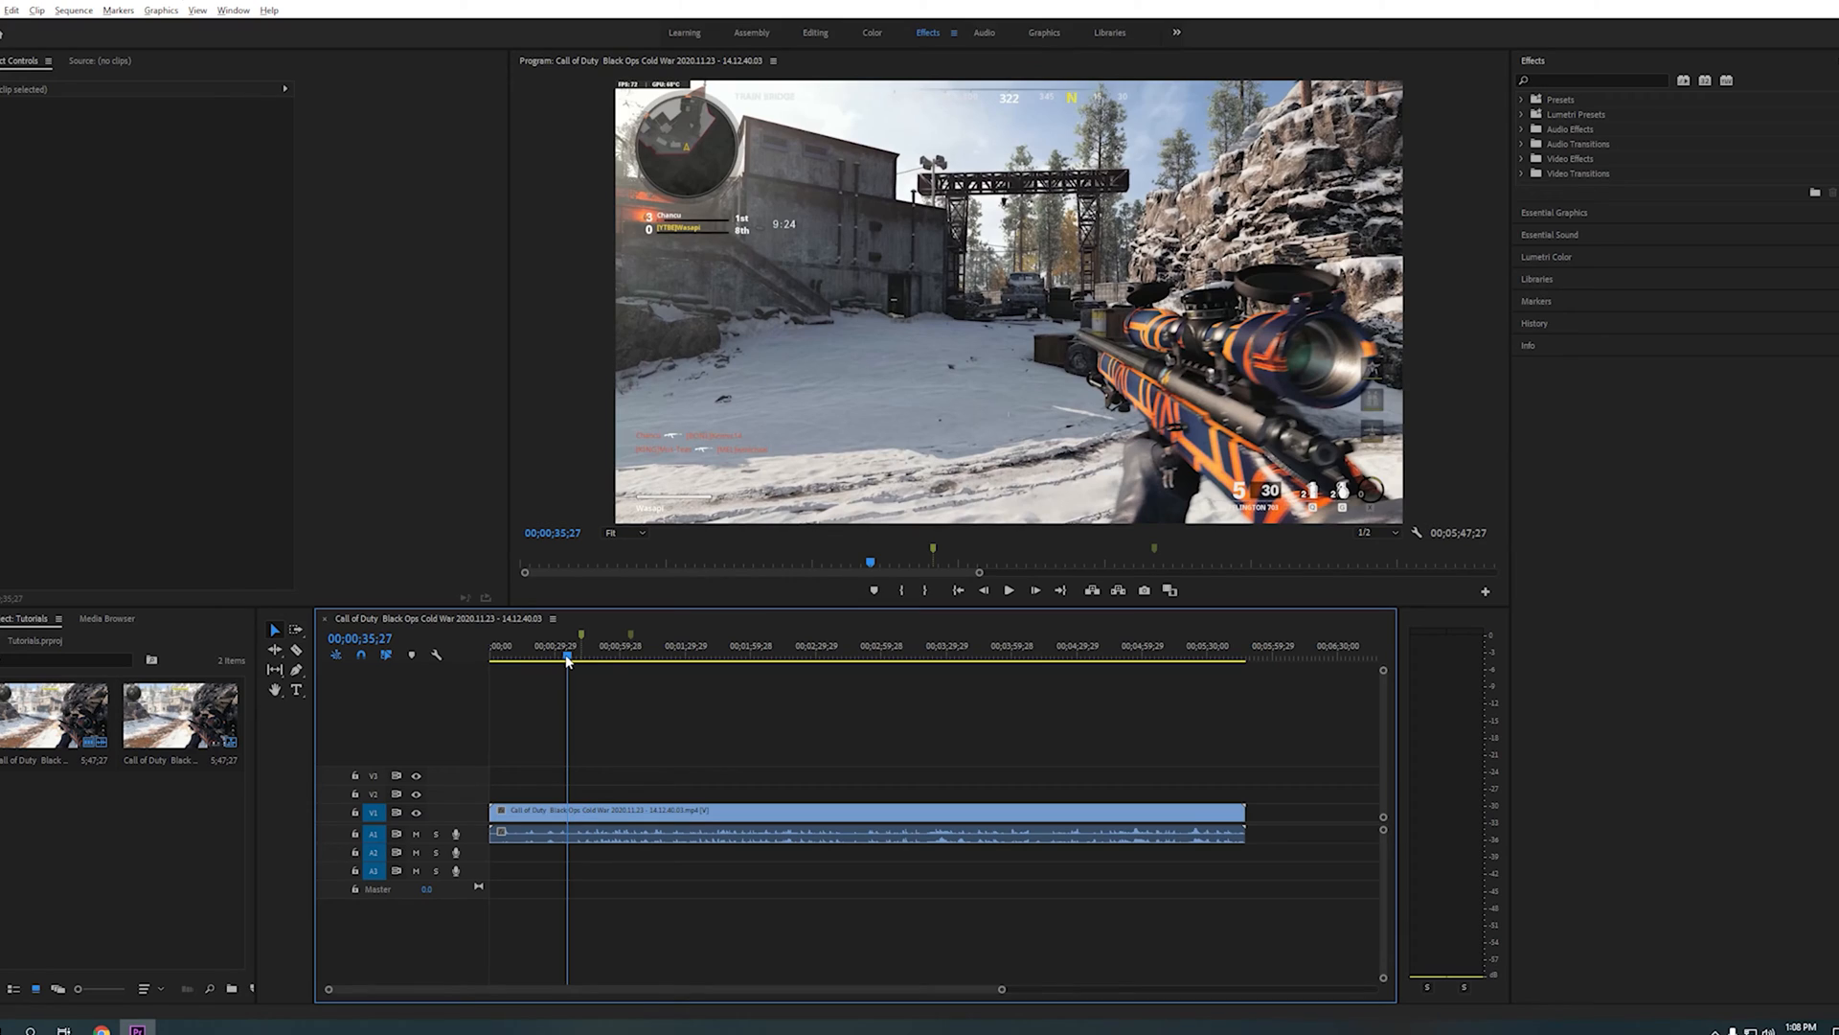
pyautogui.click(1008, 591)
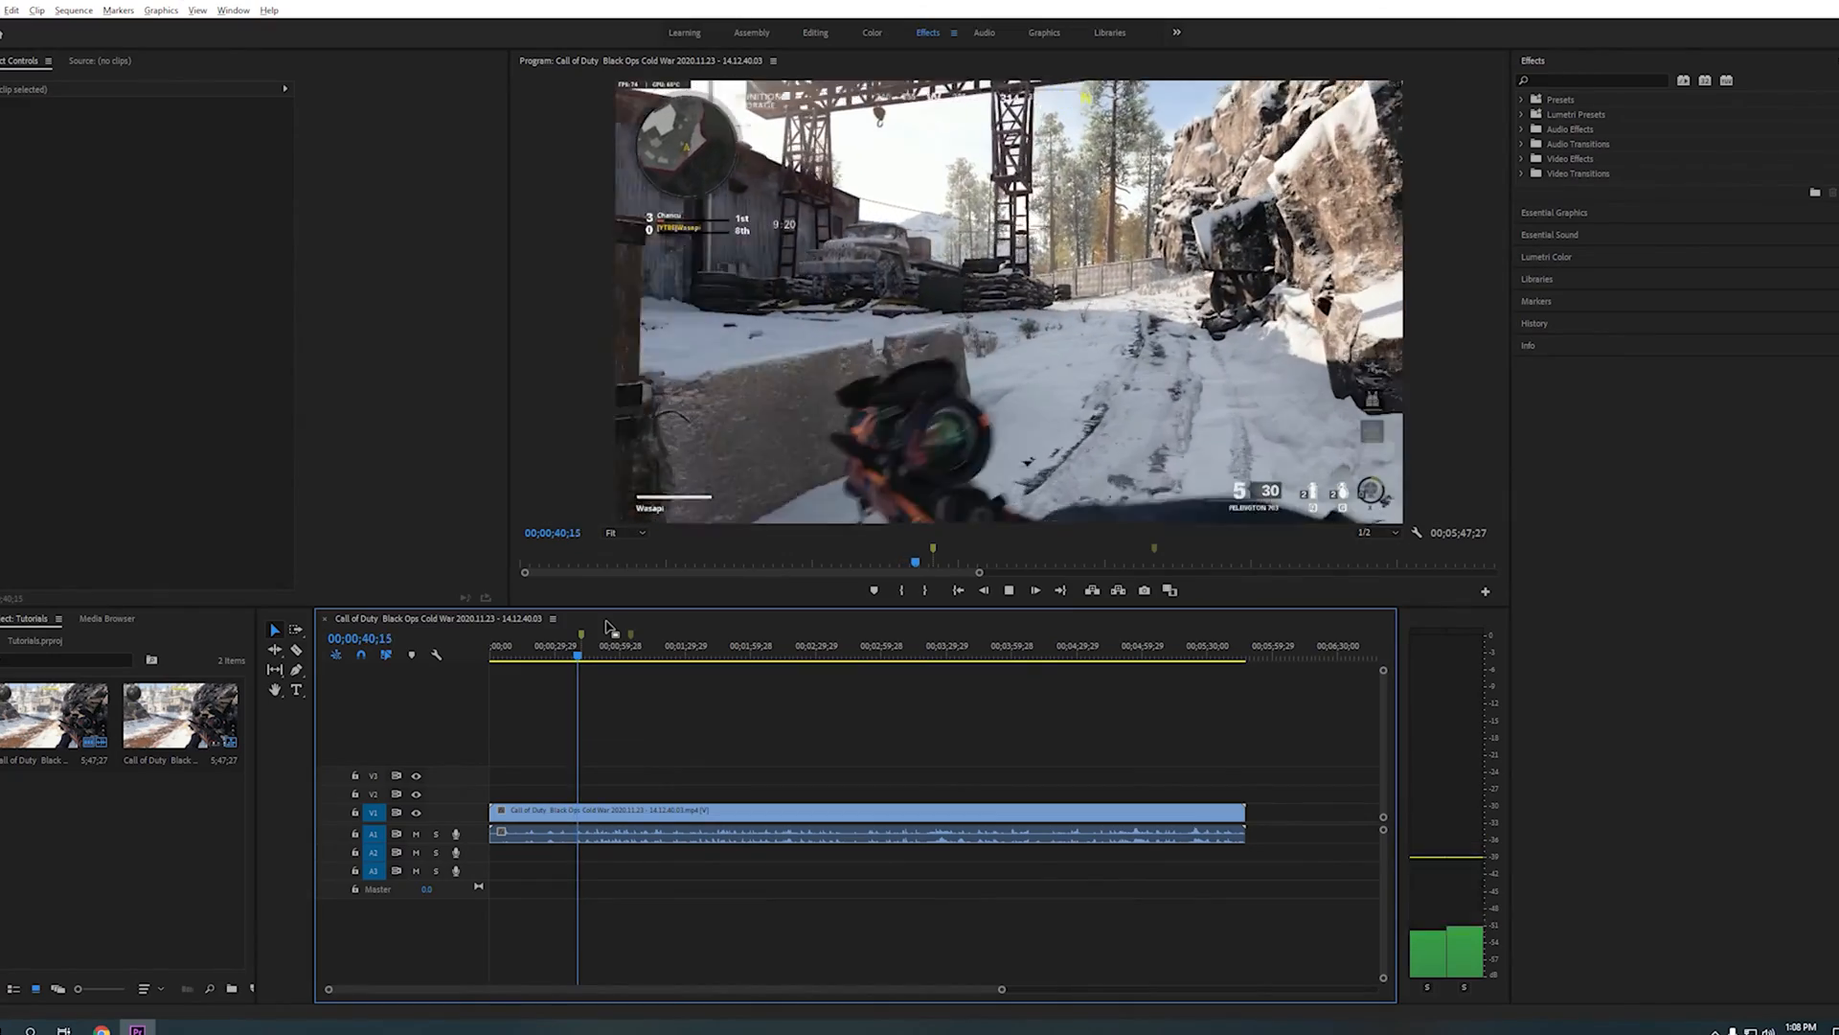
pyautogui.click(1033, 590)
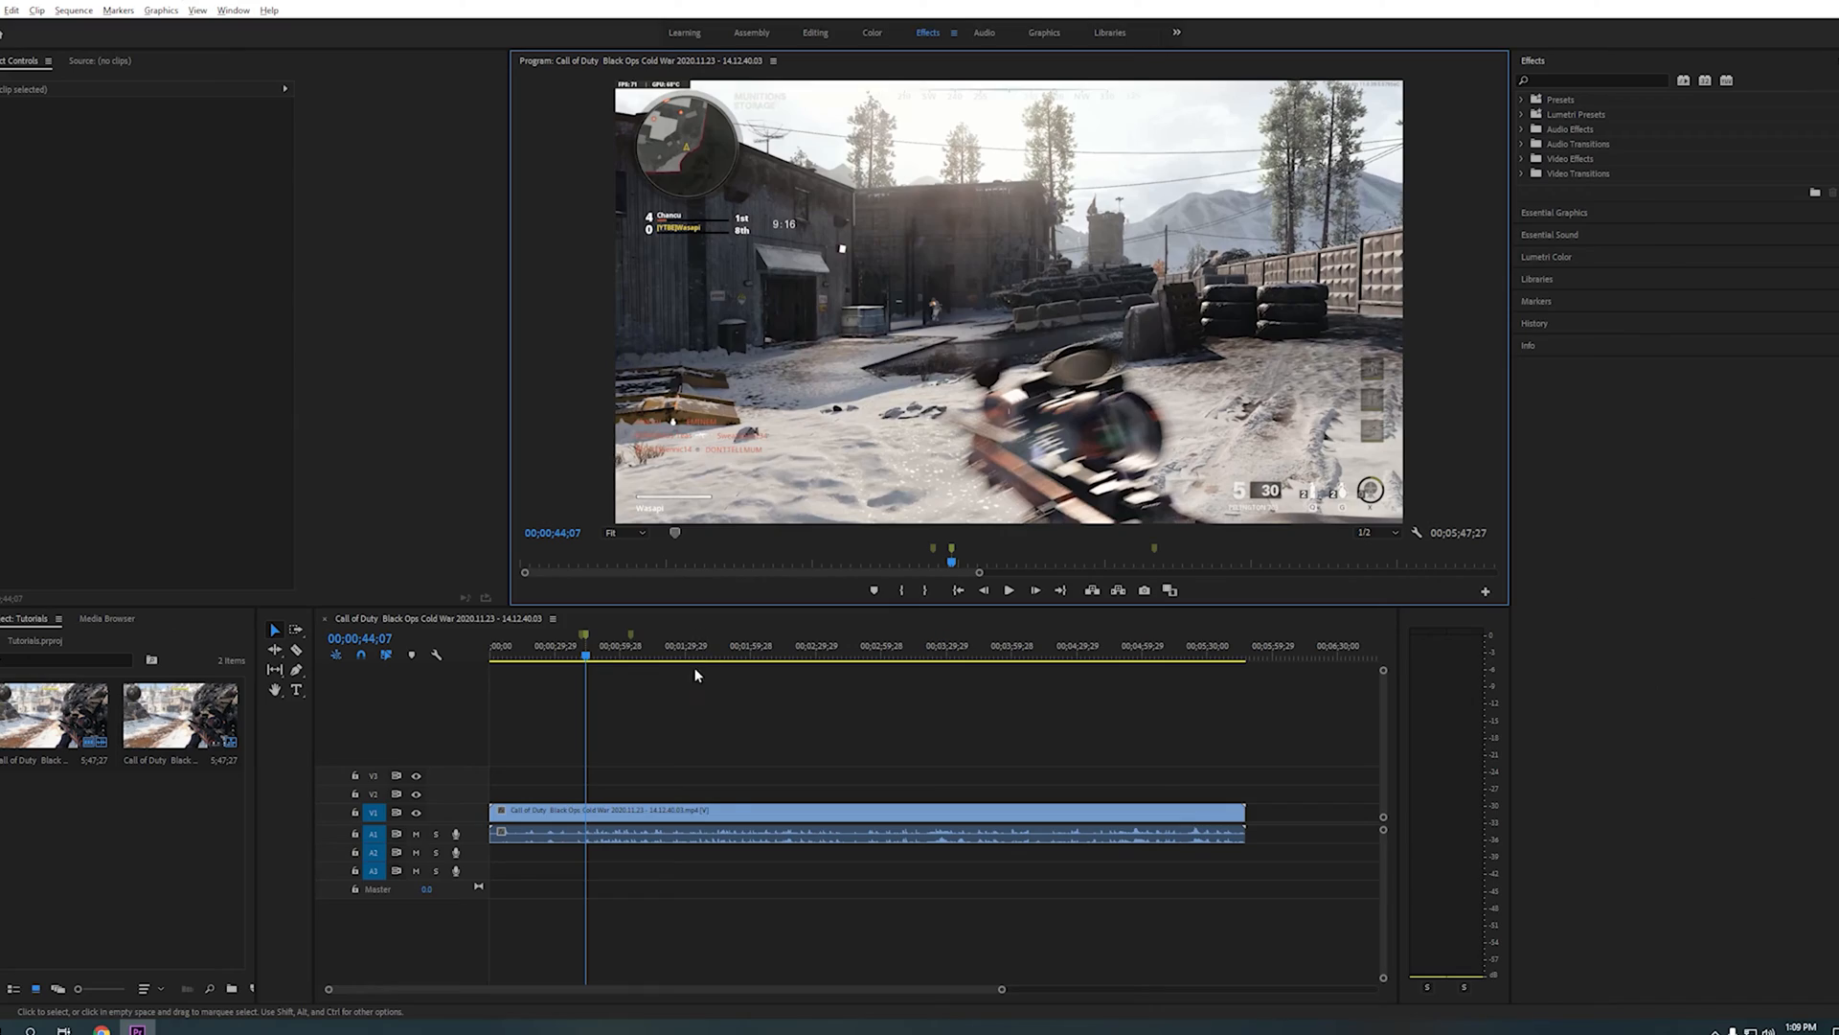
pyautogui.press('m')
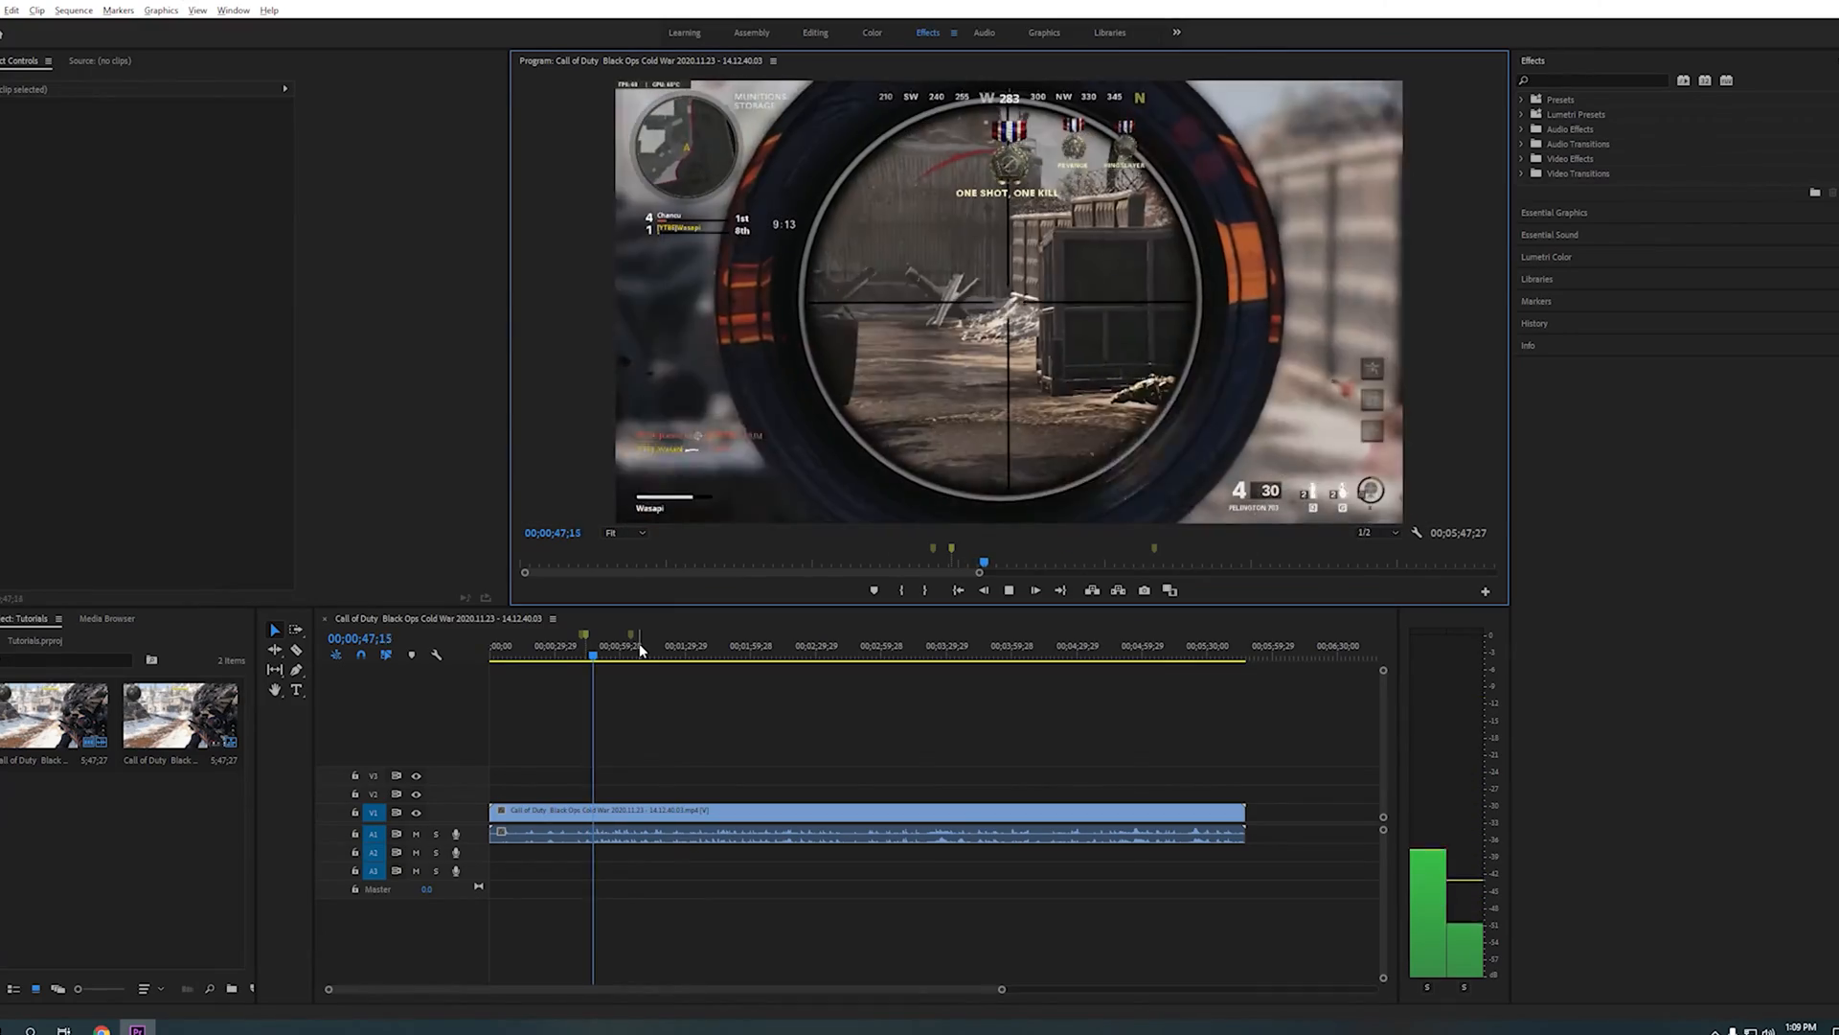
pyautogui.click(1008, 590)
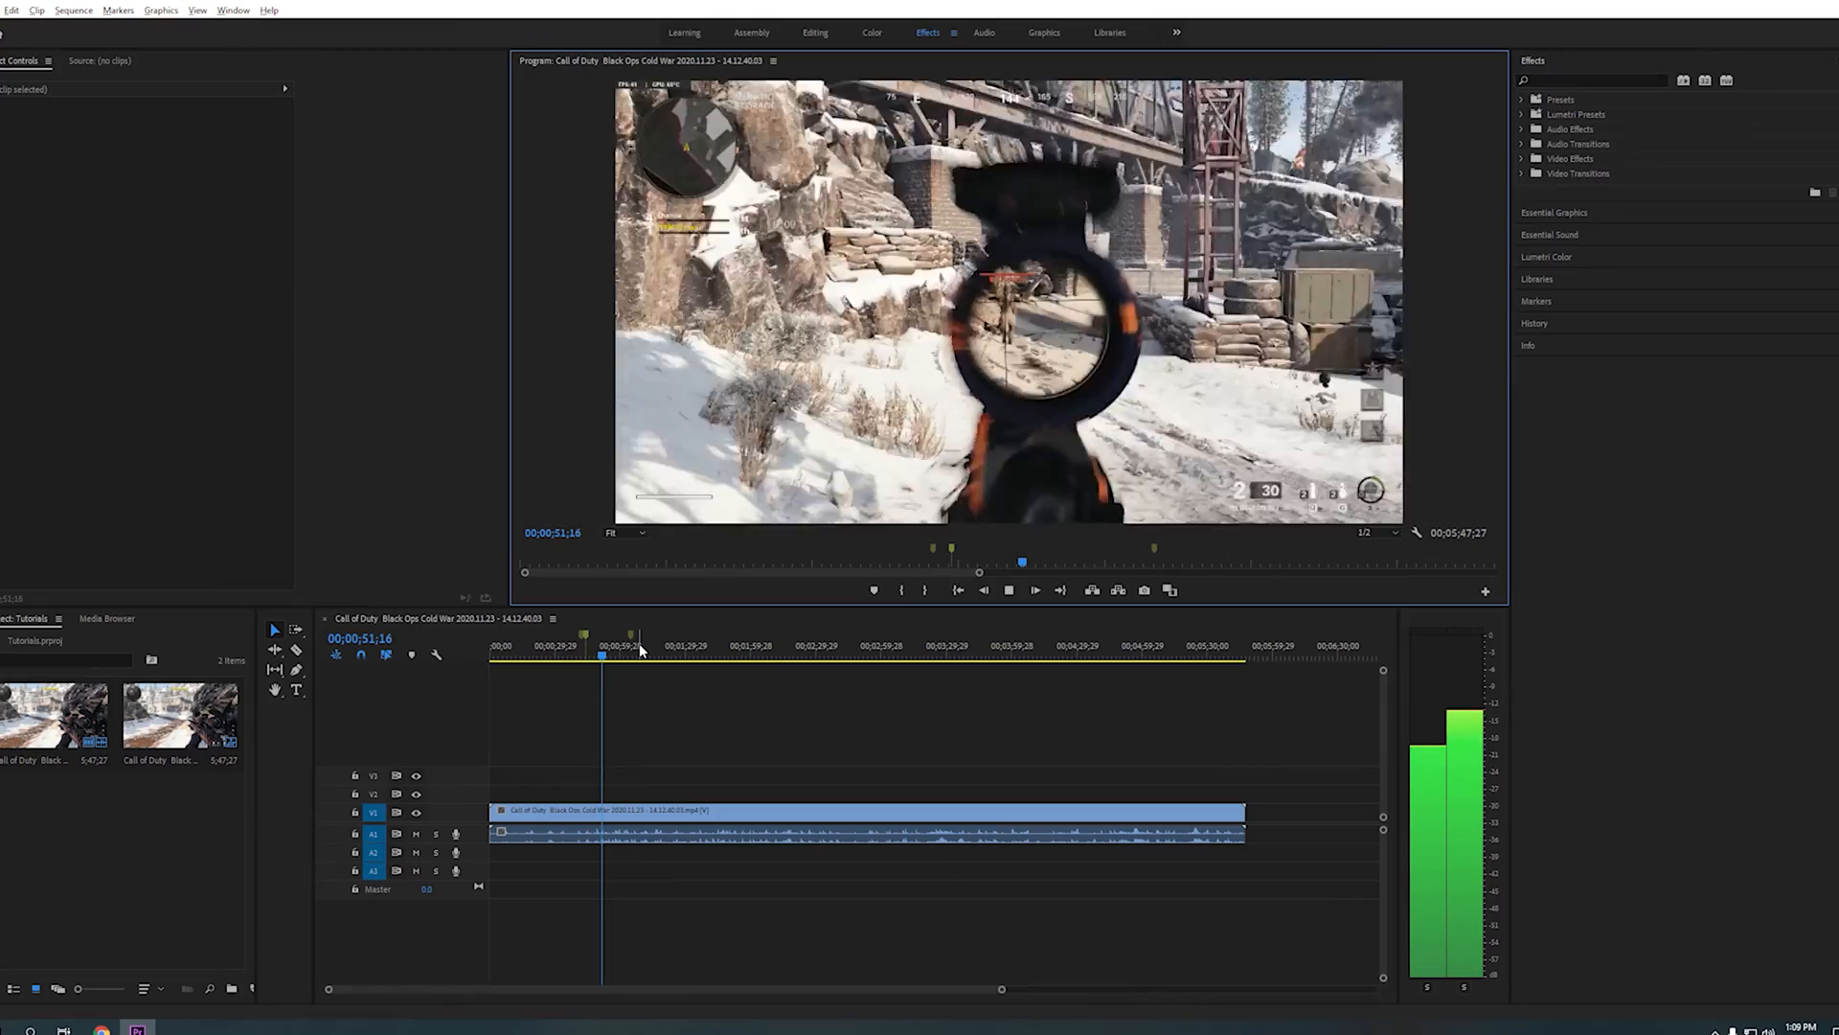
pyautogui.click(1009, 590)
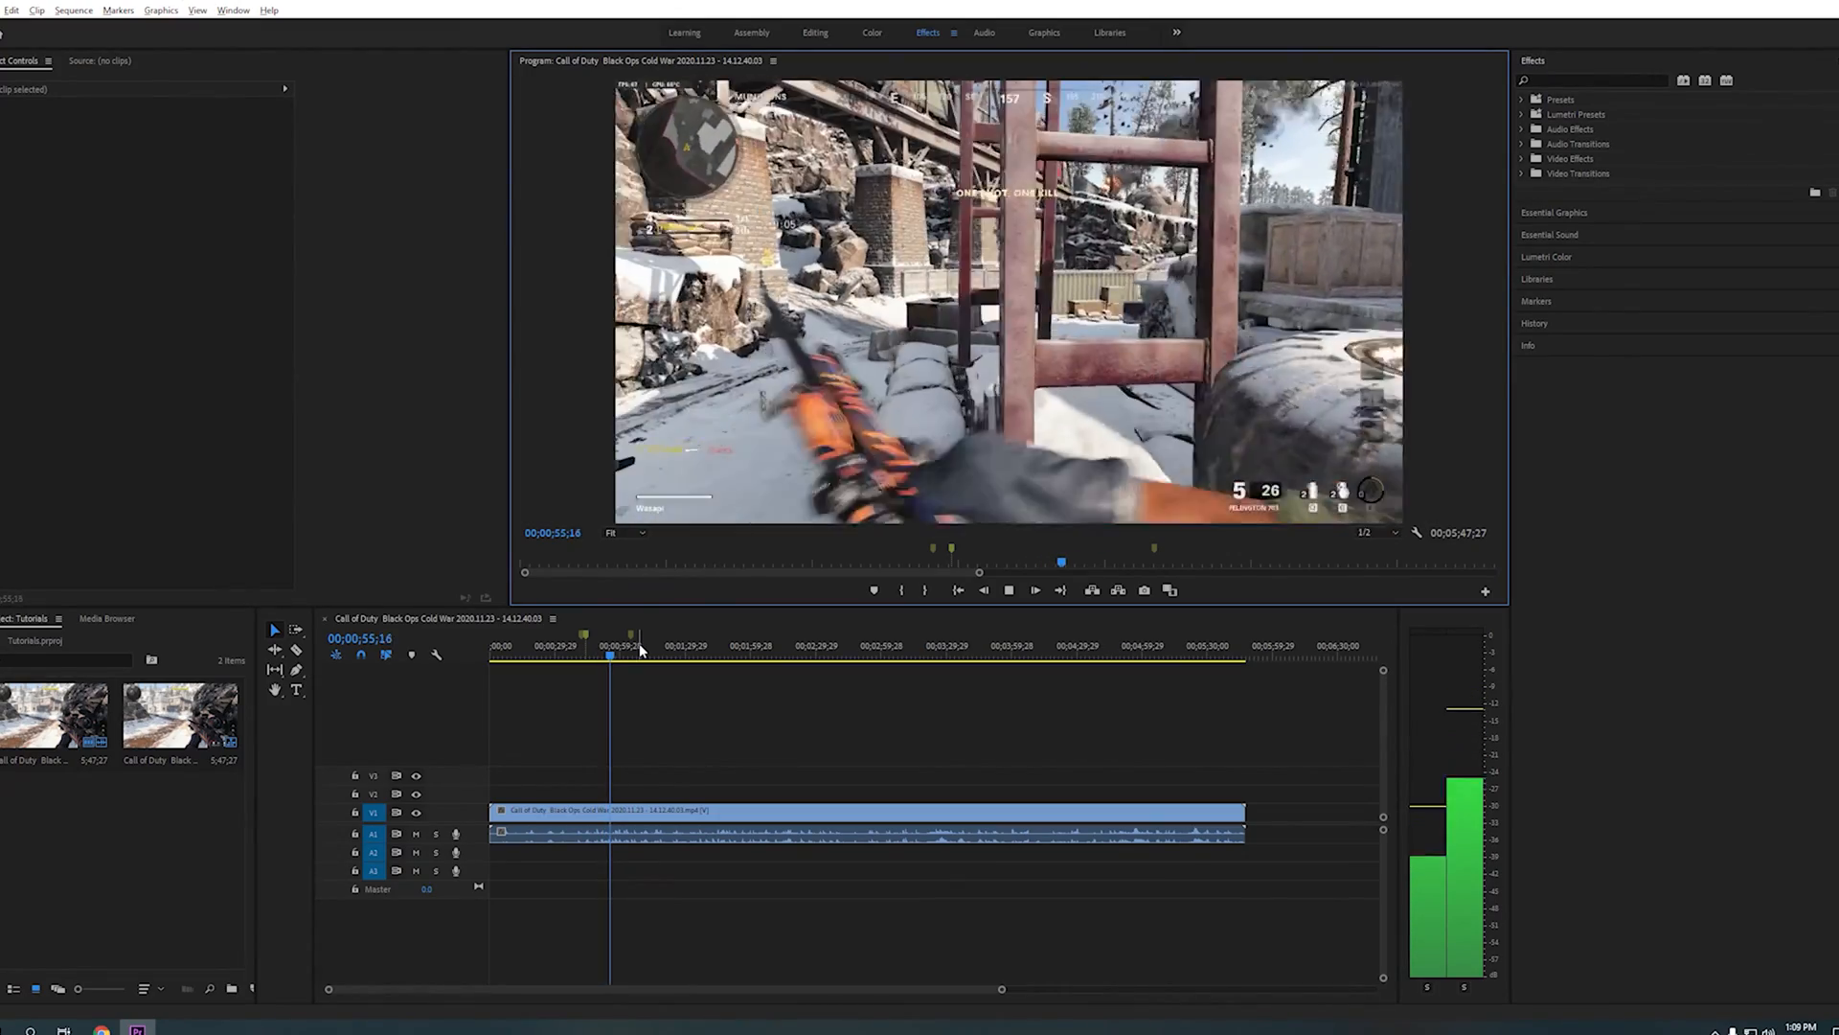
pyautogui.click(1007, 590)
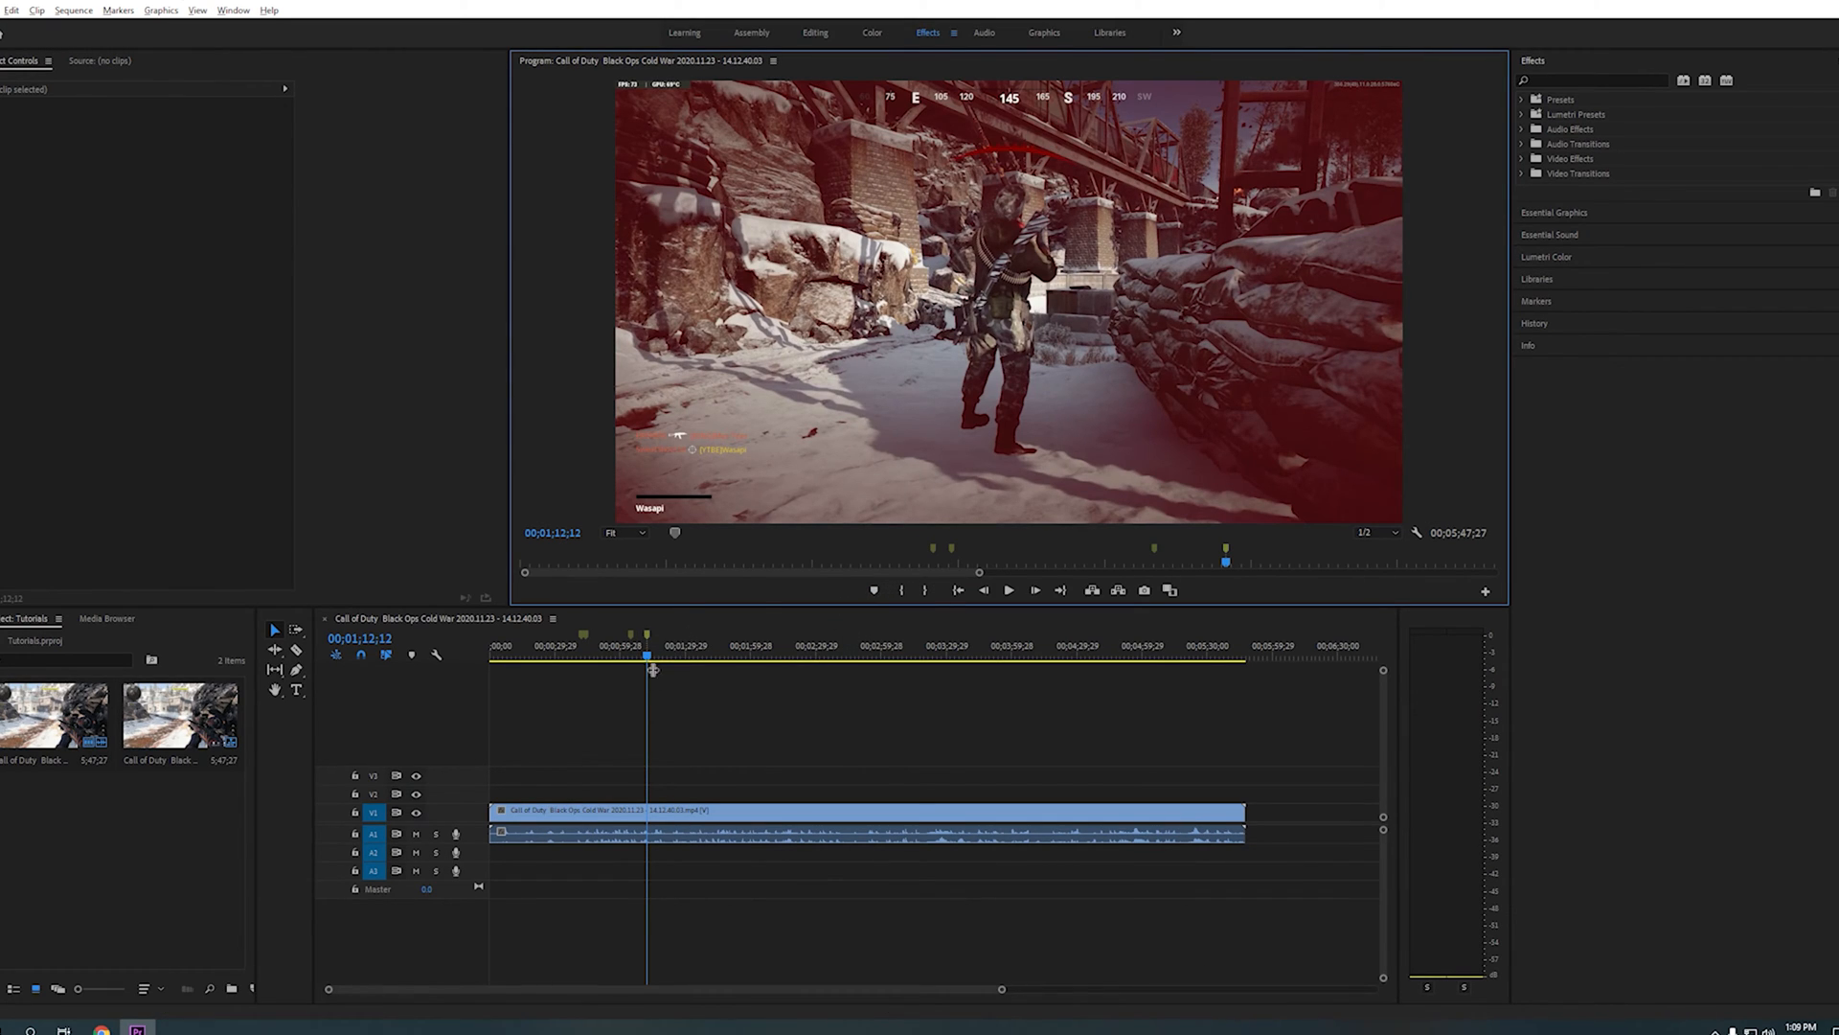
# Razor-cut the V1 clip just before the kill, then move to the next marked moment.
pyautogui.moveTo(645, 653); pyautogui.dragTo(594, 654)
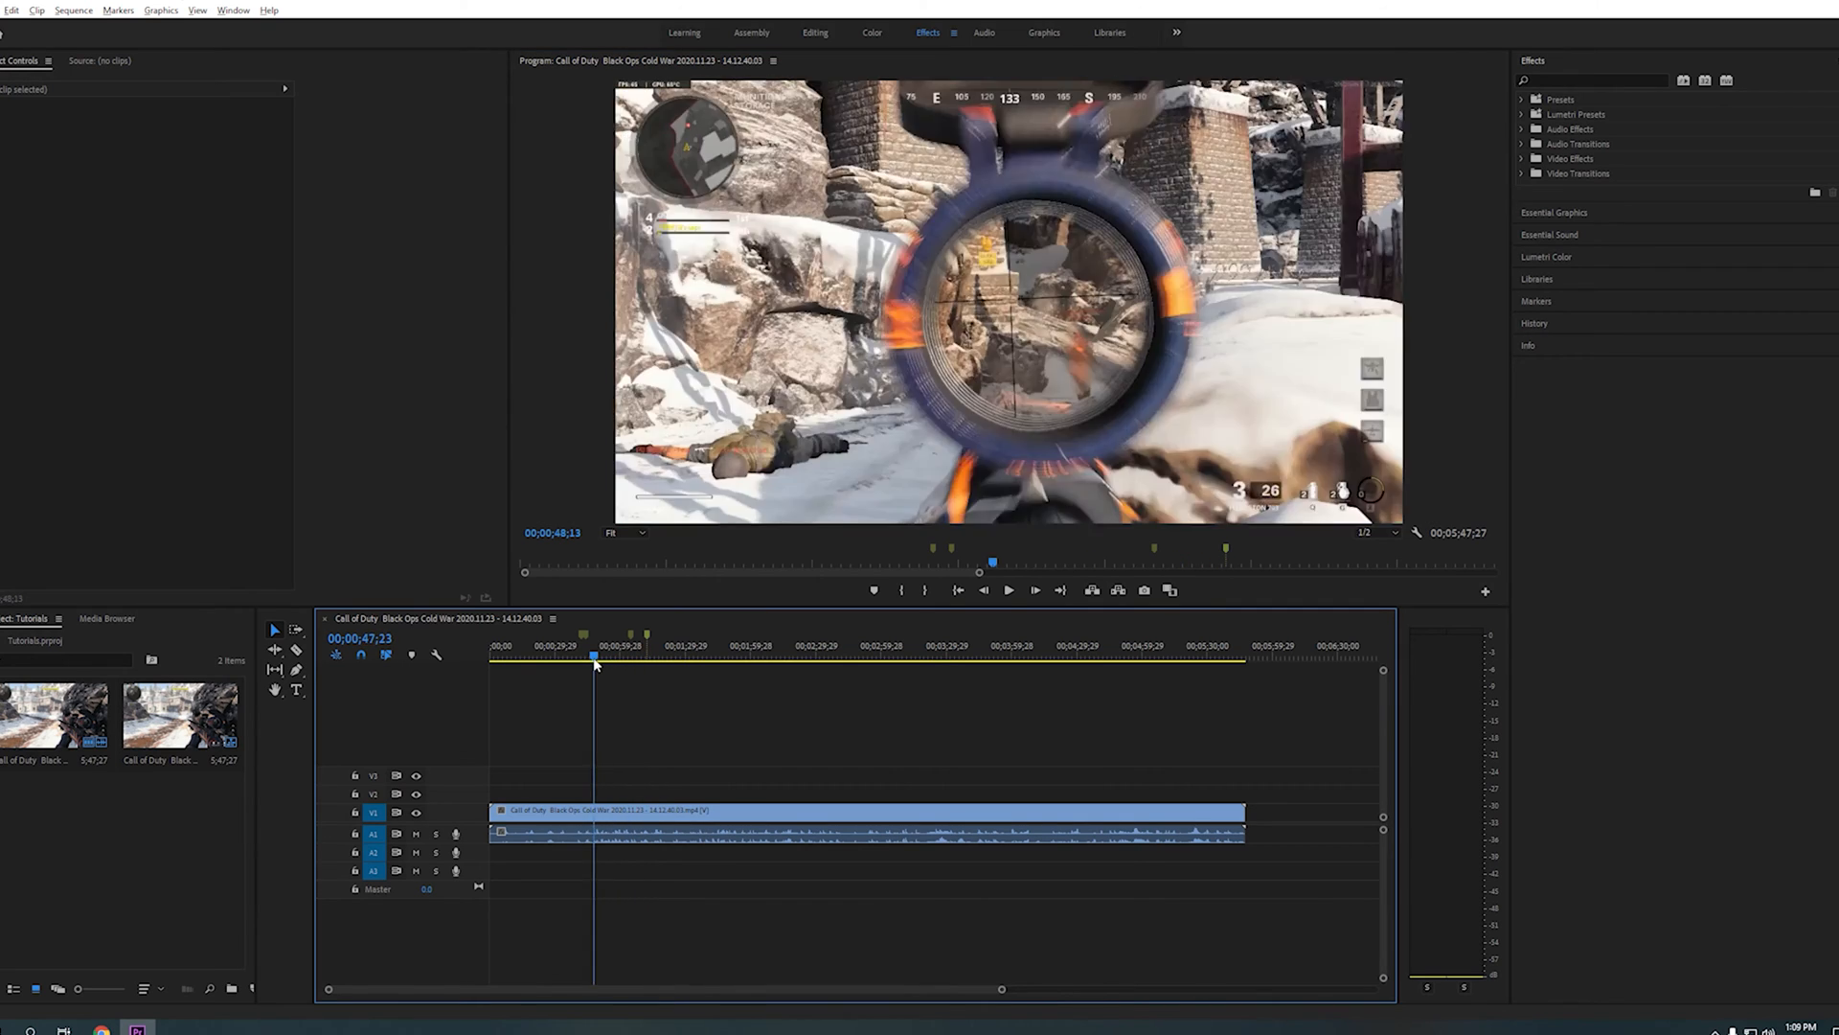
pyautogui.click(585, 658)
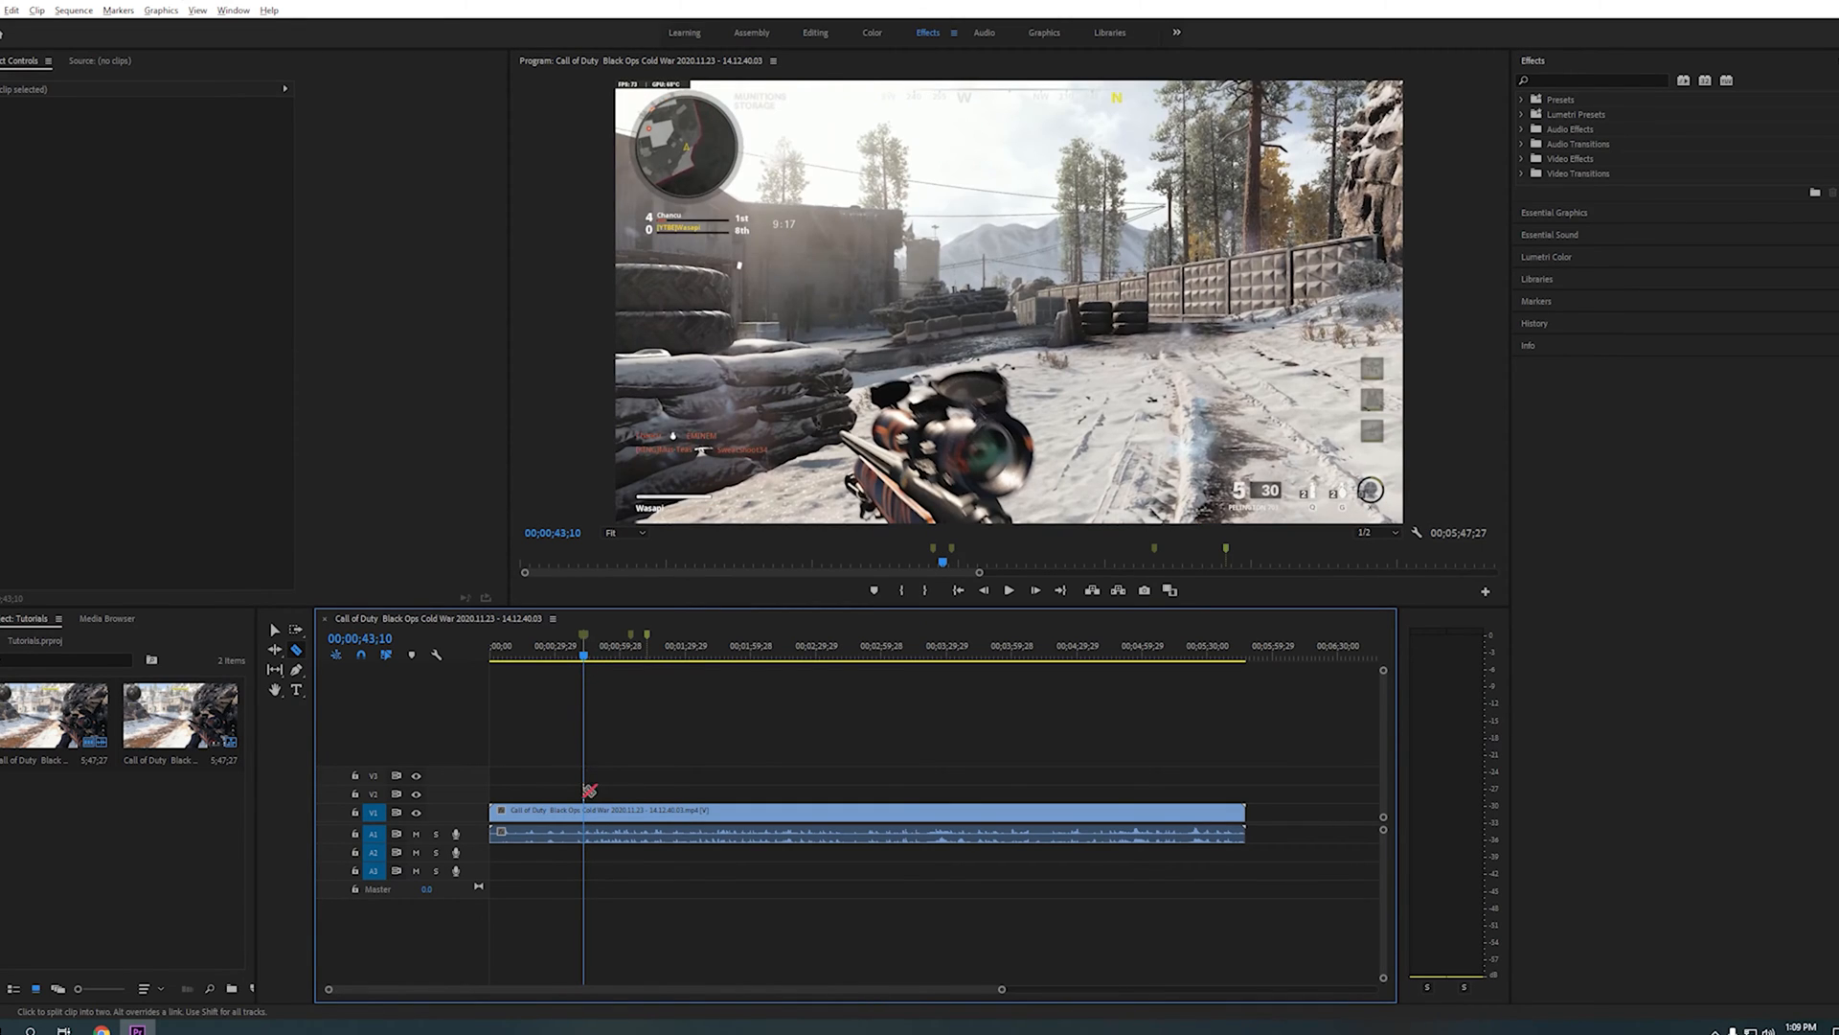
pyautogui.click(583, 809)
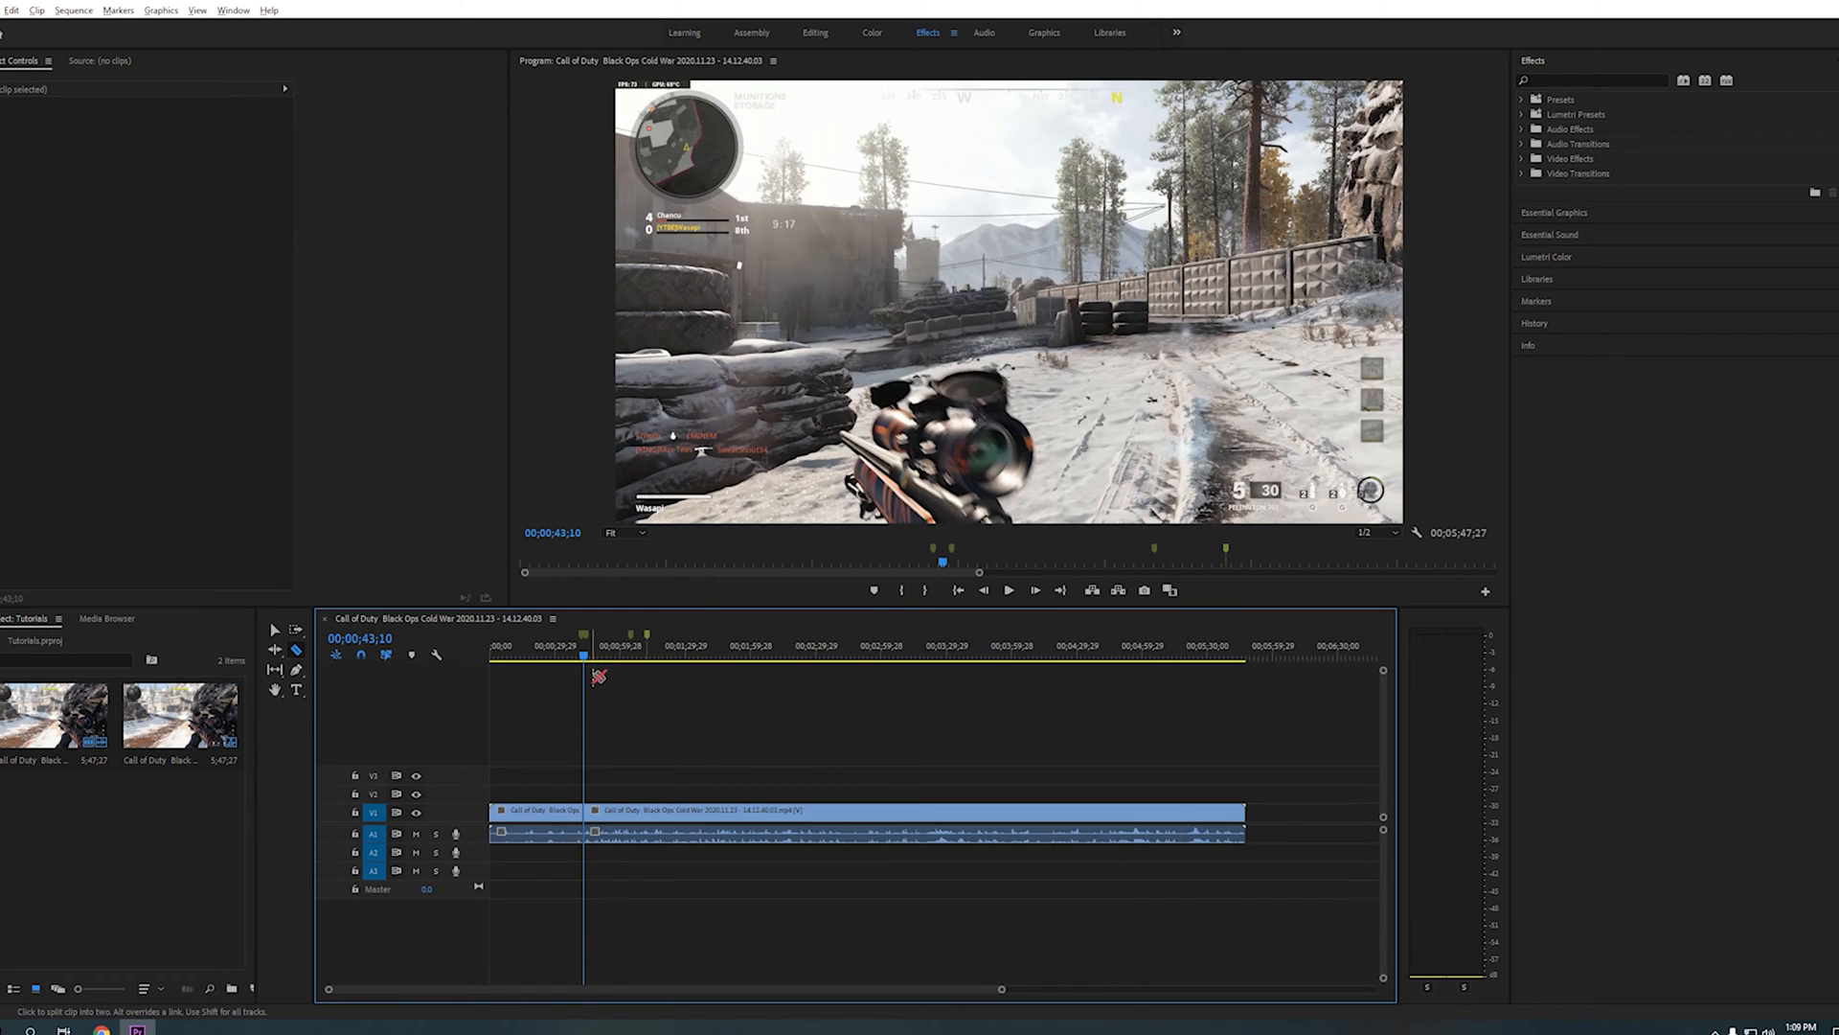
pyautogui.click(645, 654)
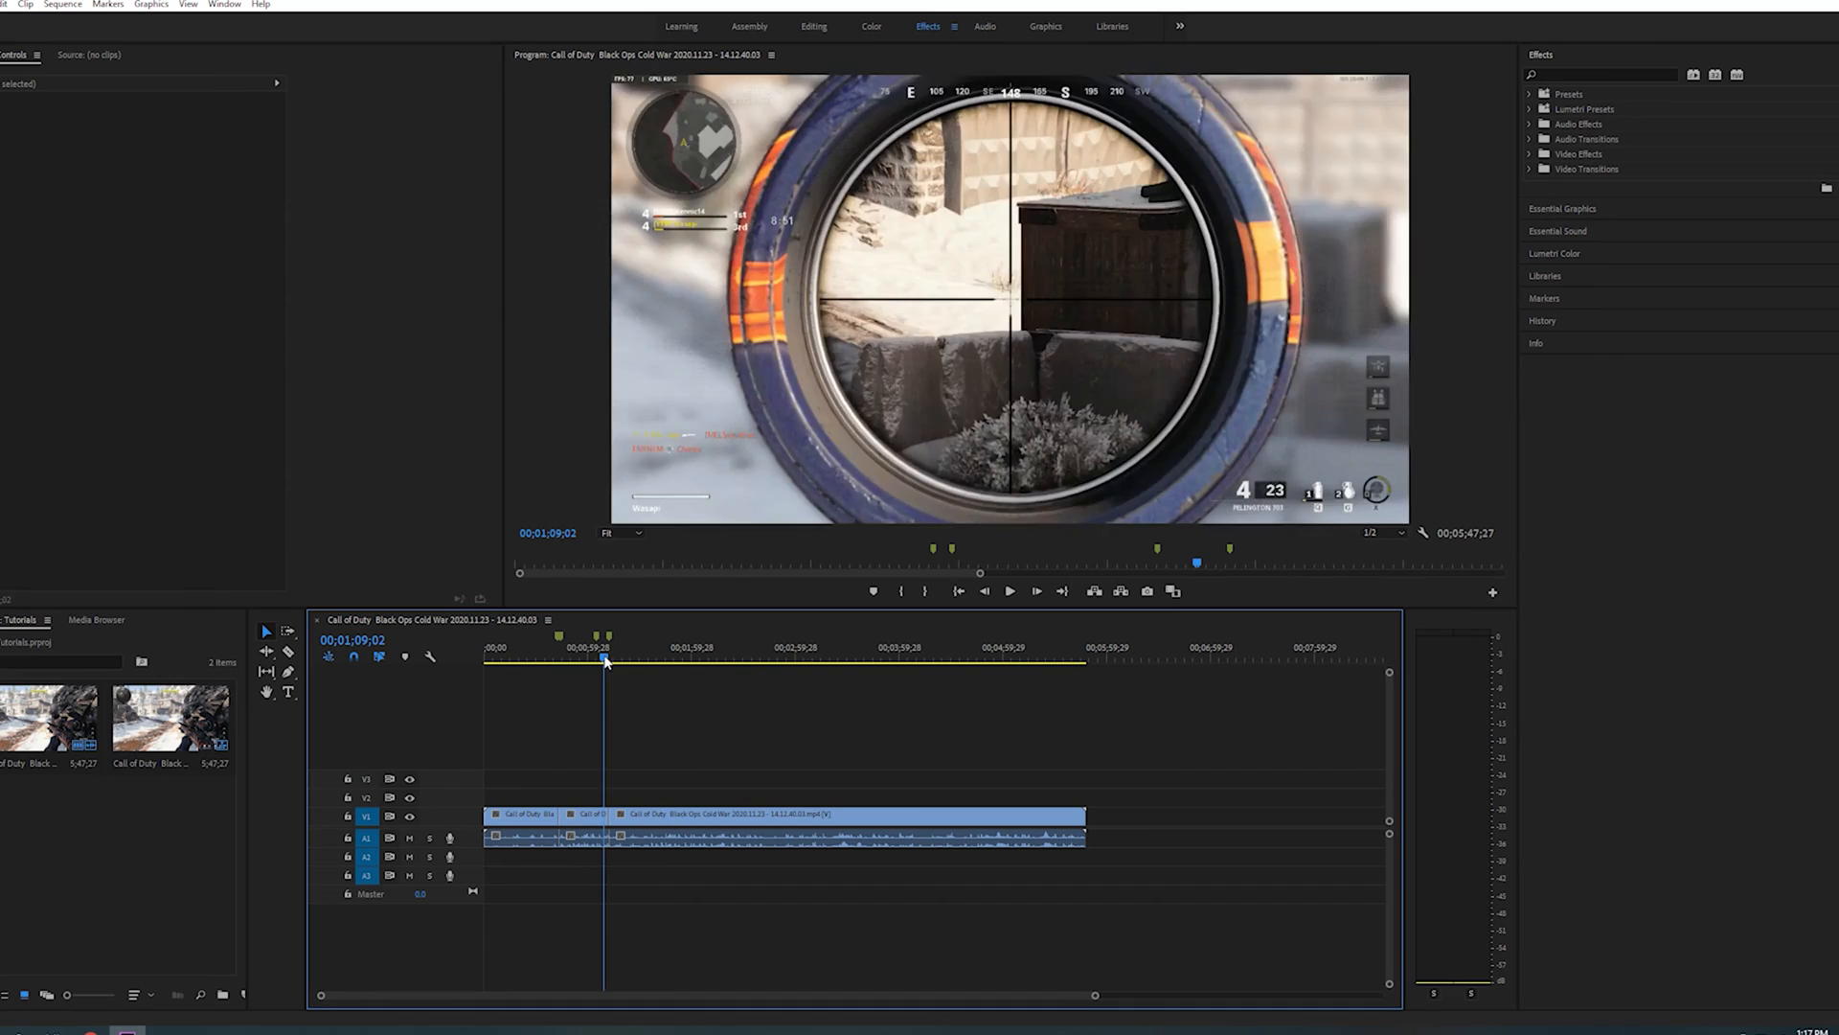
# Ripple delete the unwanted opening piece and zoom in on the sequence start.
pyautogui.click(521, 816)
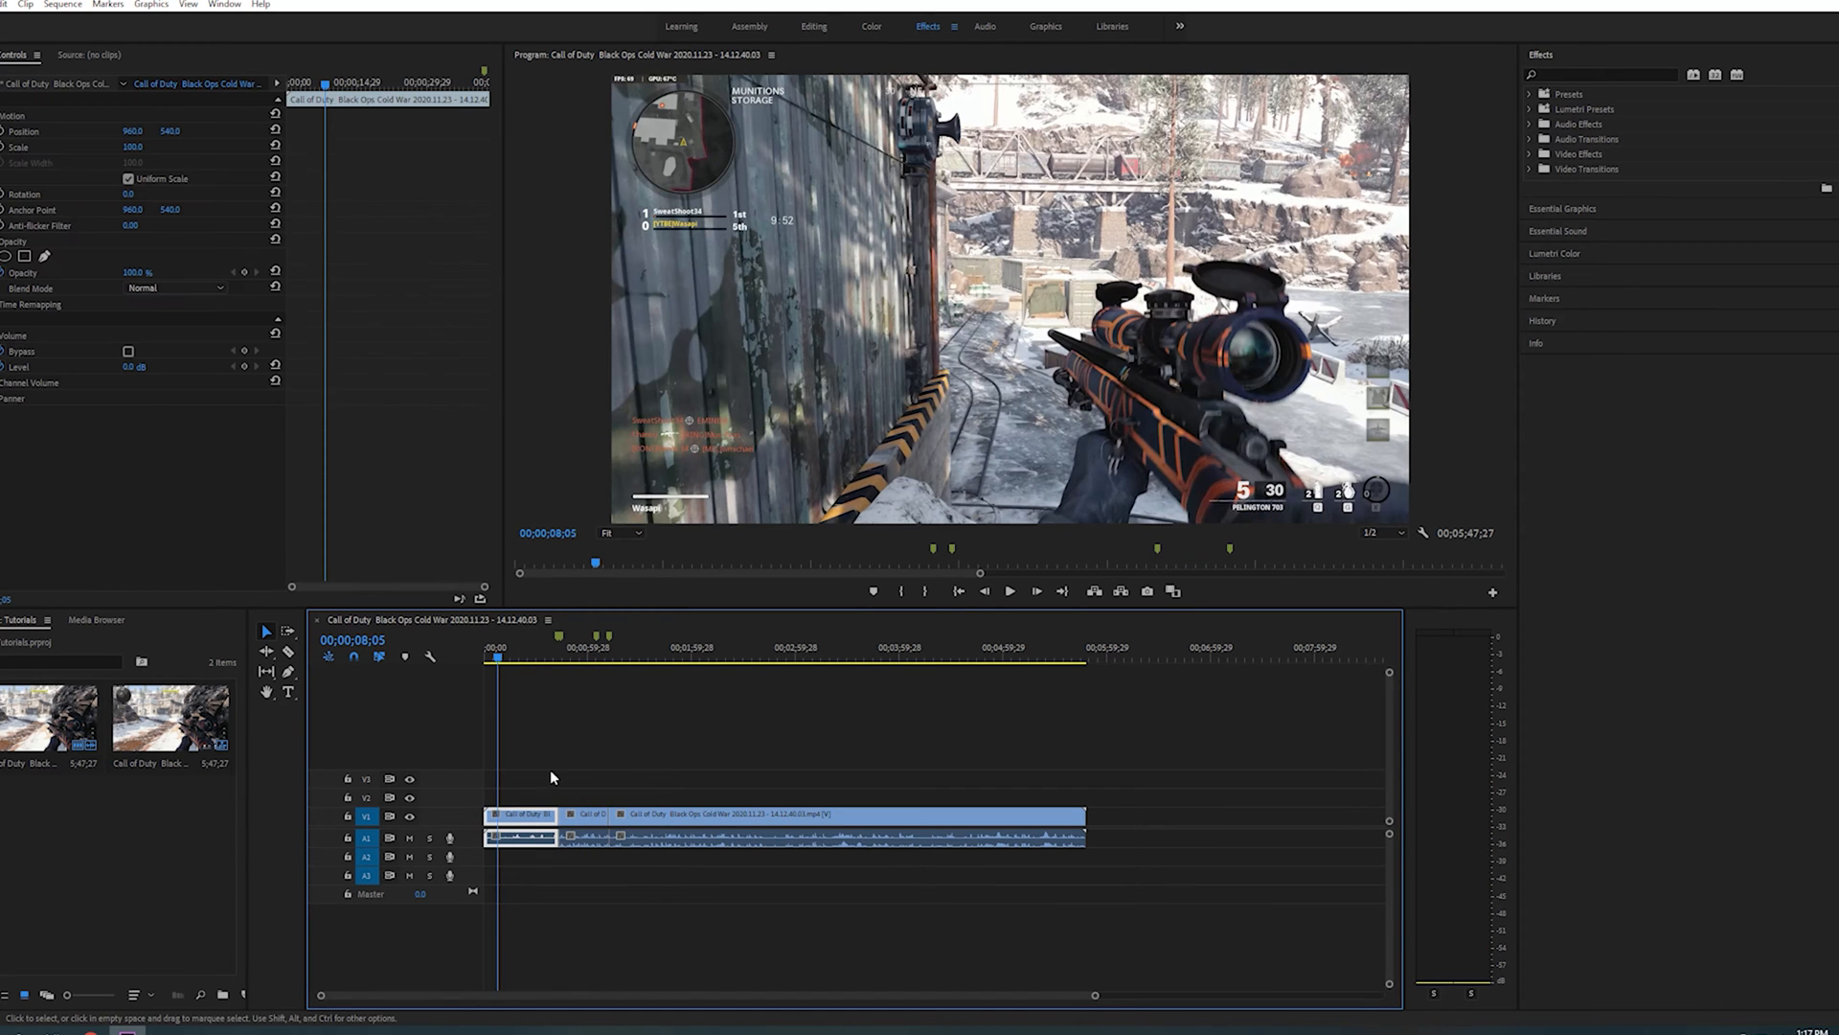
pyautogui.rightClick(521, 828)
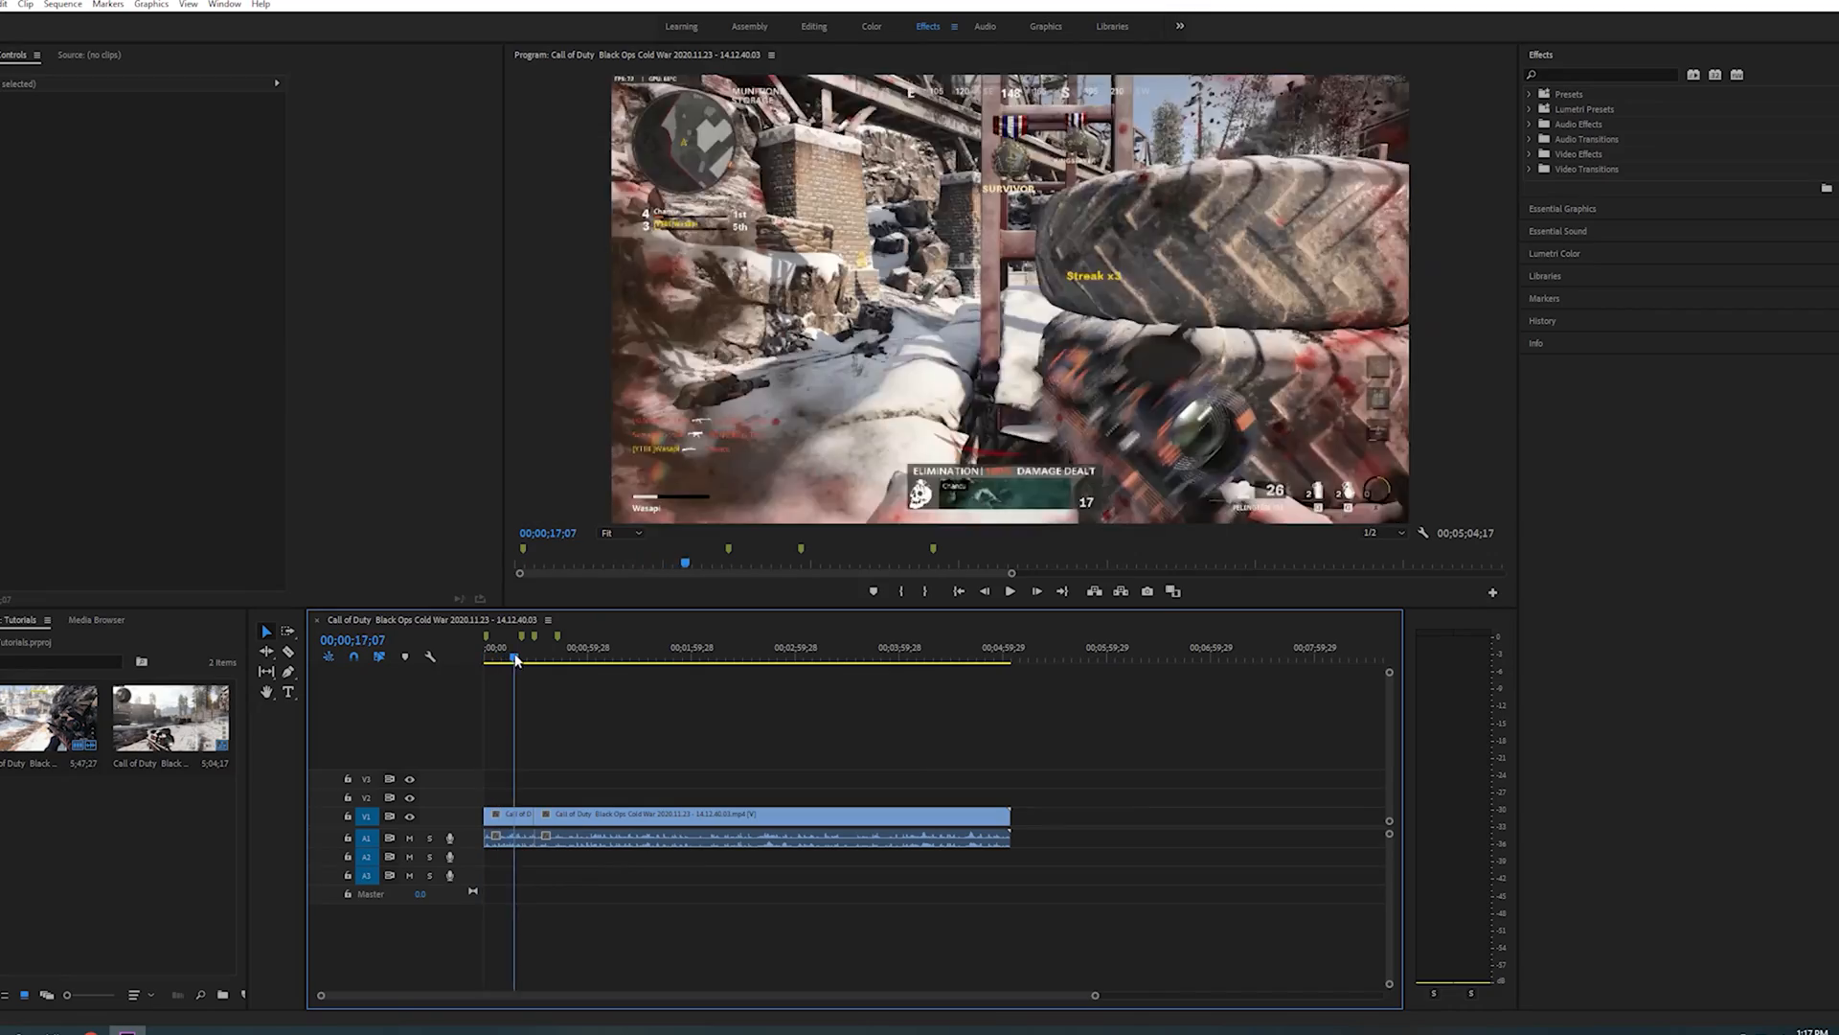
pyautogui.click(1010, 590)
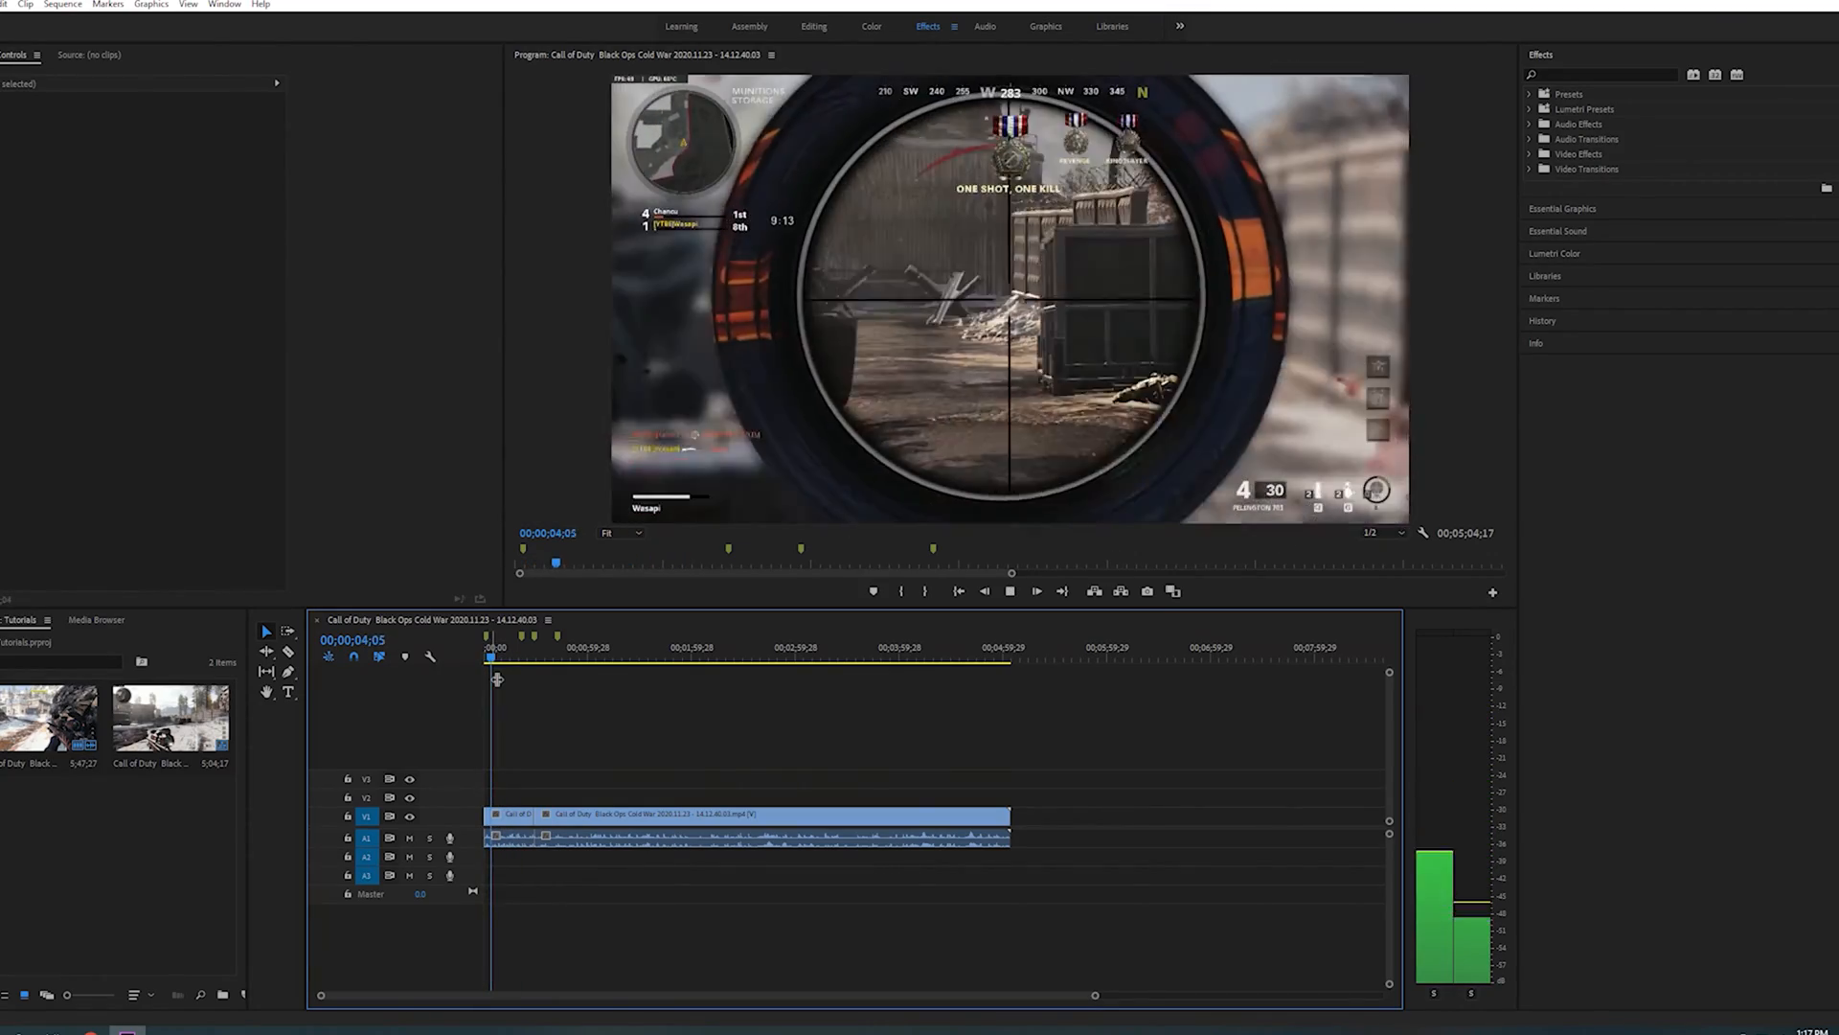
pyautogui.click(1010, 592)
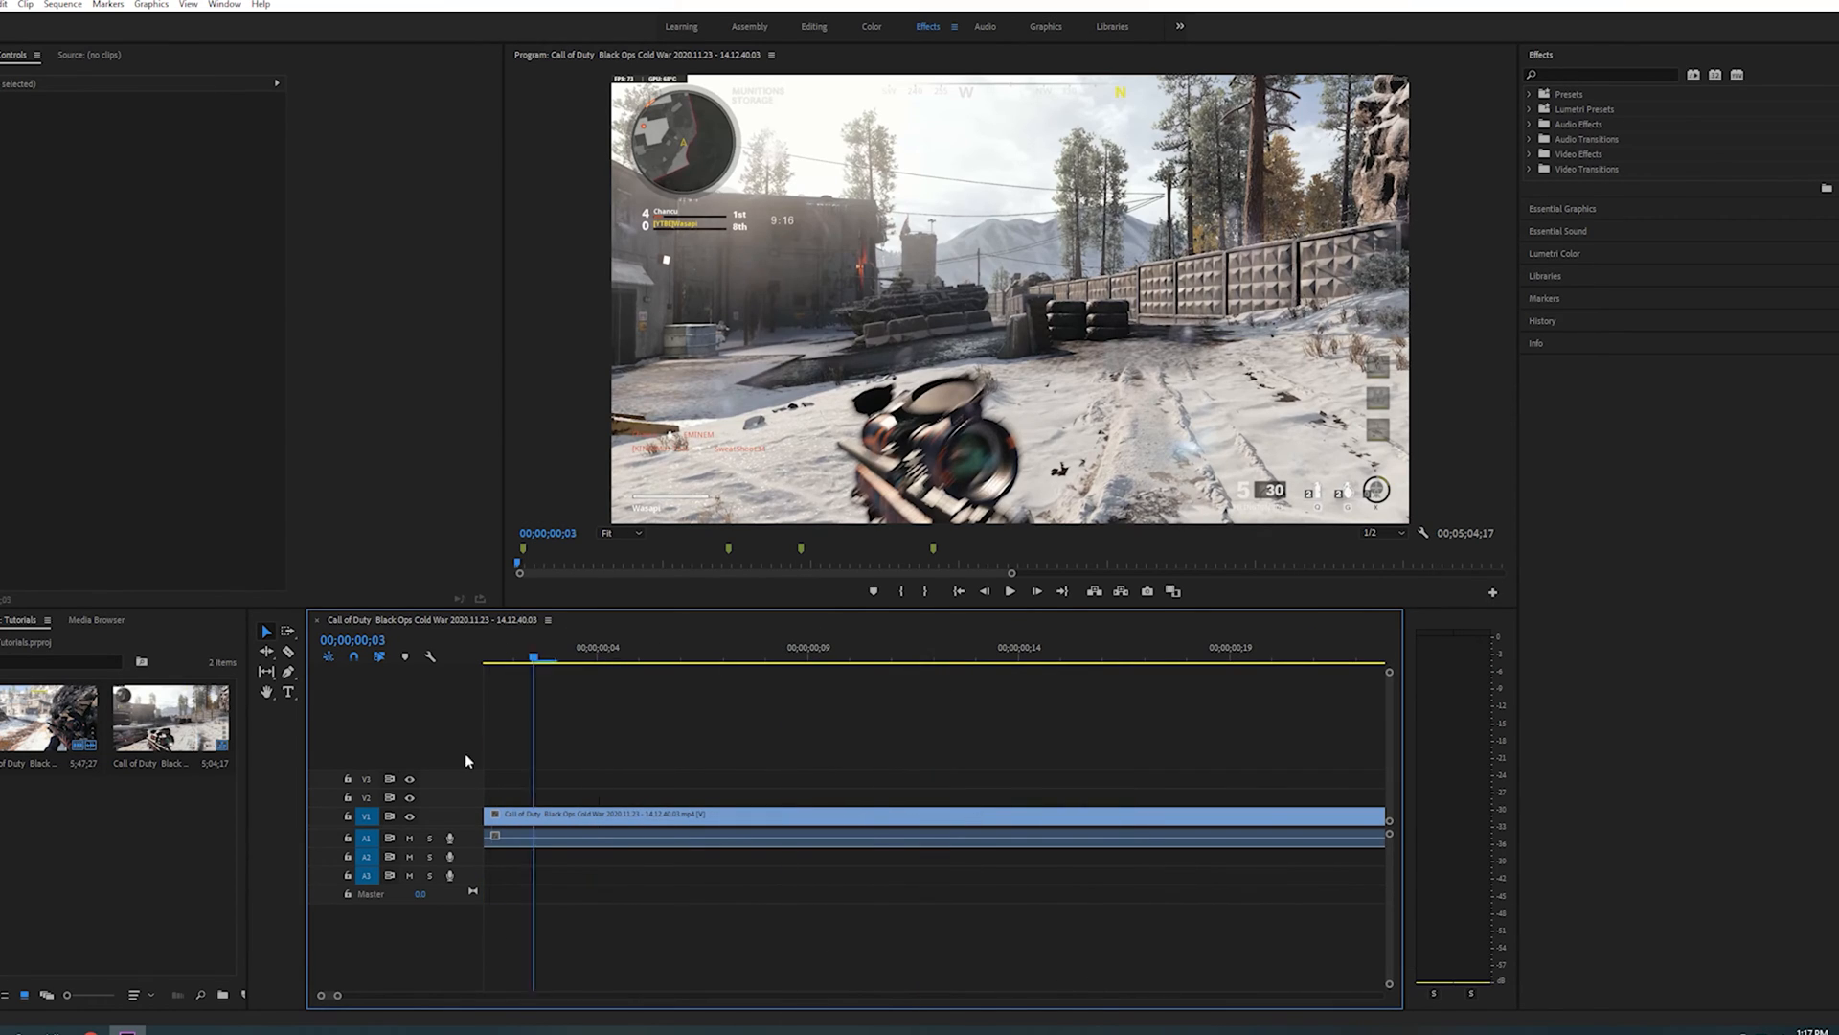
# Play the trimmed clip and razor-cut it at 00;00;28;28.
pyautogui.click(1010, 592)
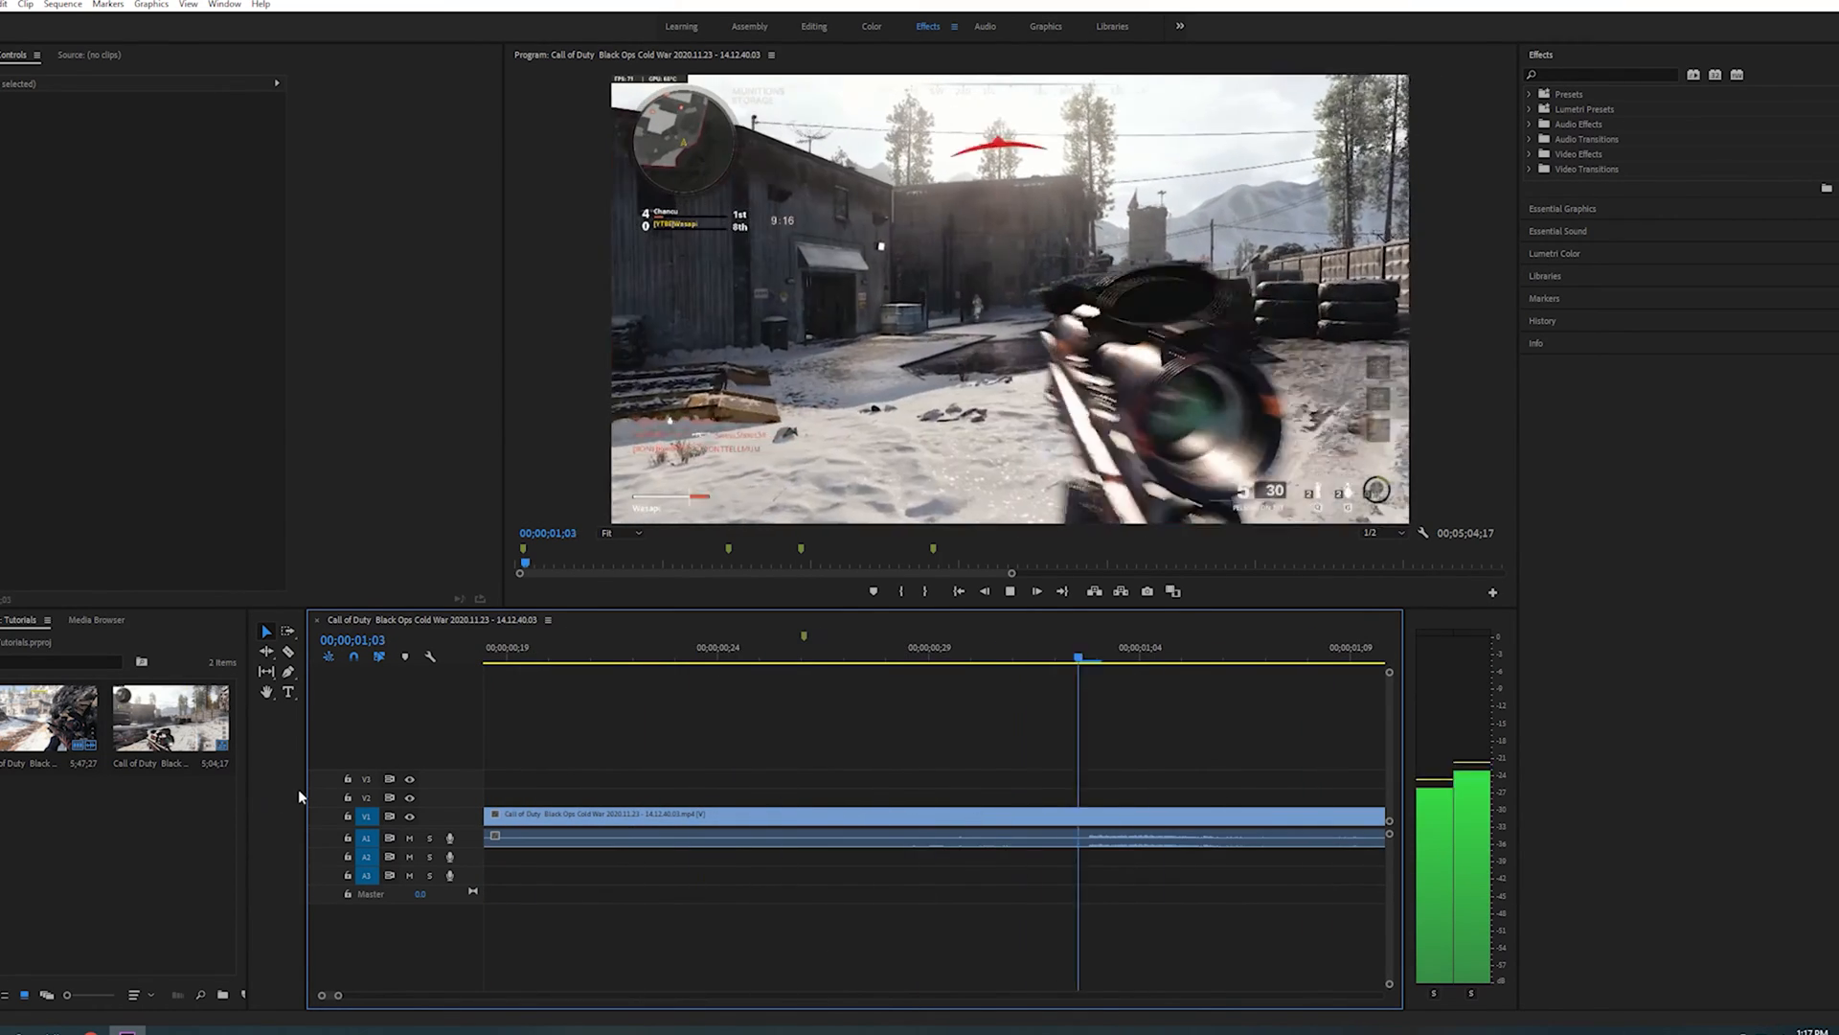
pyautogui.click(1010, 590)
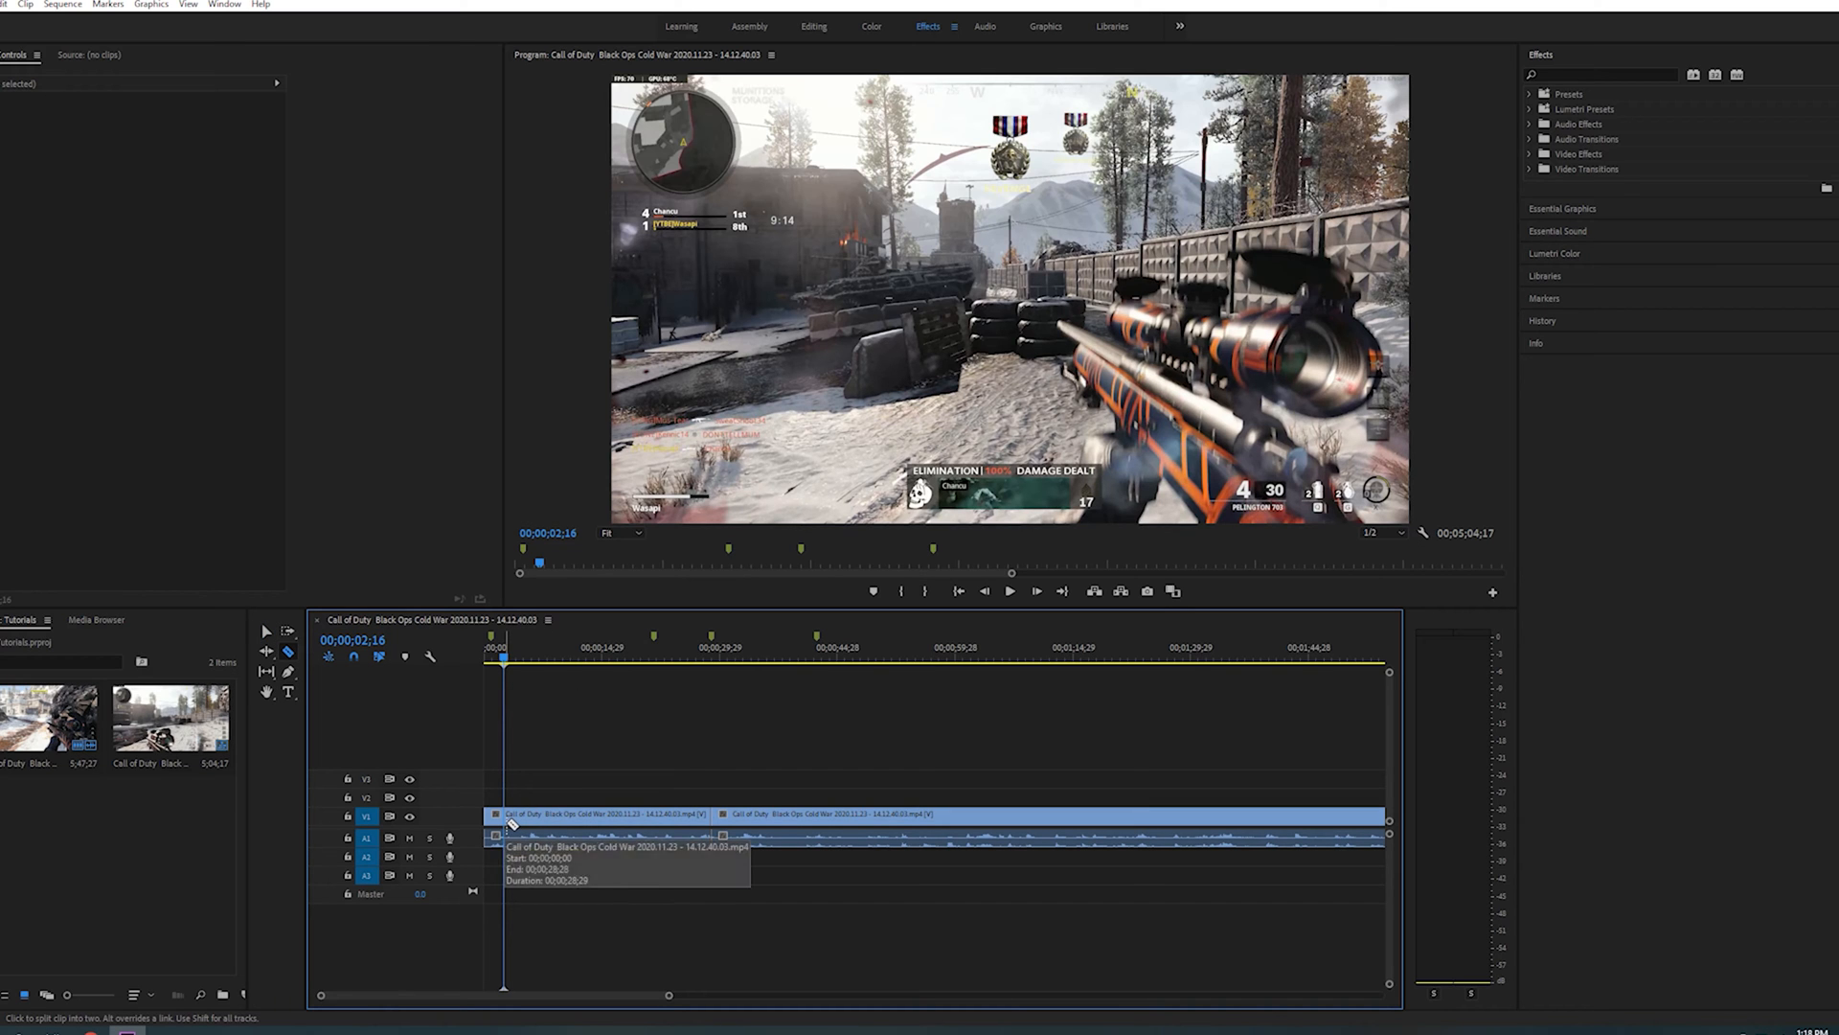
# Cut a few seconds off the front so the sequence lasts 00;05;00;08.
pyautogui.click(1009, 593)
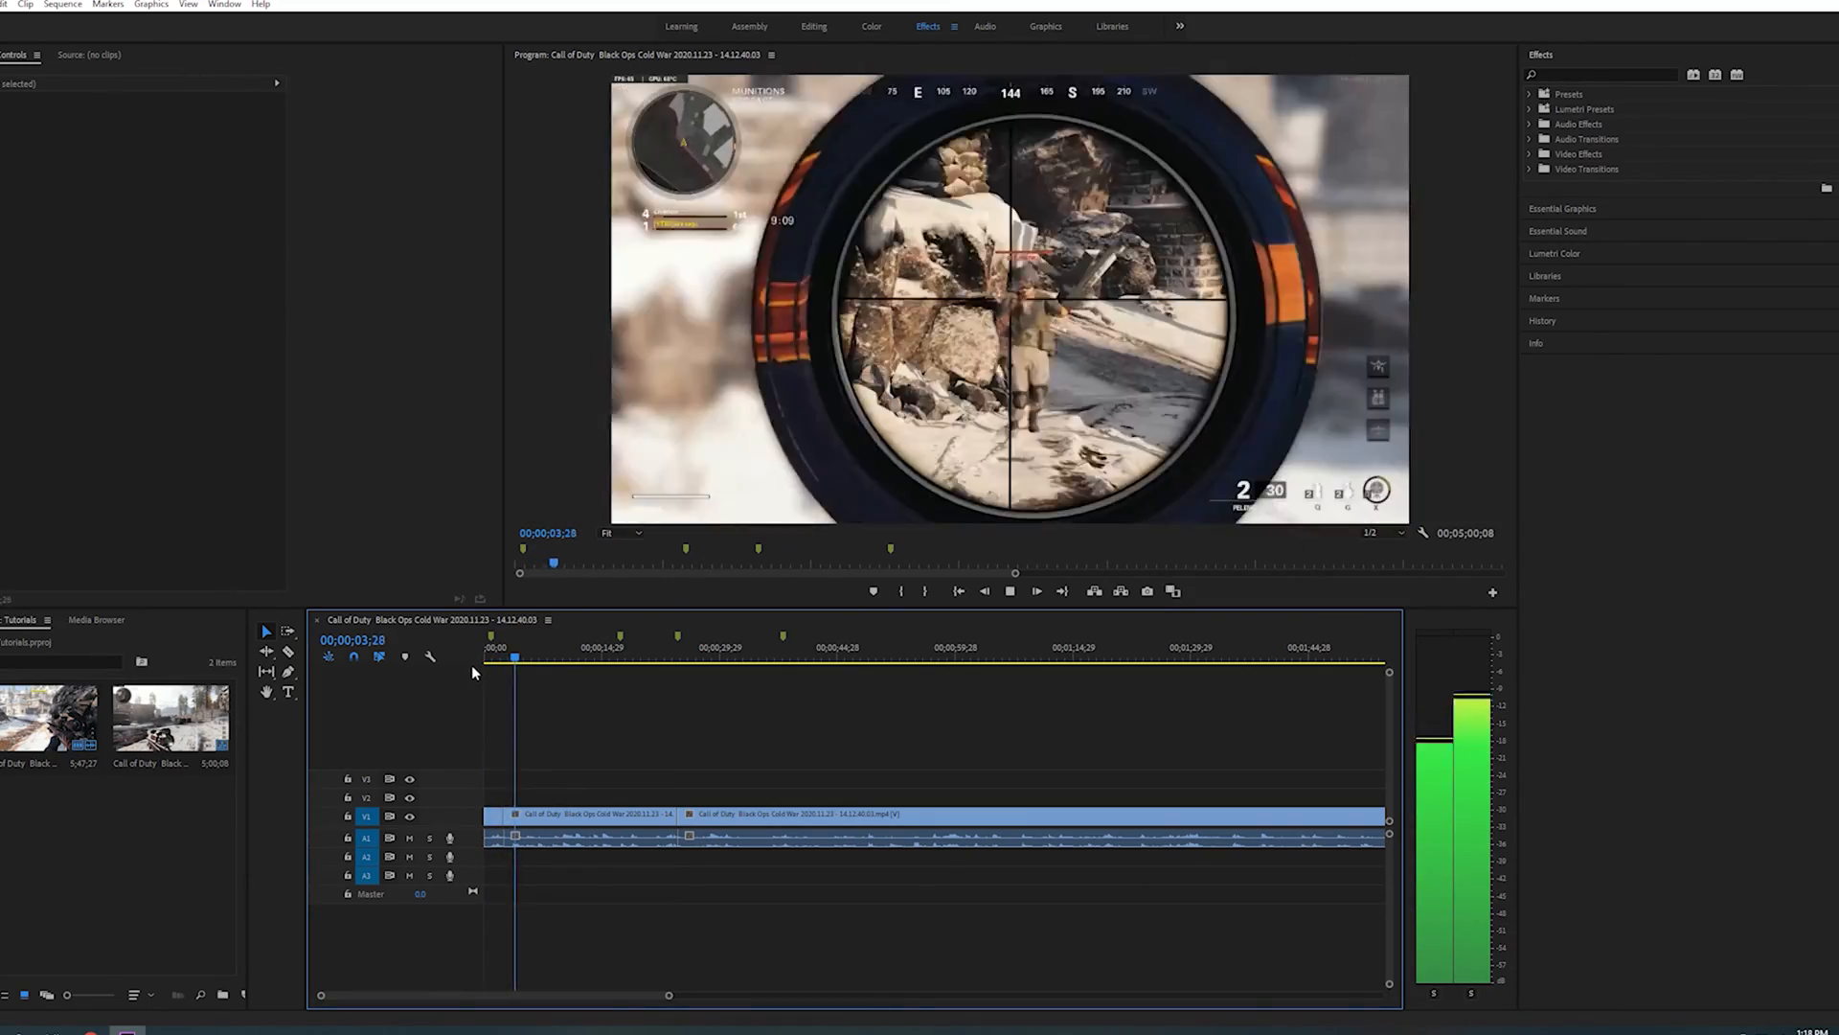
pyautogui.click(1037, 592)
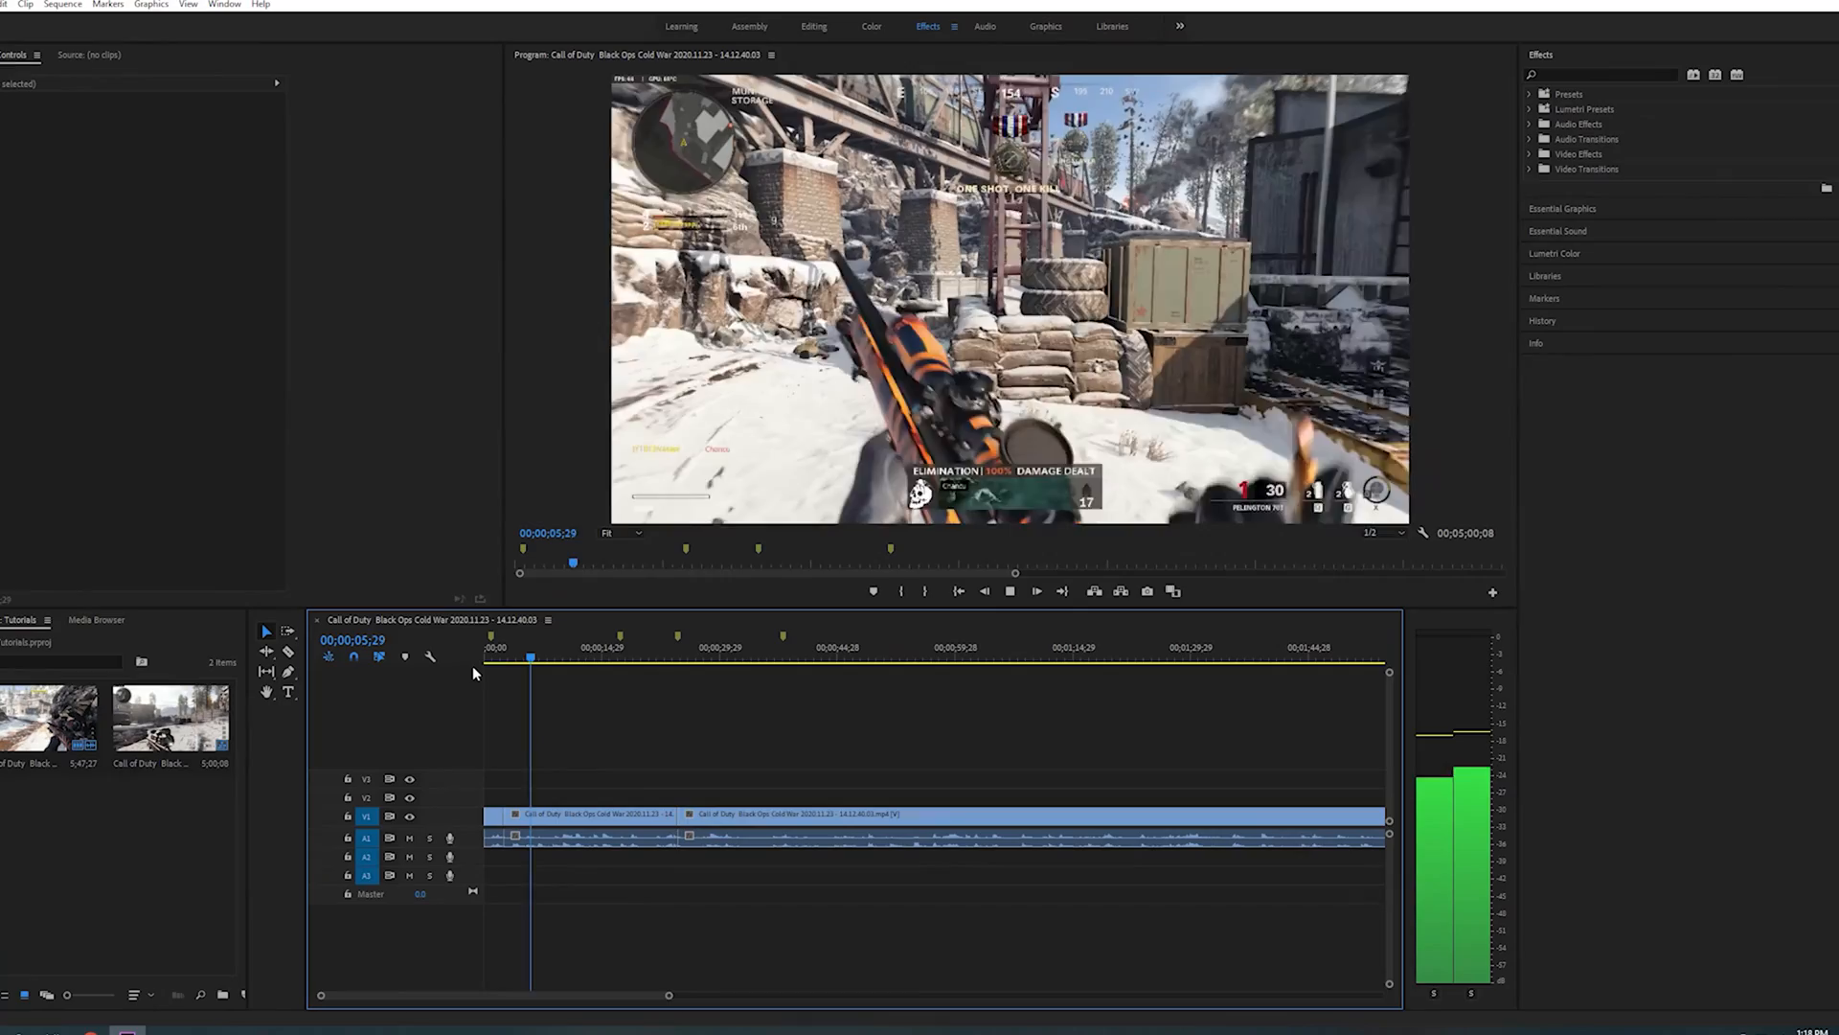
pyautogui.click(1035, 592)
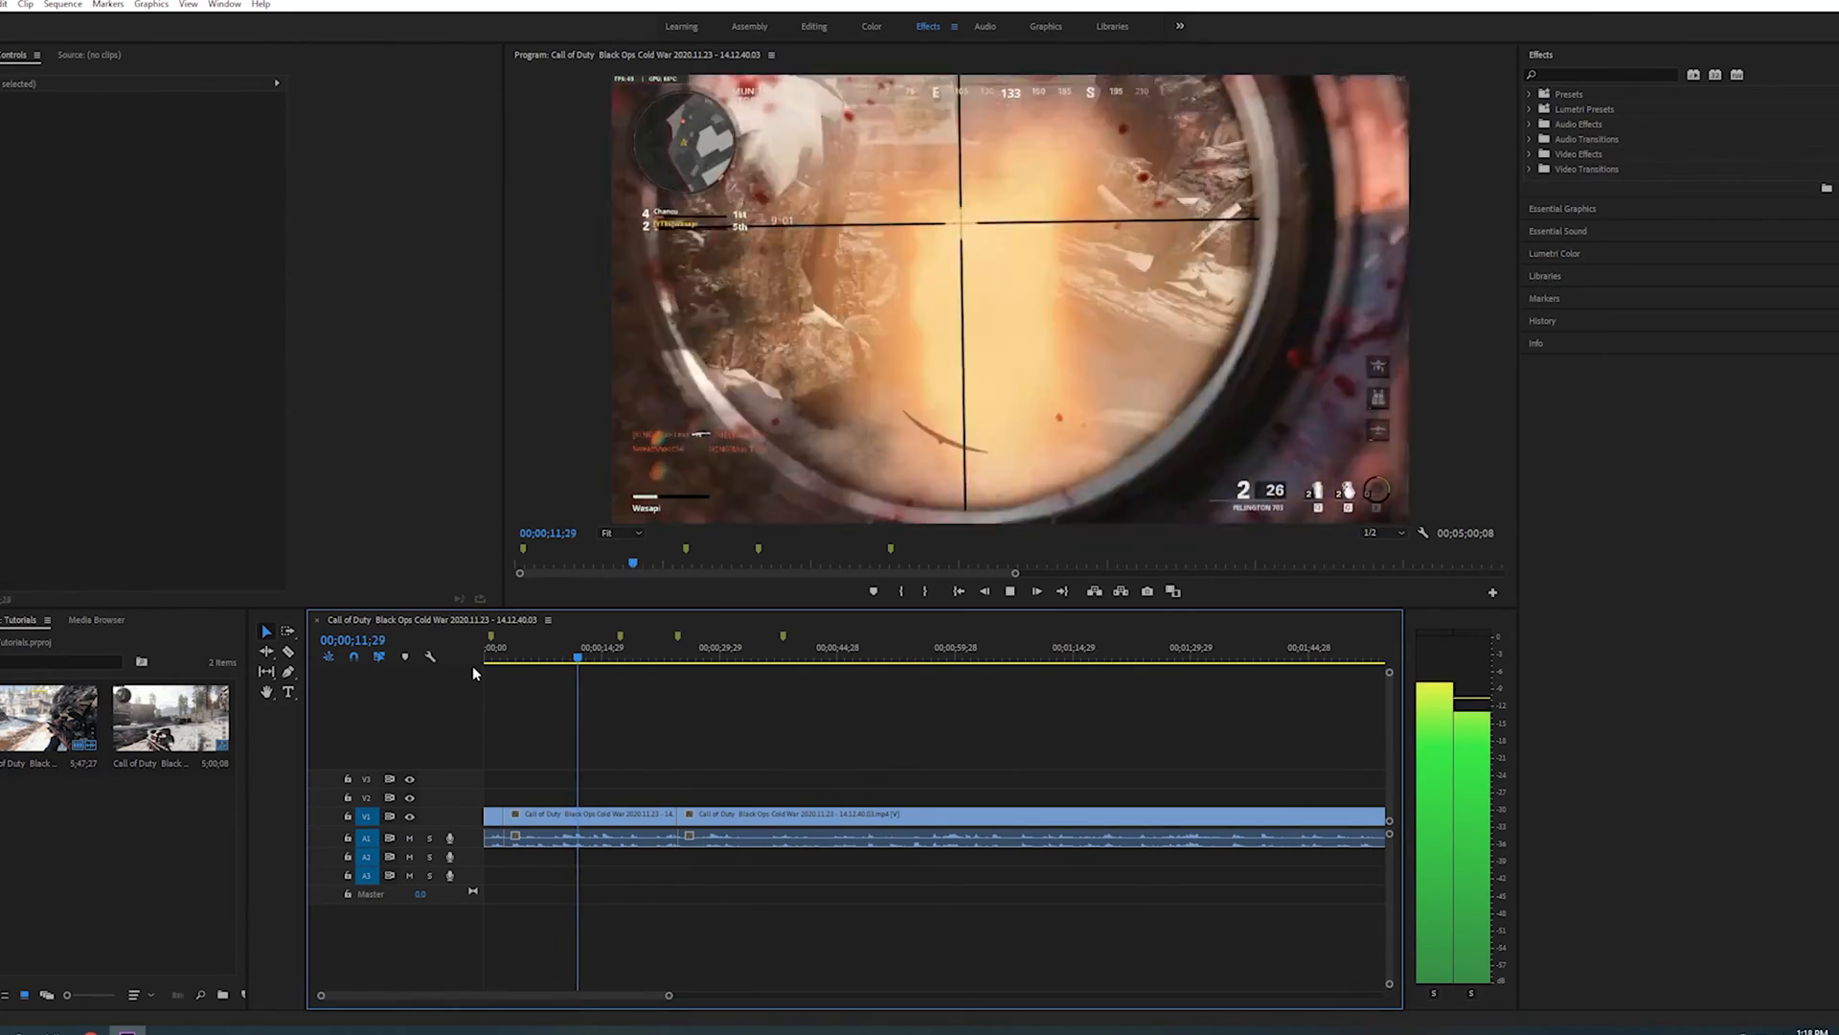
pyautogui.moveTo(577, 657); pyautogui.dragTo(551, 657)
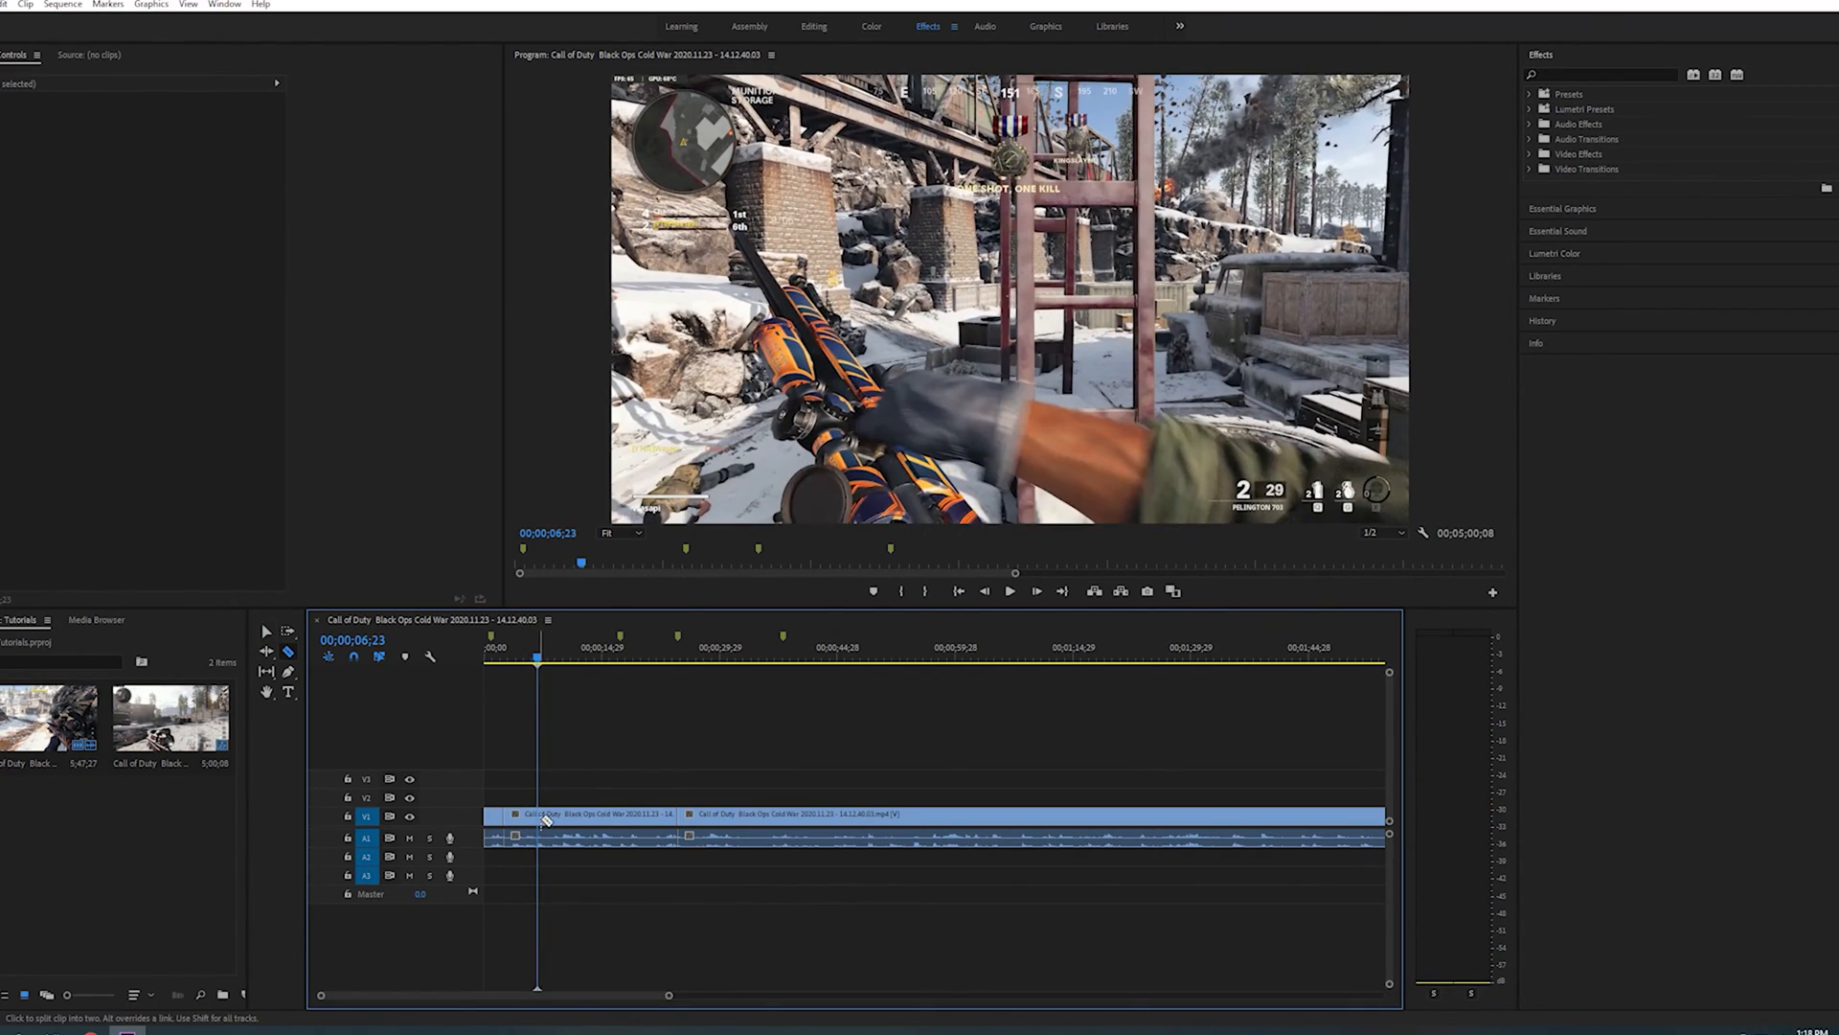
# Razor the Call of Duty clip into short highlights, deleting stretches to about 1 minute 14 seconds.
pyautogui.click(1009, 592)
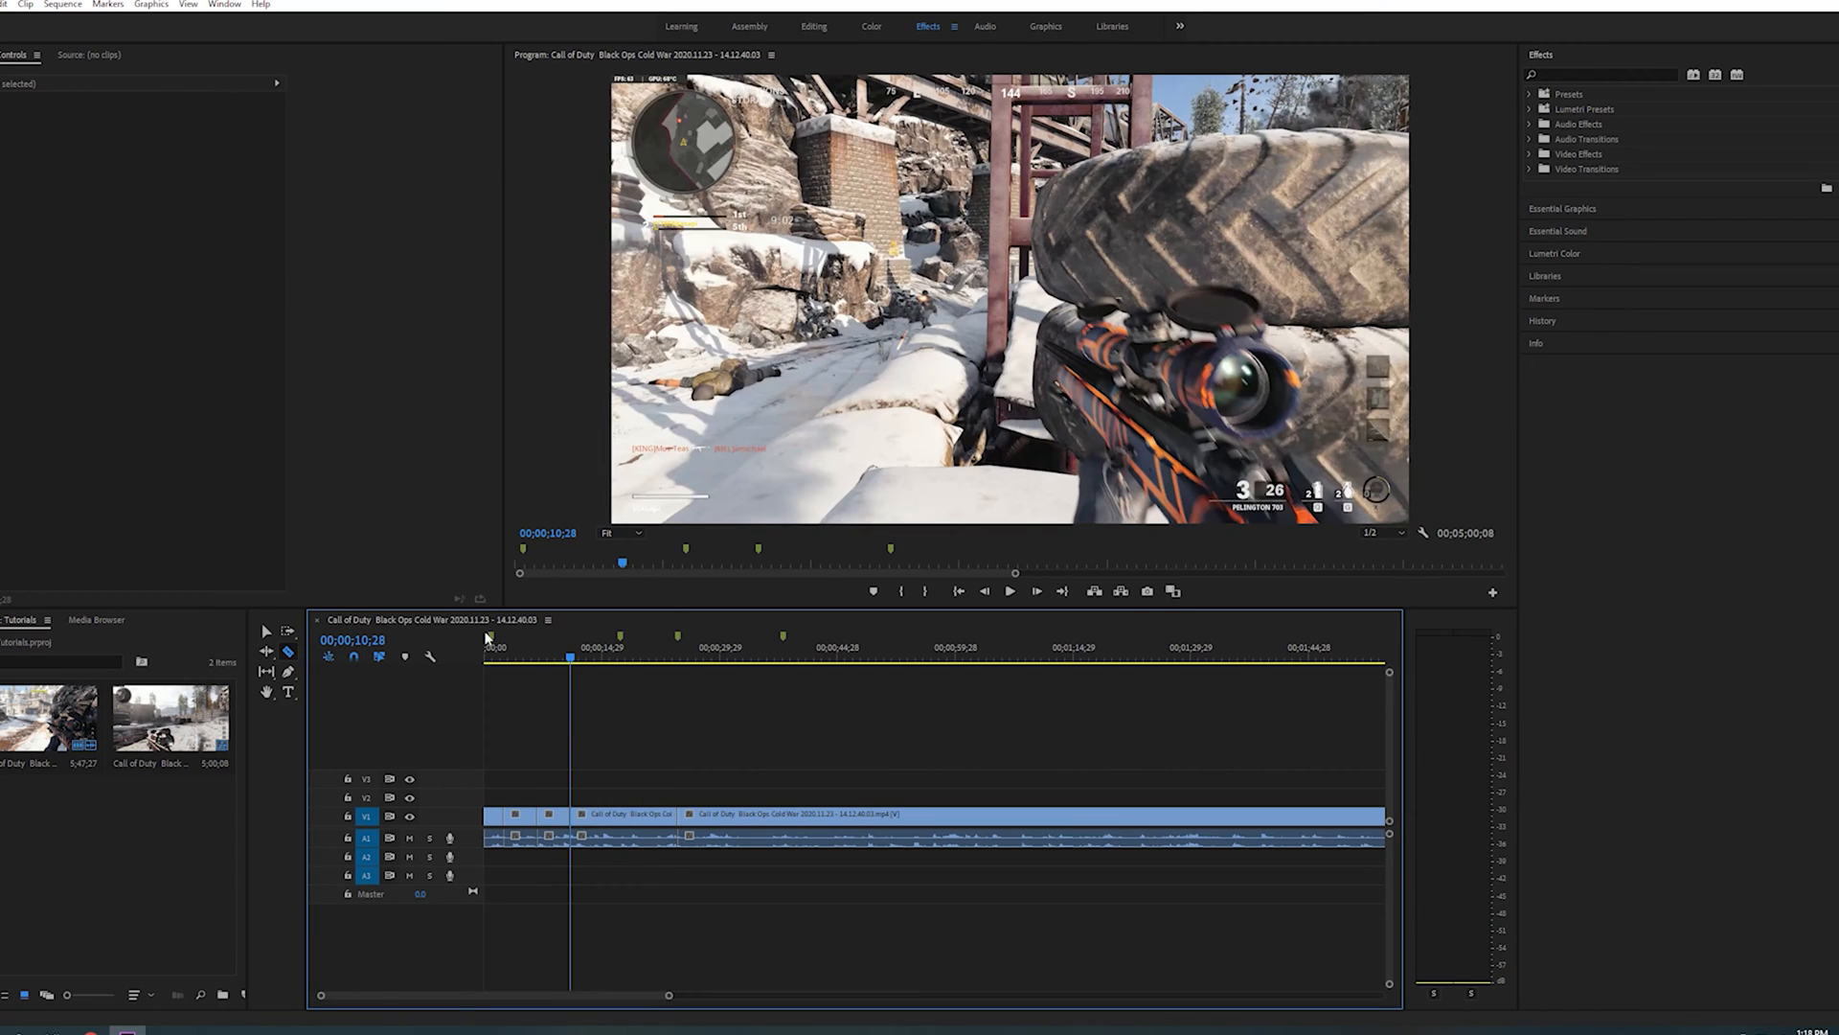
pyautogui.click(552, 814)
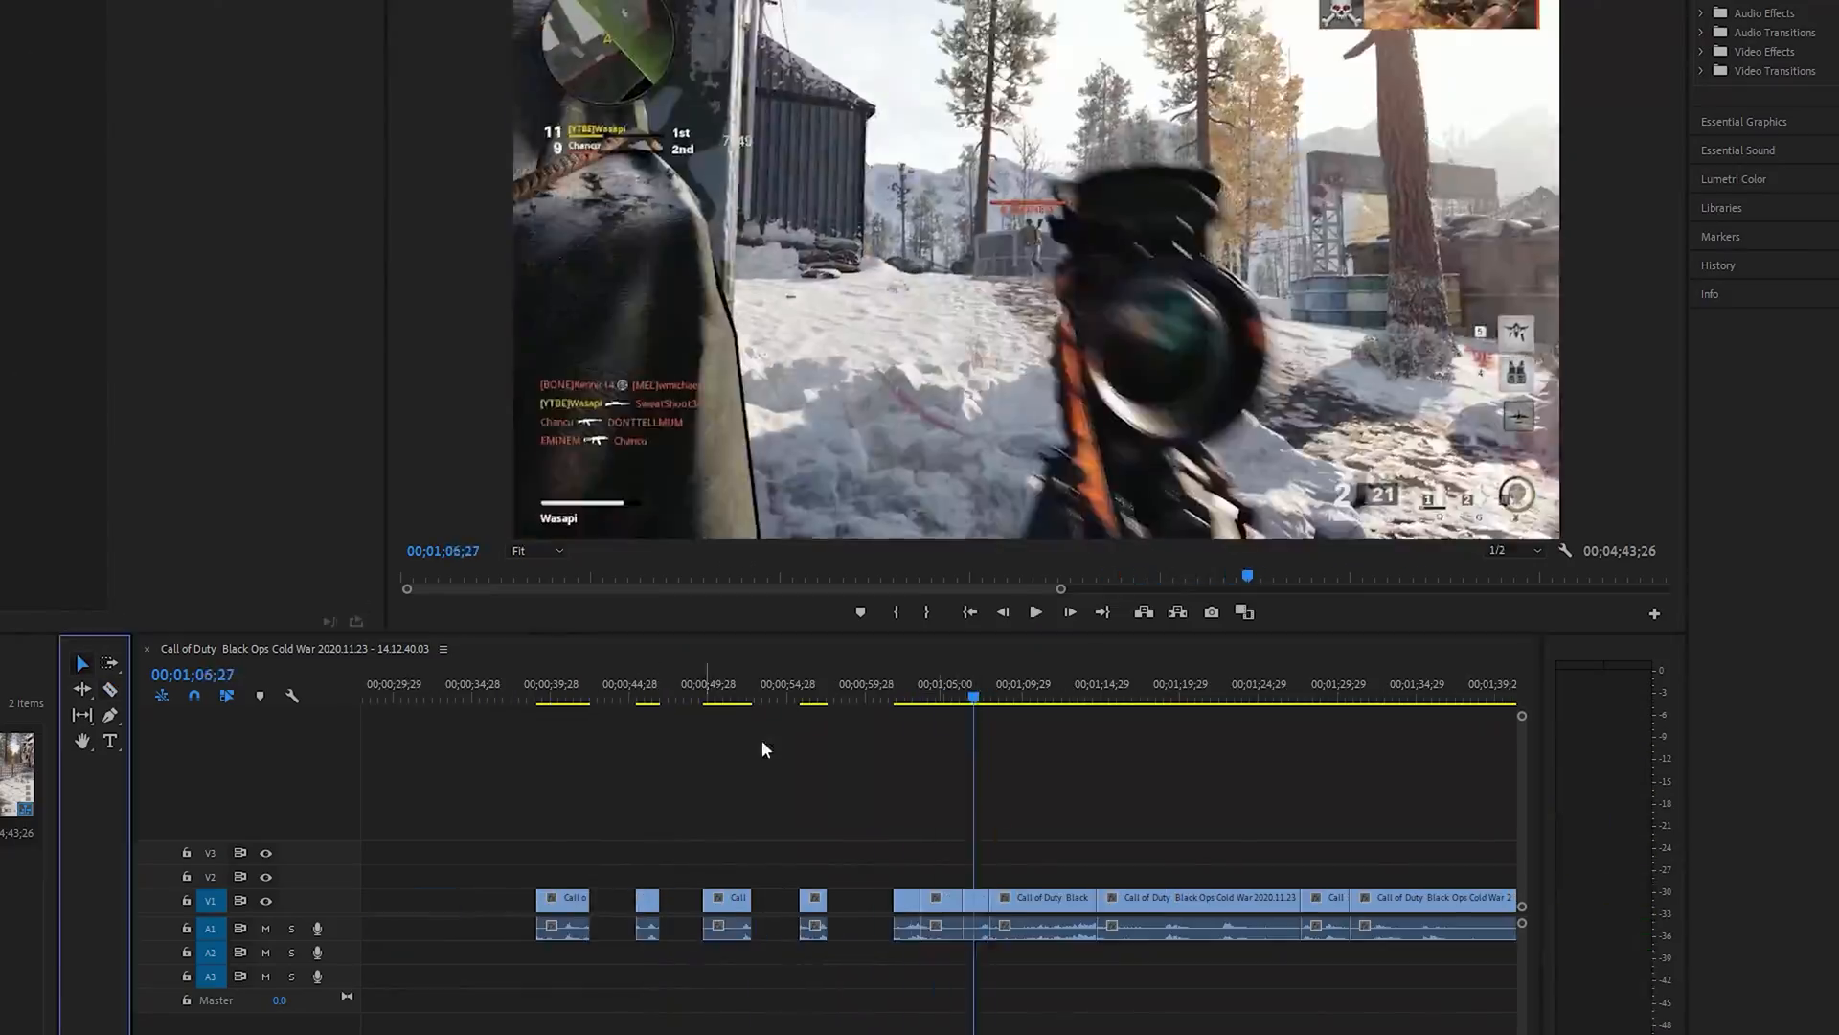
pyautogui.click(1032, 611)
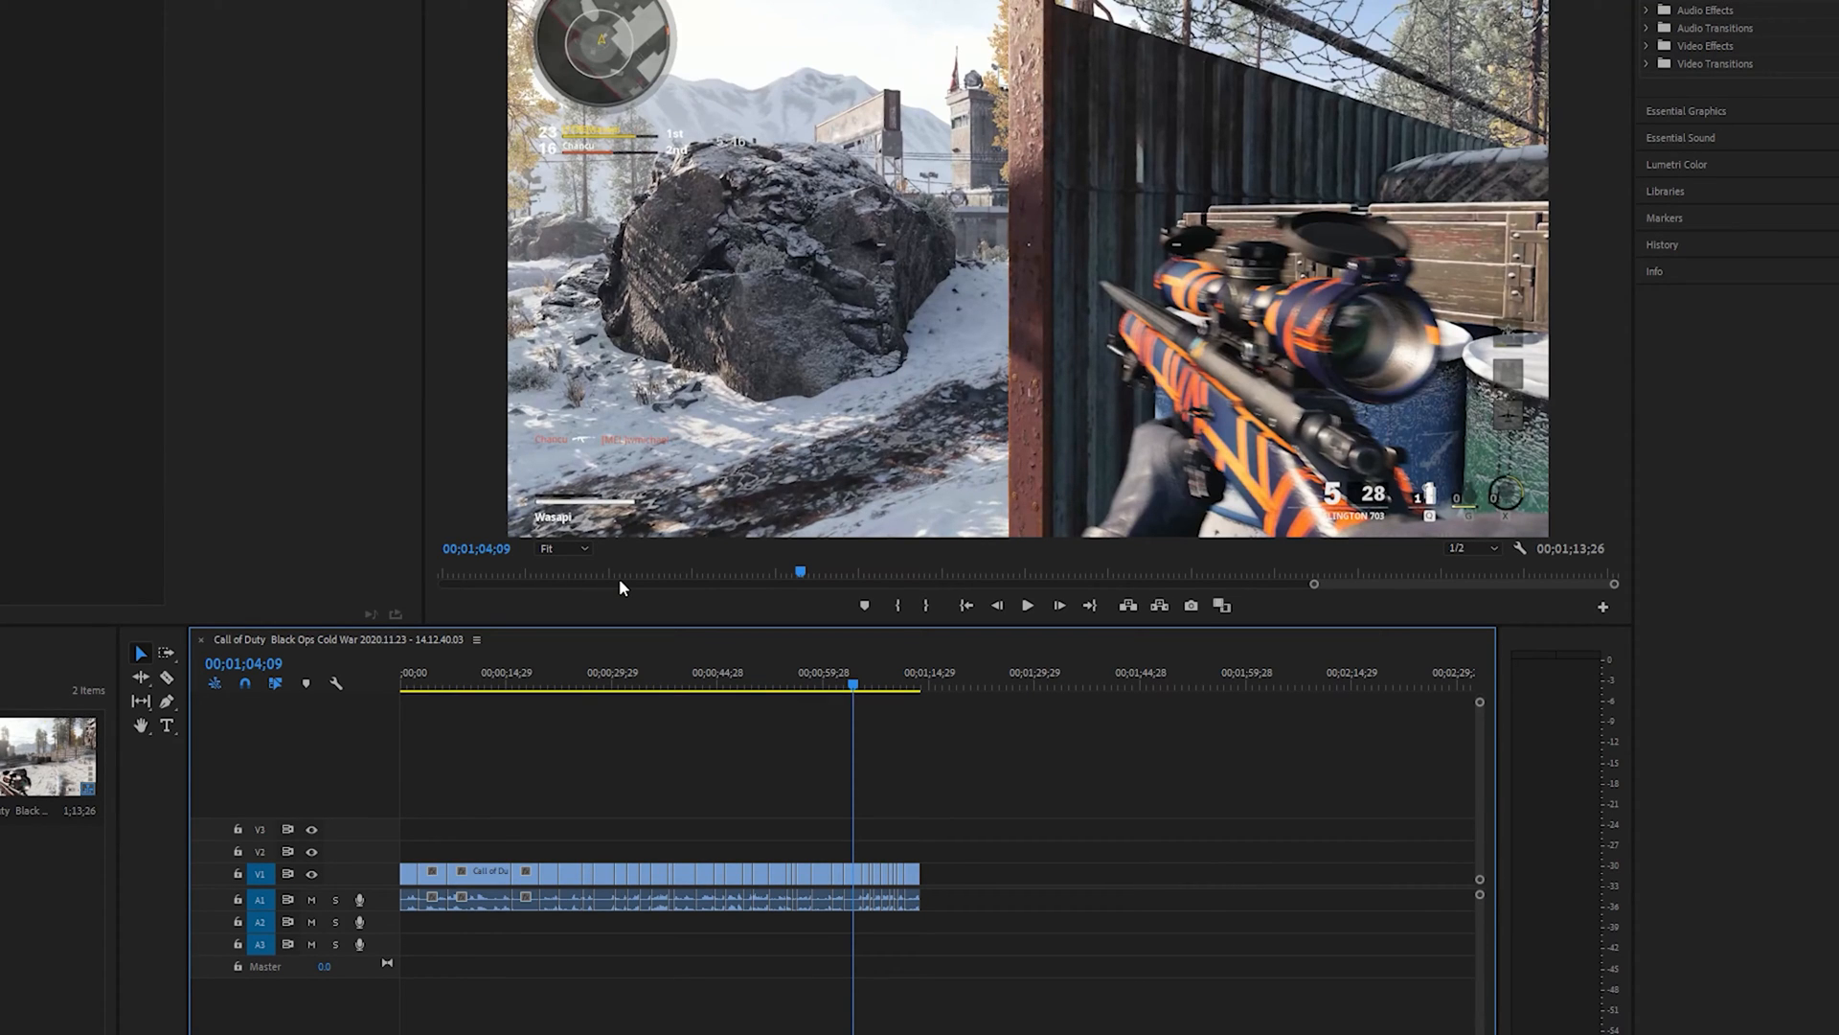
# Scrub through the gapless Call of Duty edit in the Program Monitor.
pyautogui.click(1027, 604)
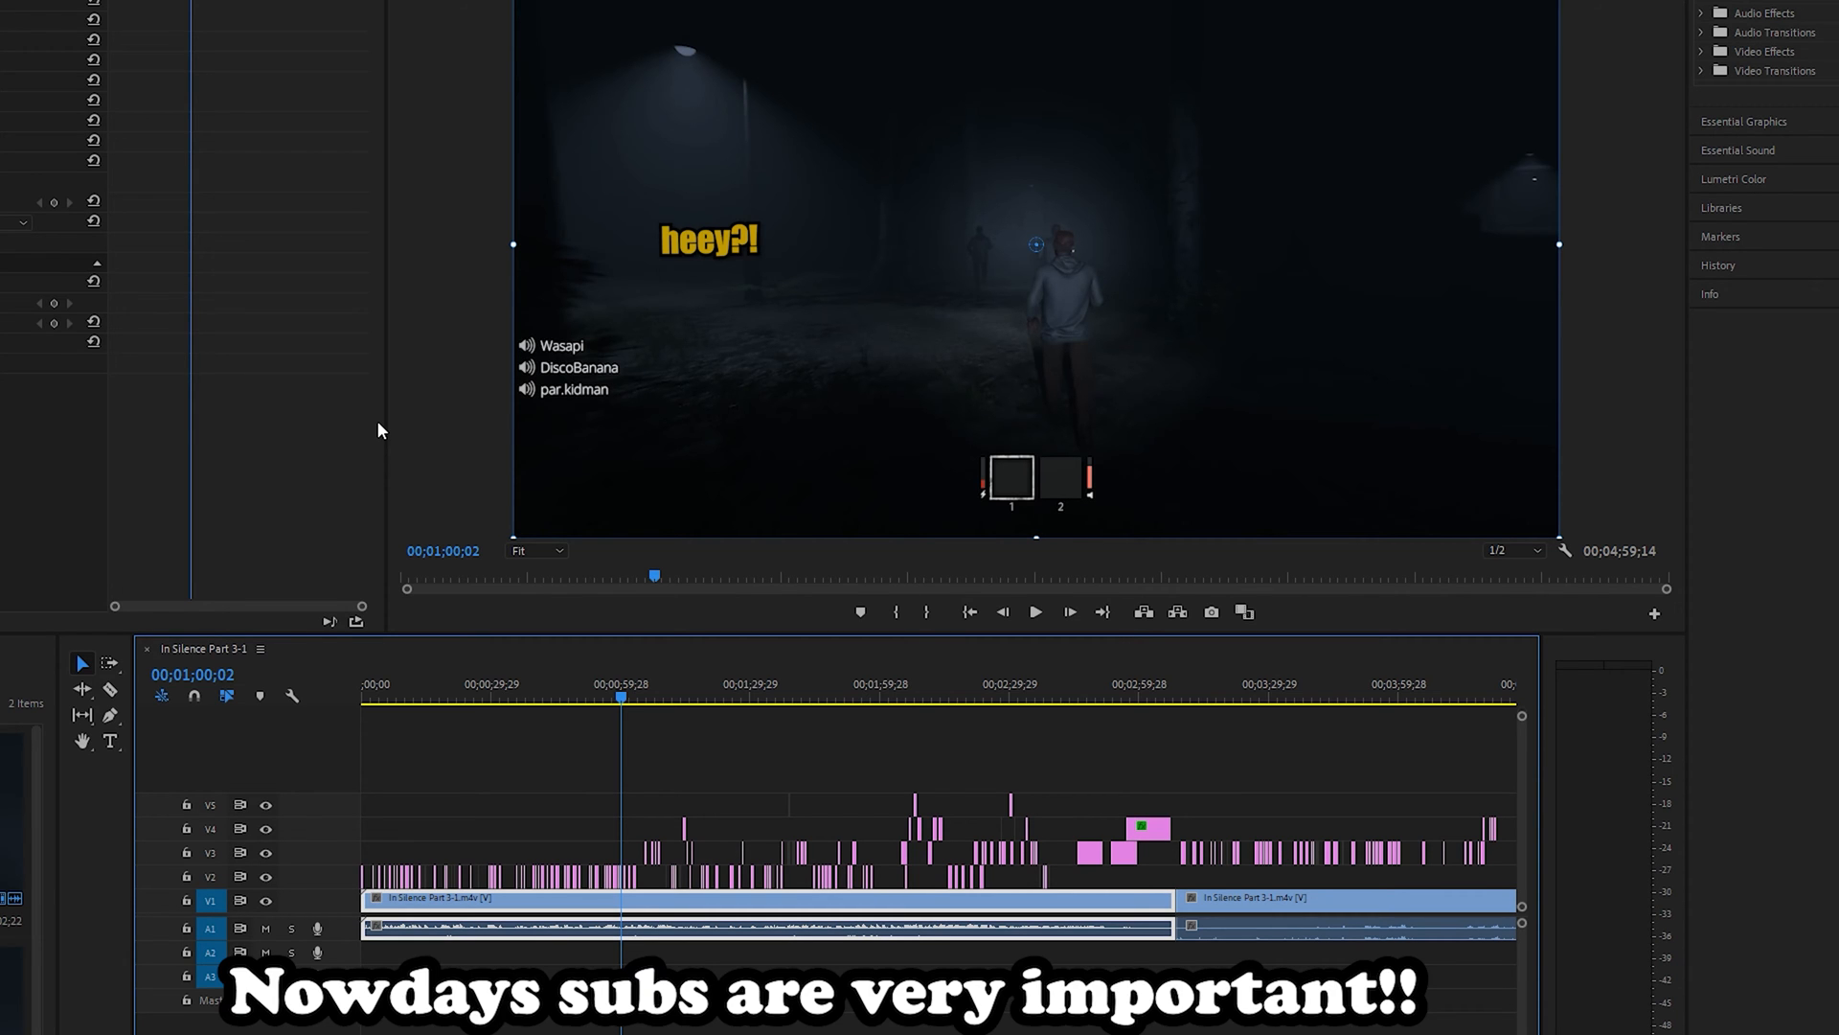
# Park the In Silence Part 3-1 sequence near 3:47 on its dark indoor scene.
pyautogui.click(1035, 612)
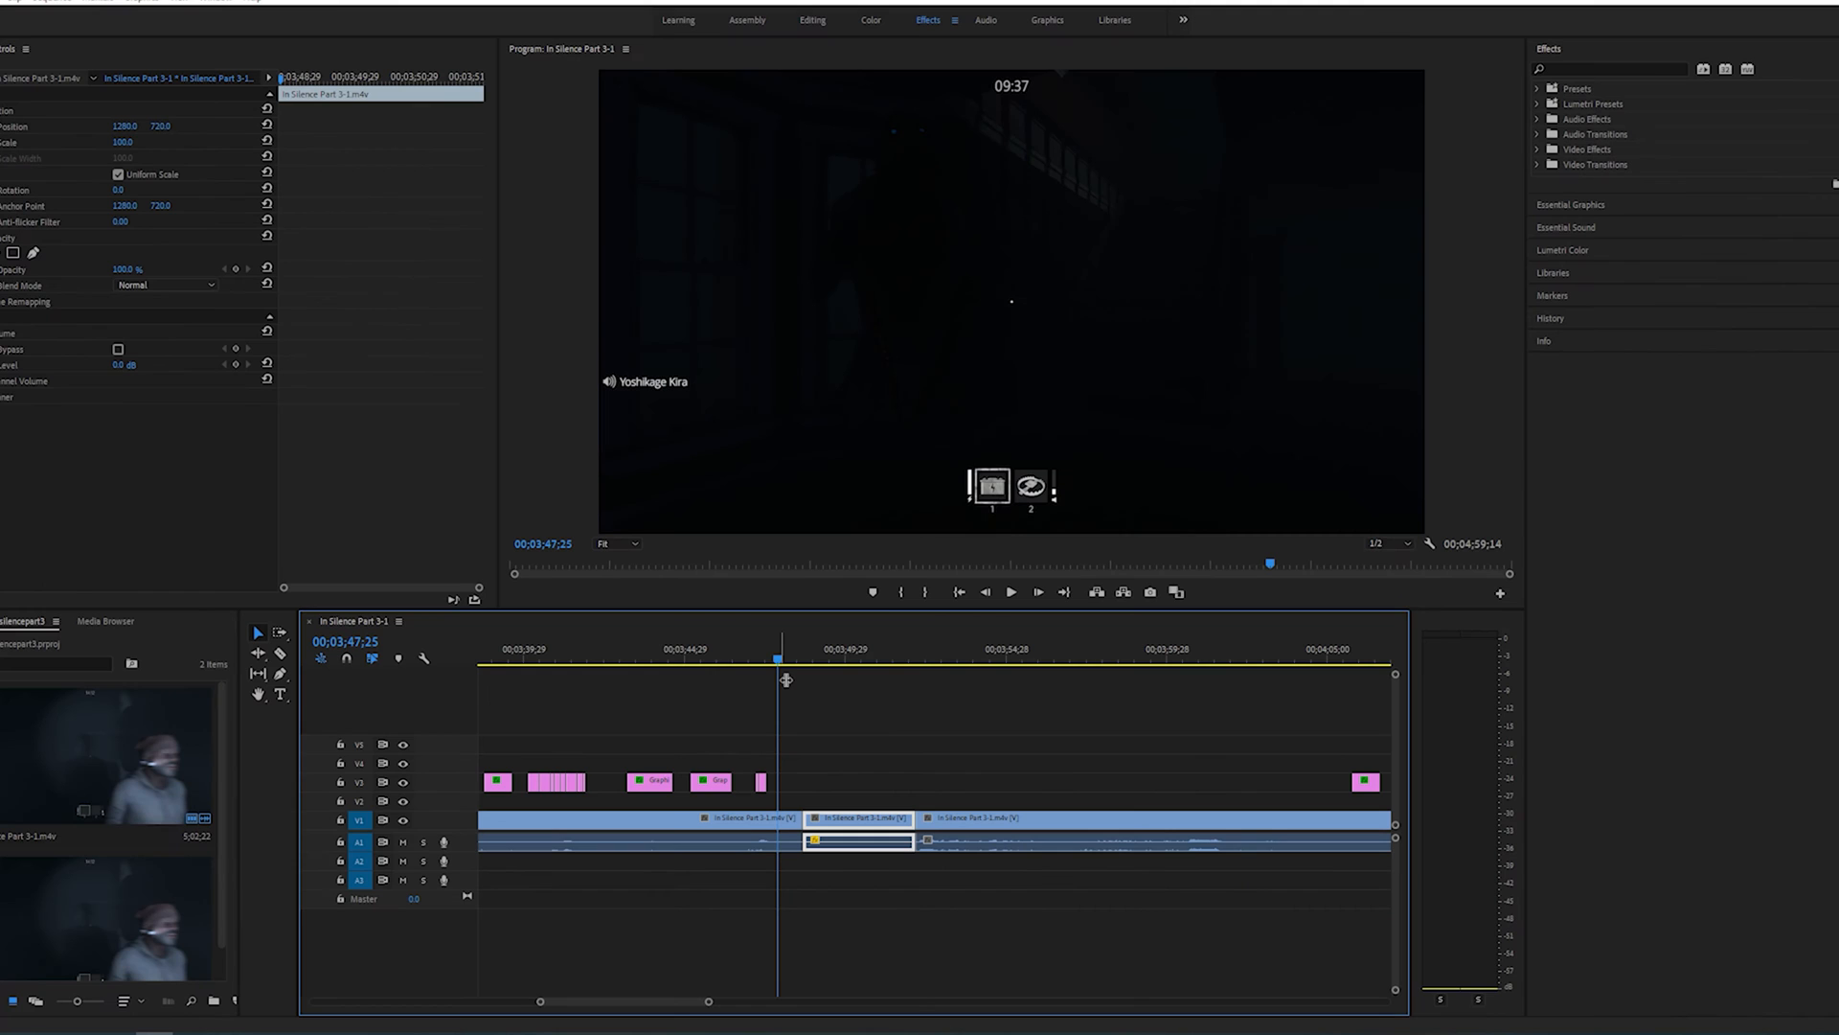
pyautogui.moveTo(840, 719)
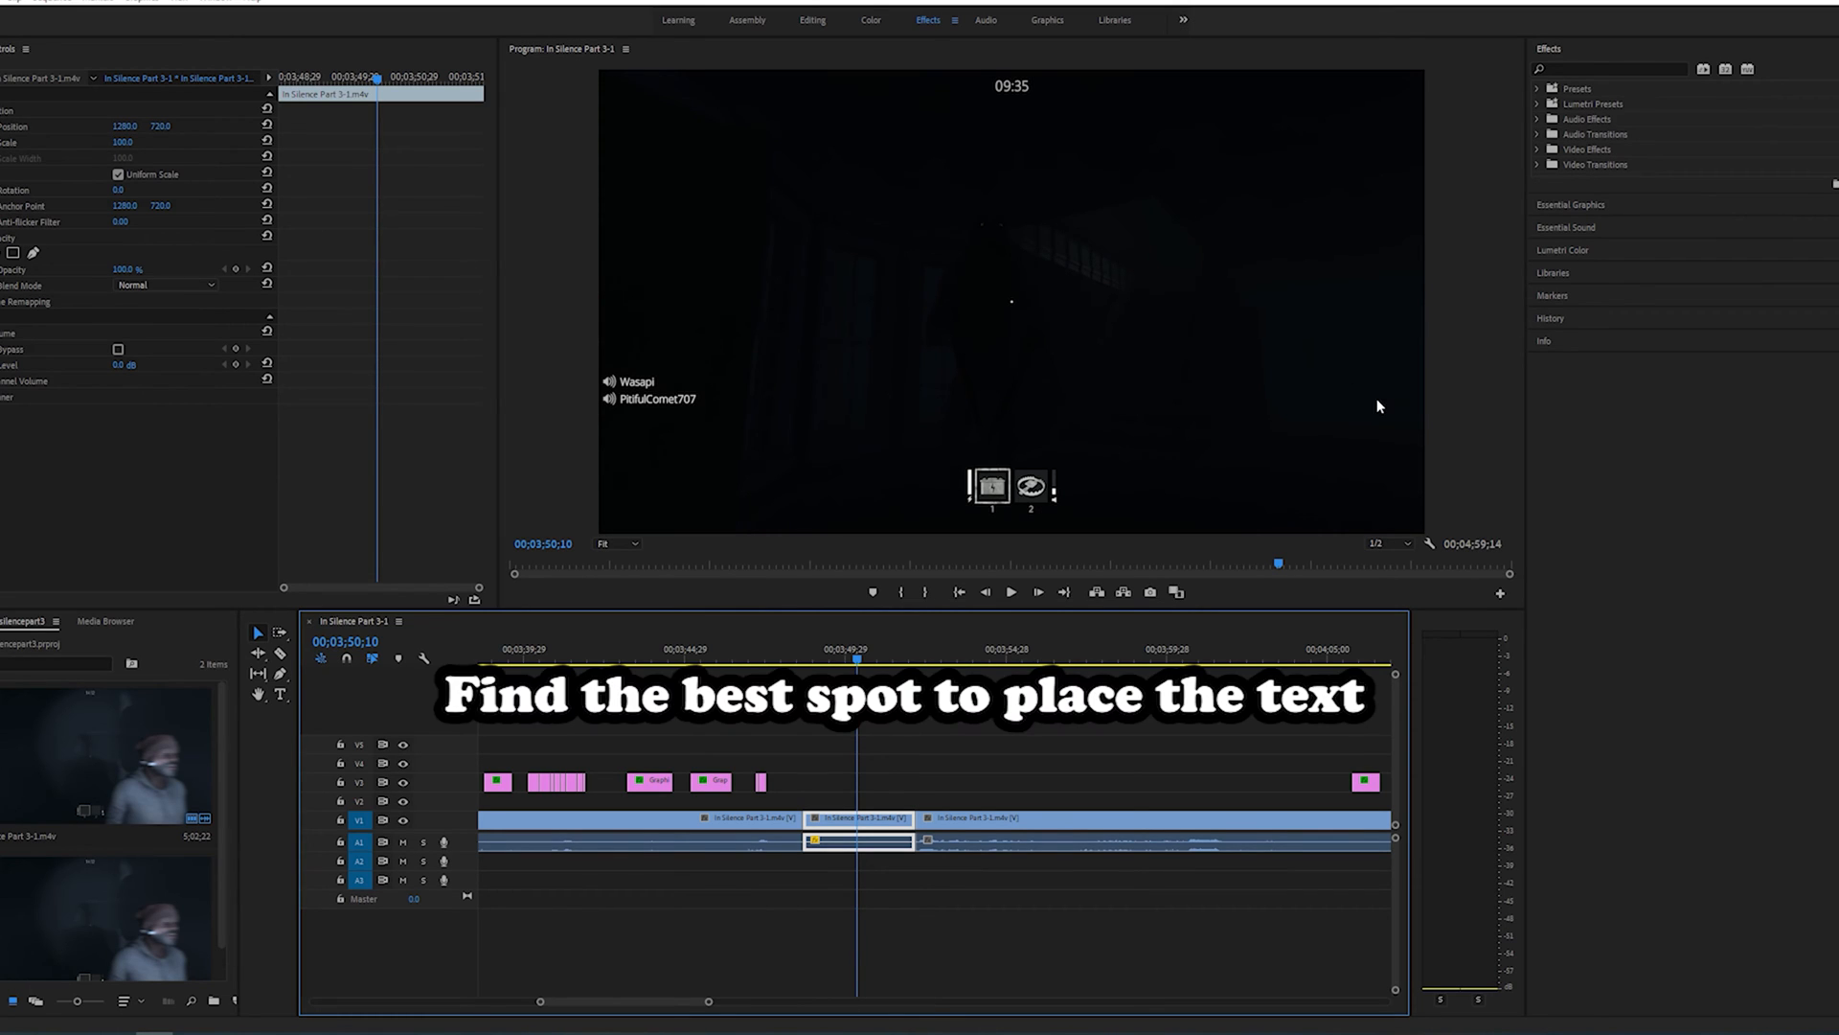
pyautogui.moveTo(1423, 312)
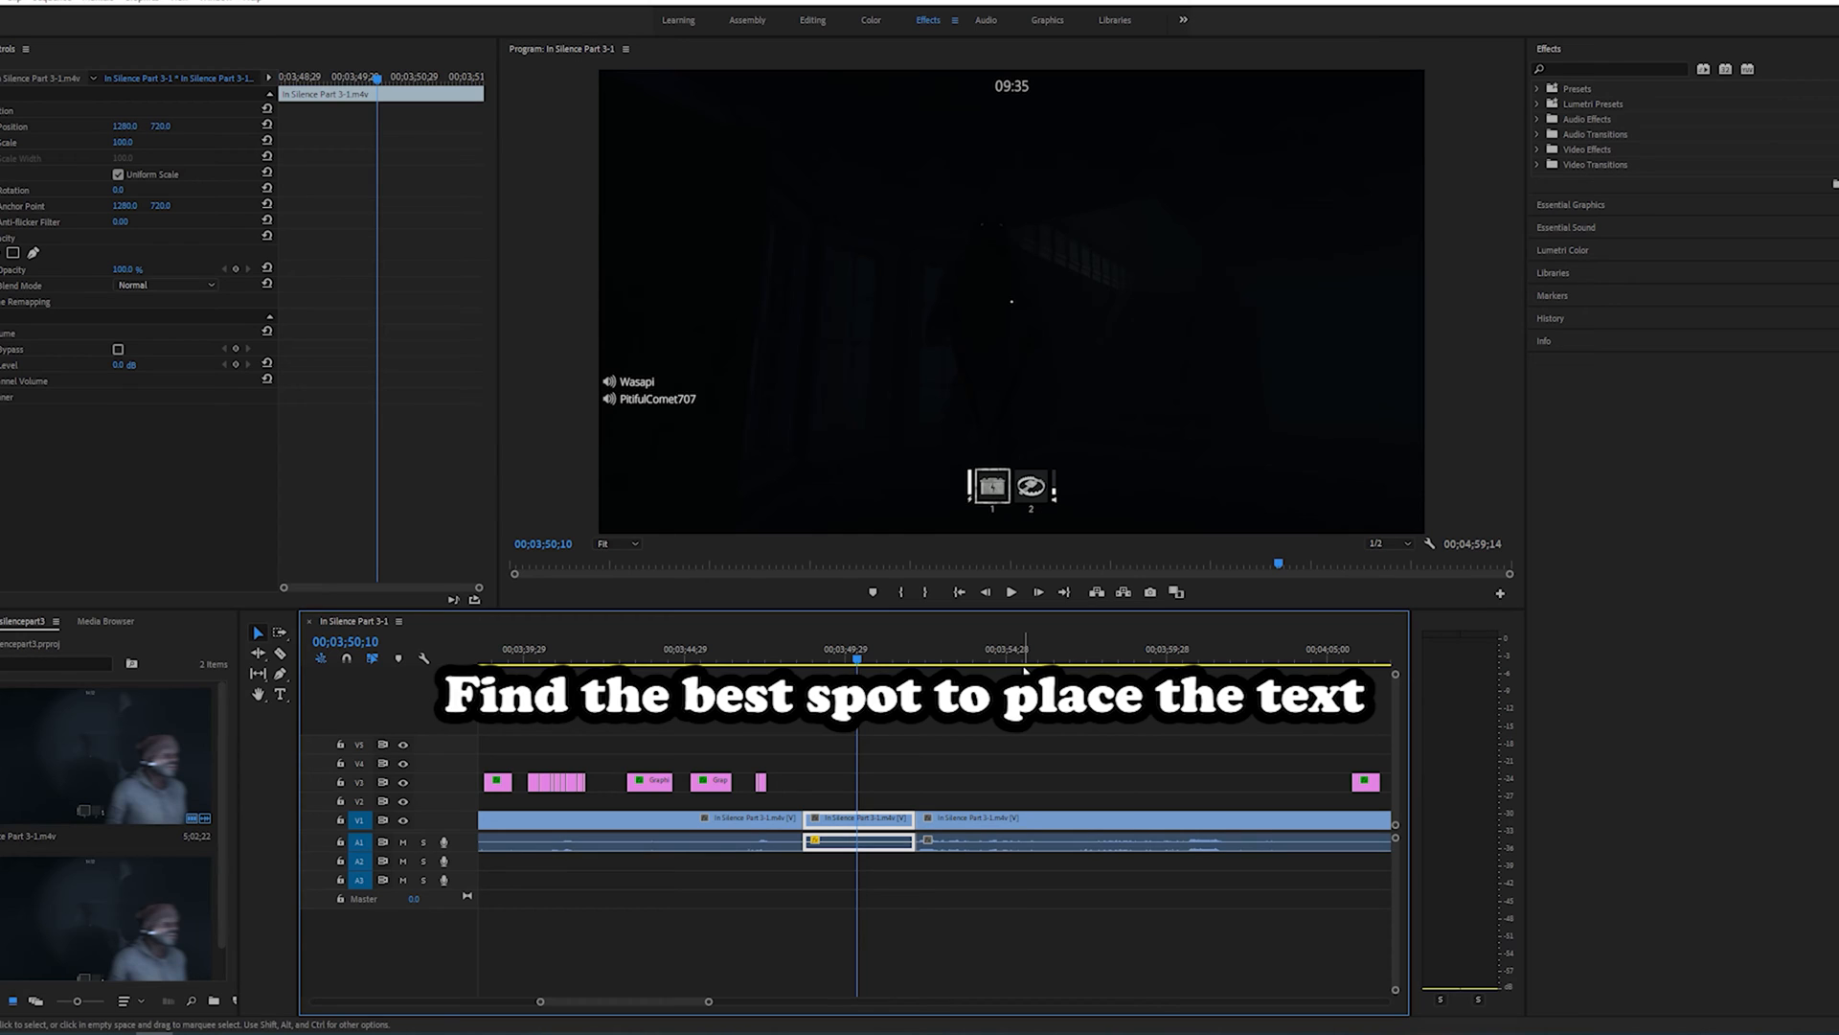
# Create a new text layer with Ctrl+T reading "Are you friends now?".
pyautogui.press('ctrl+t')
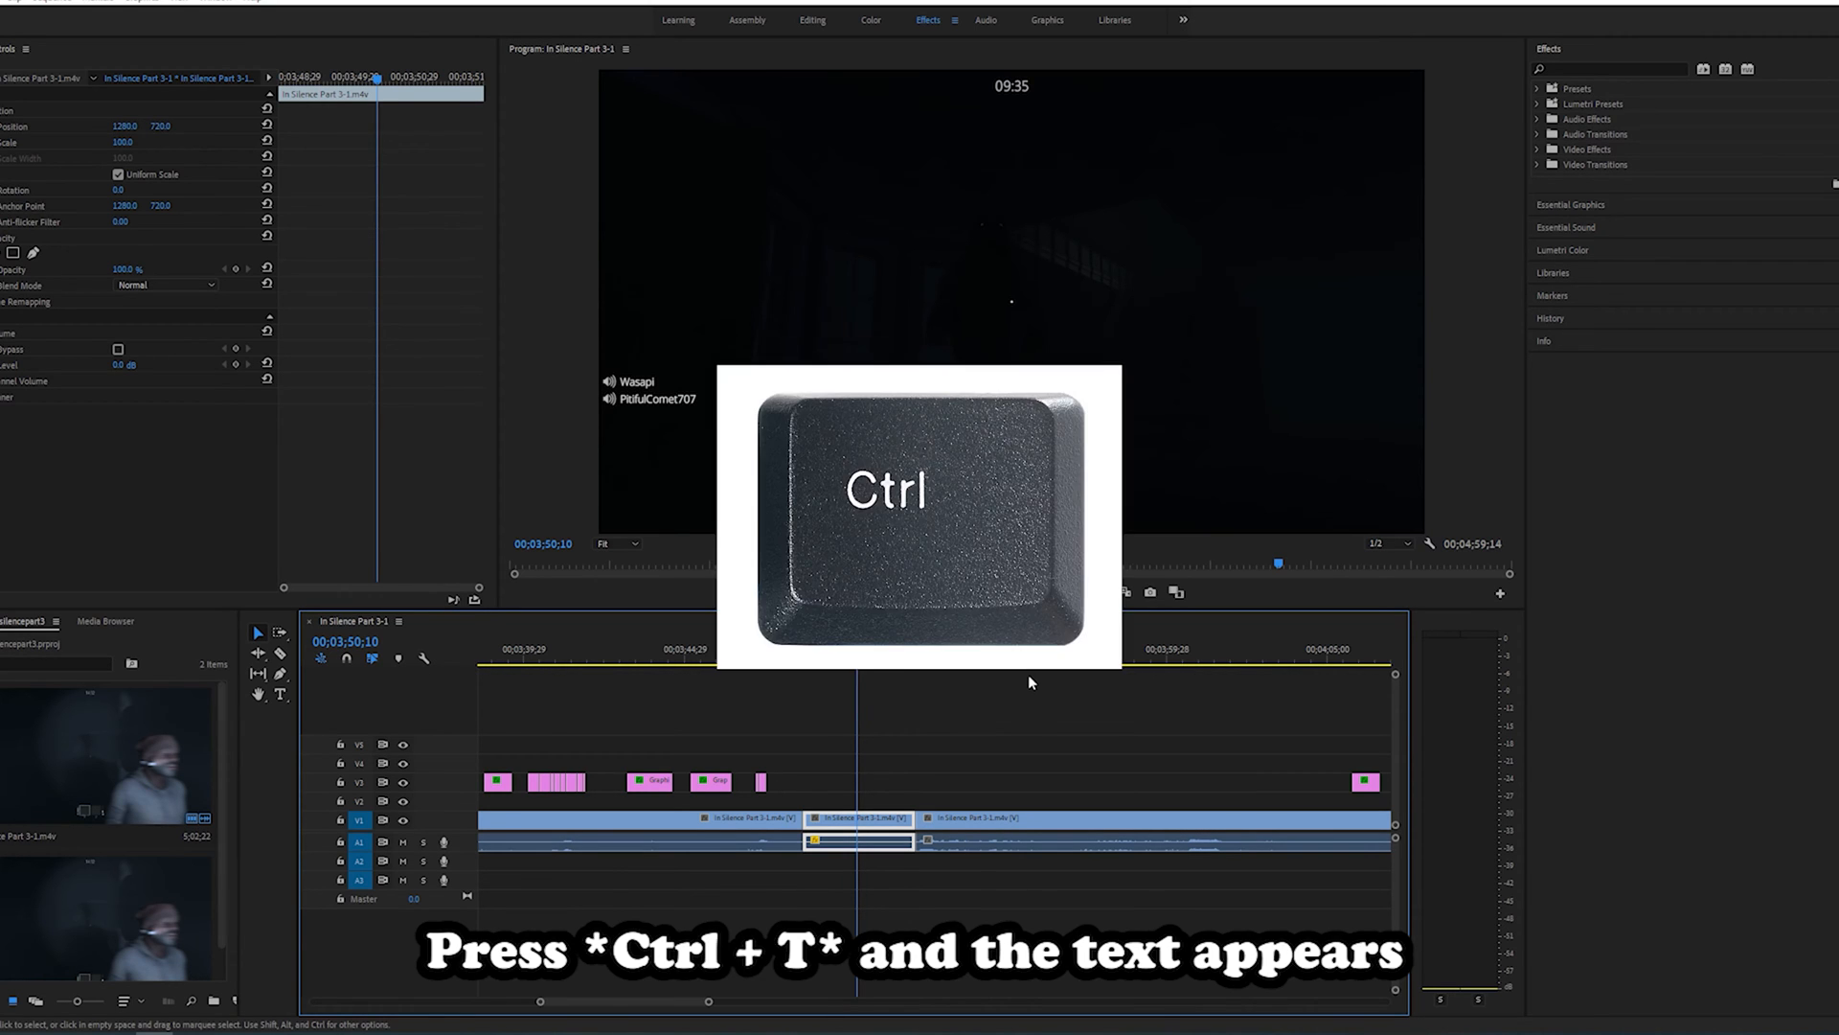
pyautogui.press('ctrl+t')
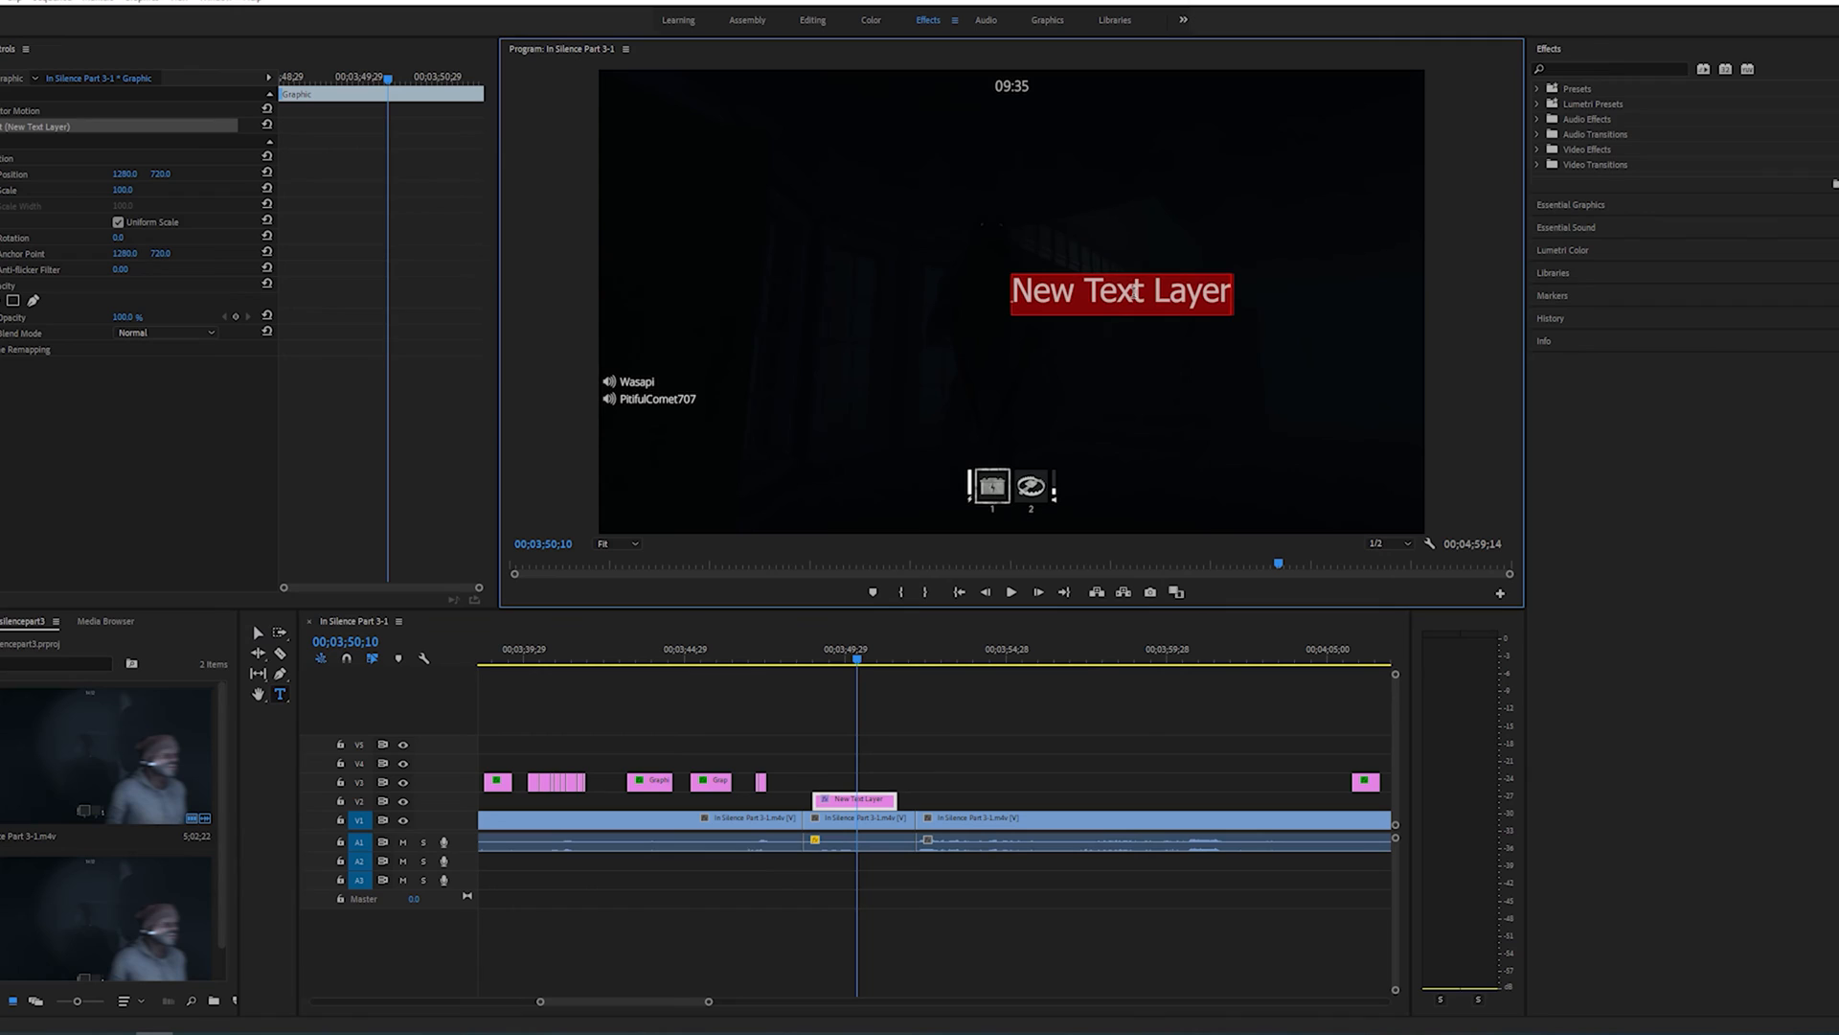
pyautogui.write('AR')
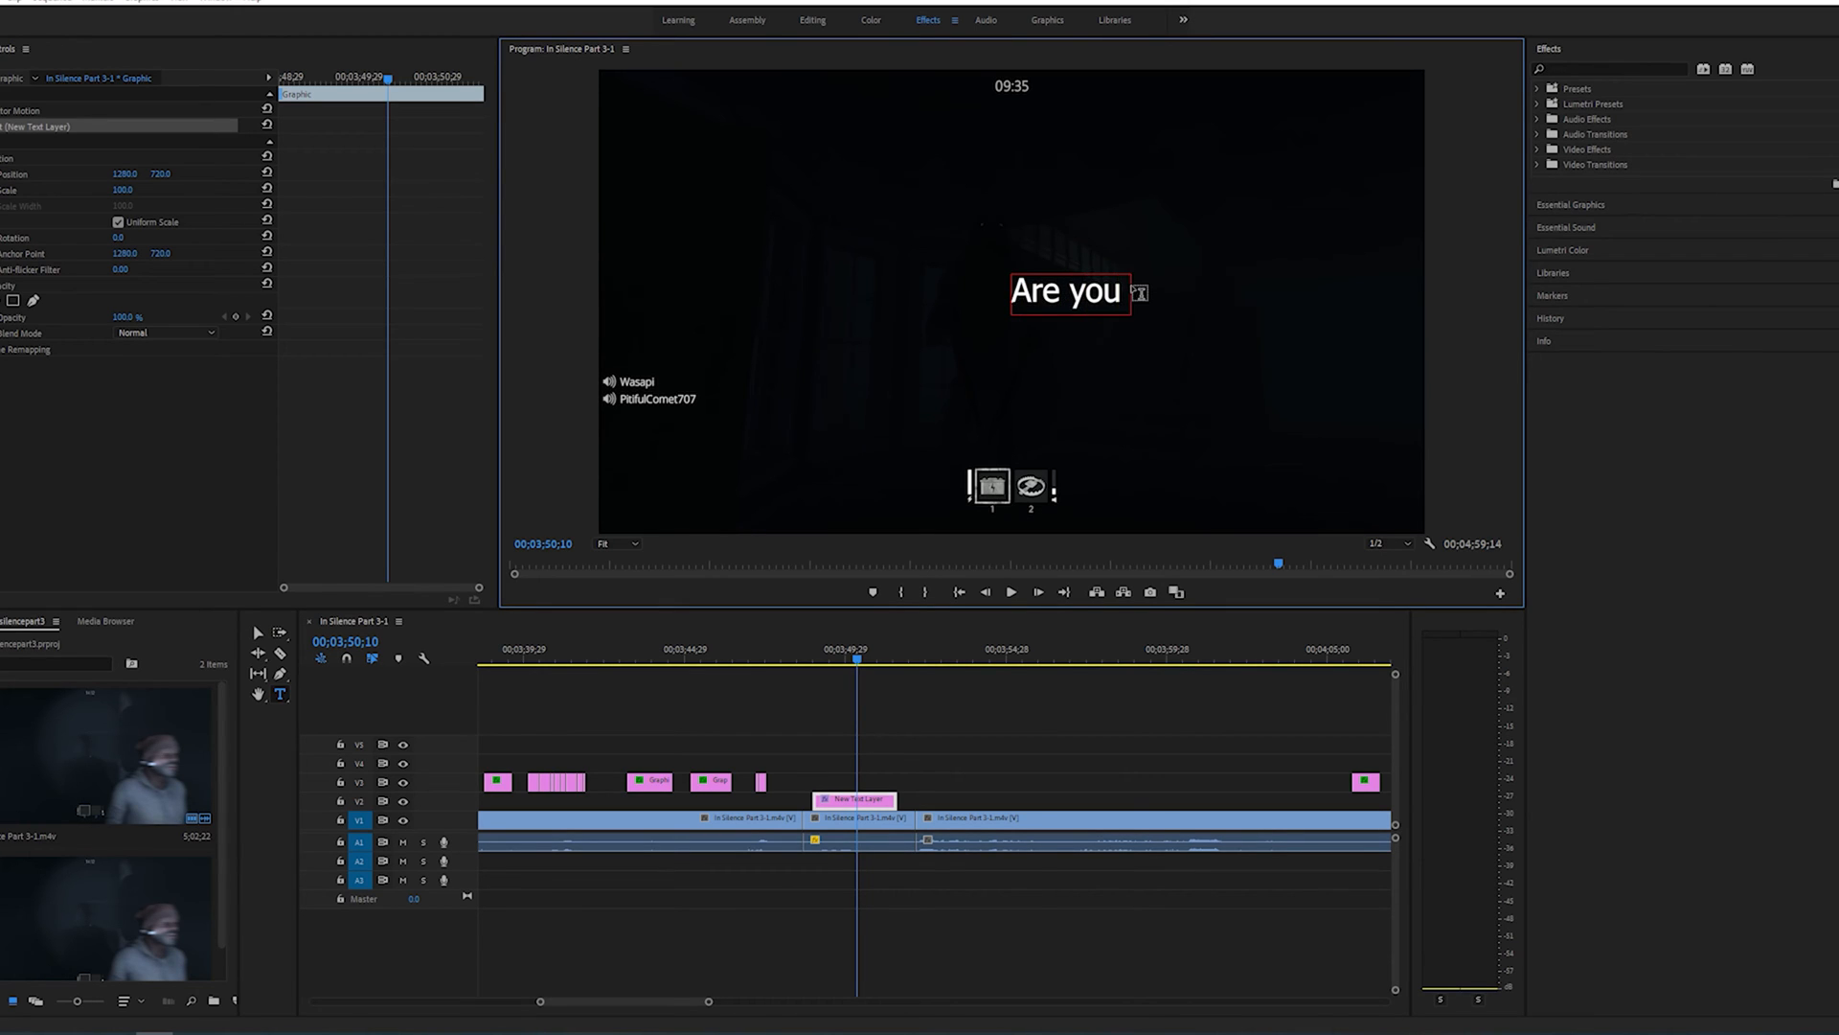
pyautogui.write('friends now?')
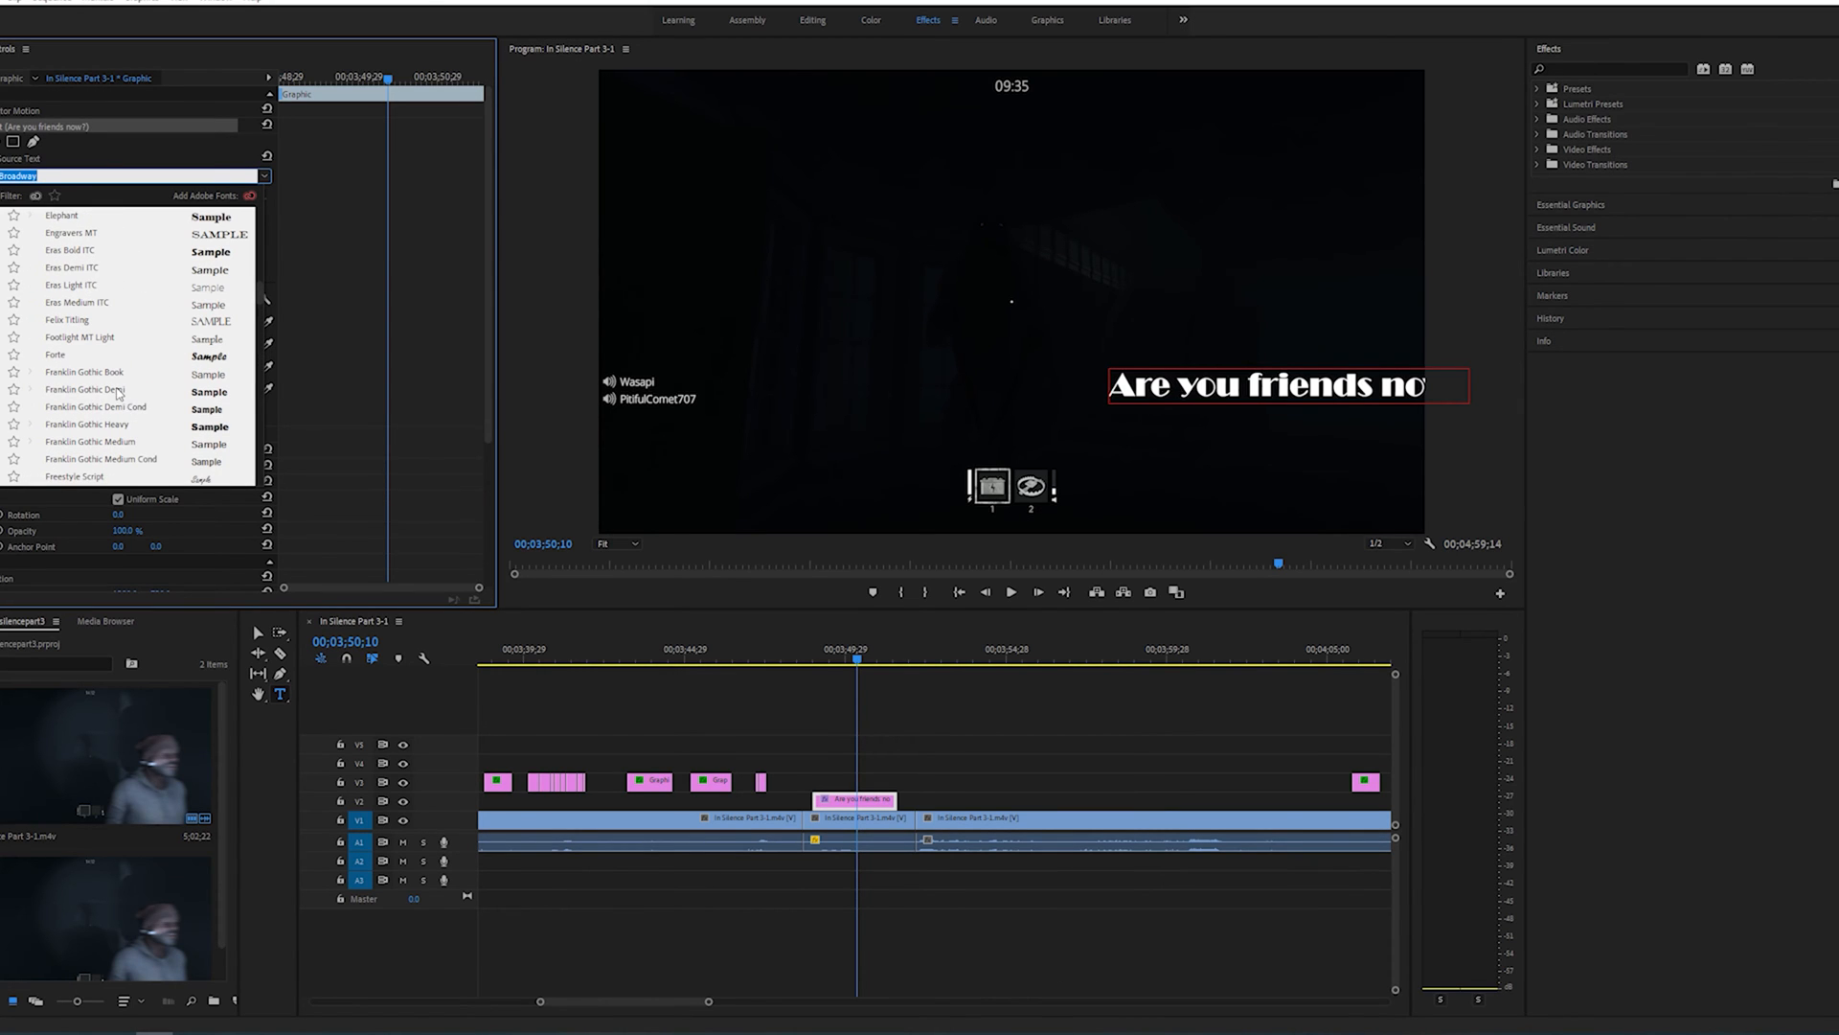
# Apply the Franklin Gothic Demi font to the subtitle.
pyautogui.click(88, 389)
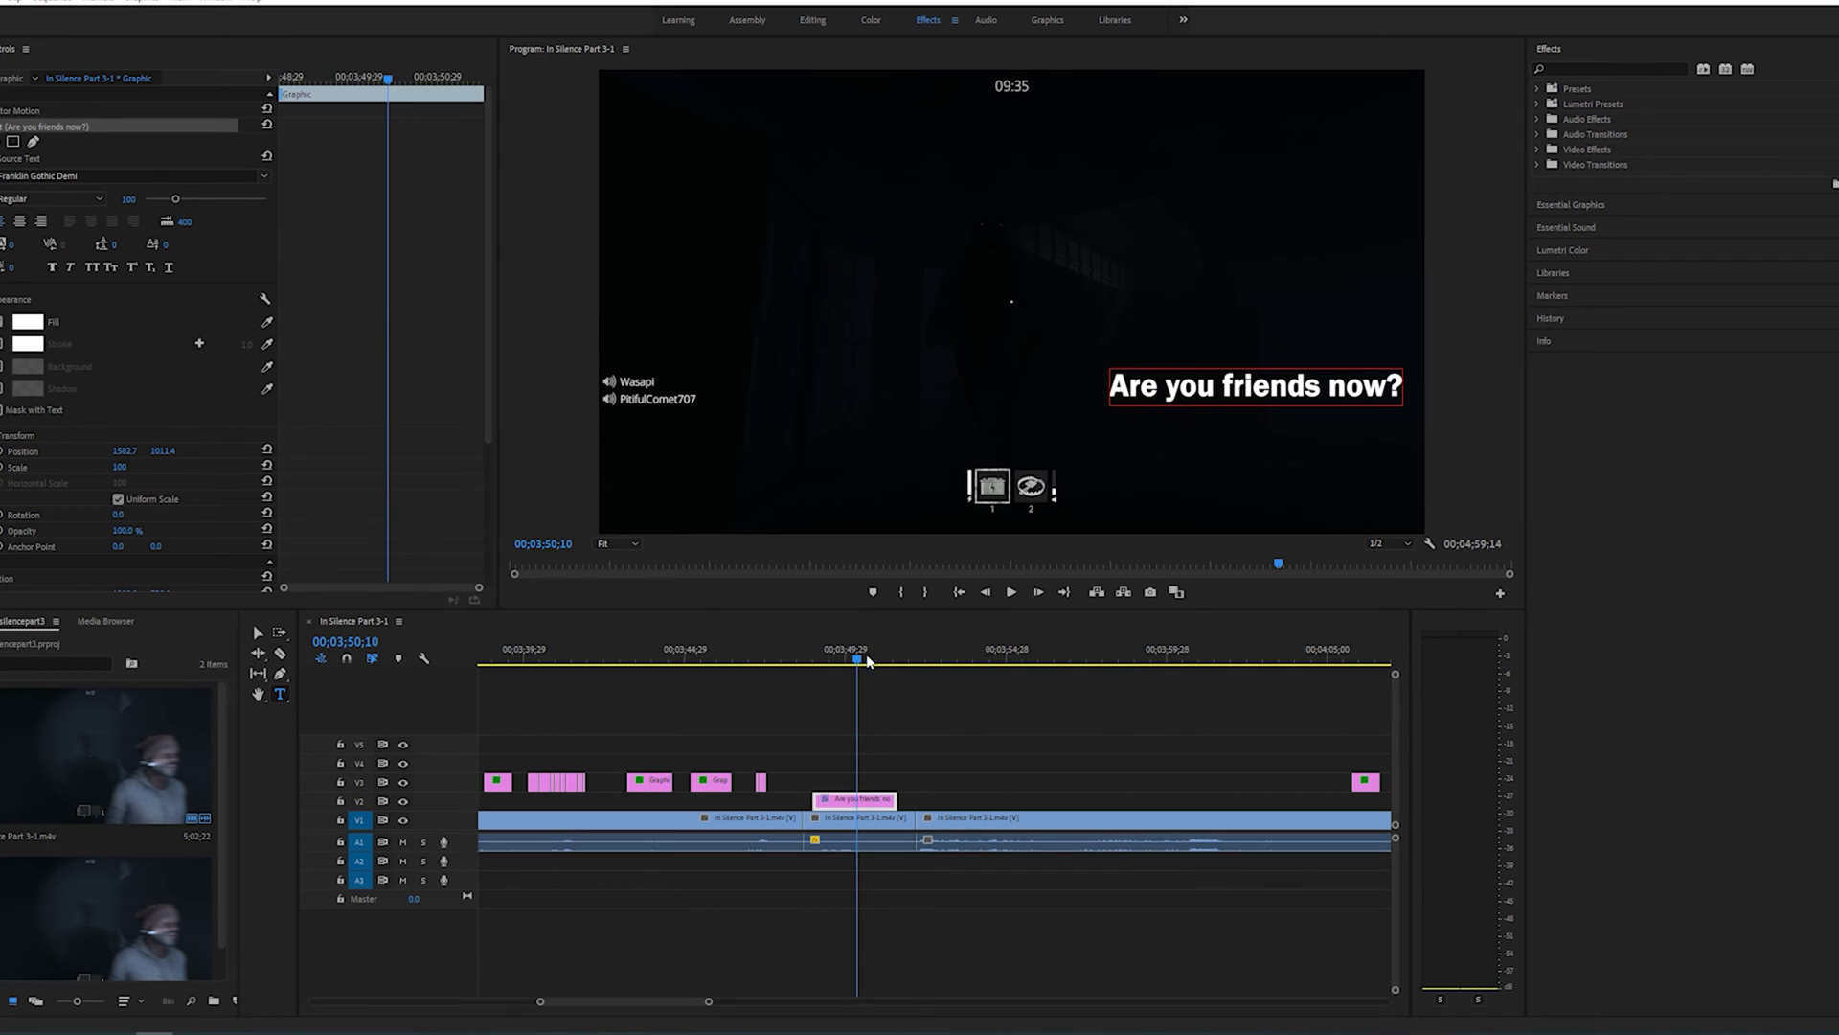
pyautogui.click(1010, 593)
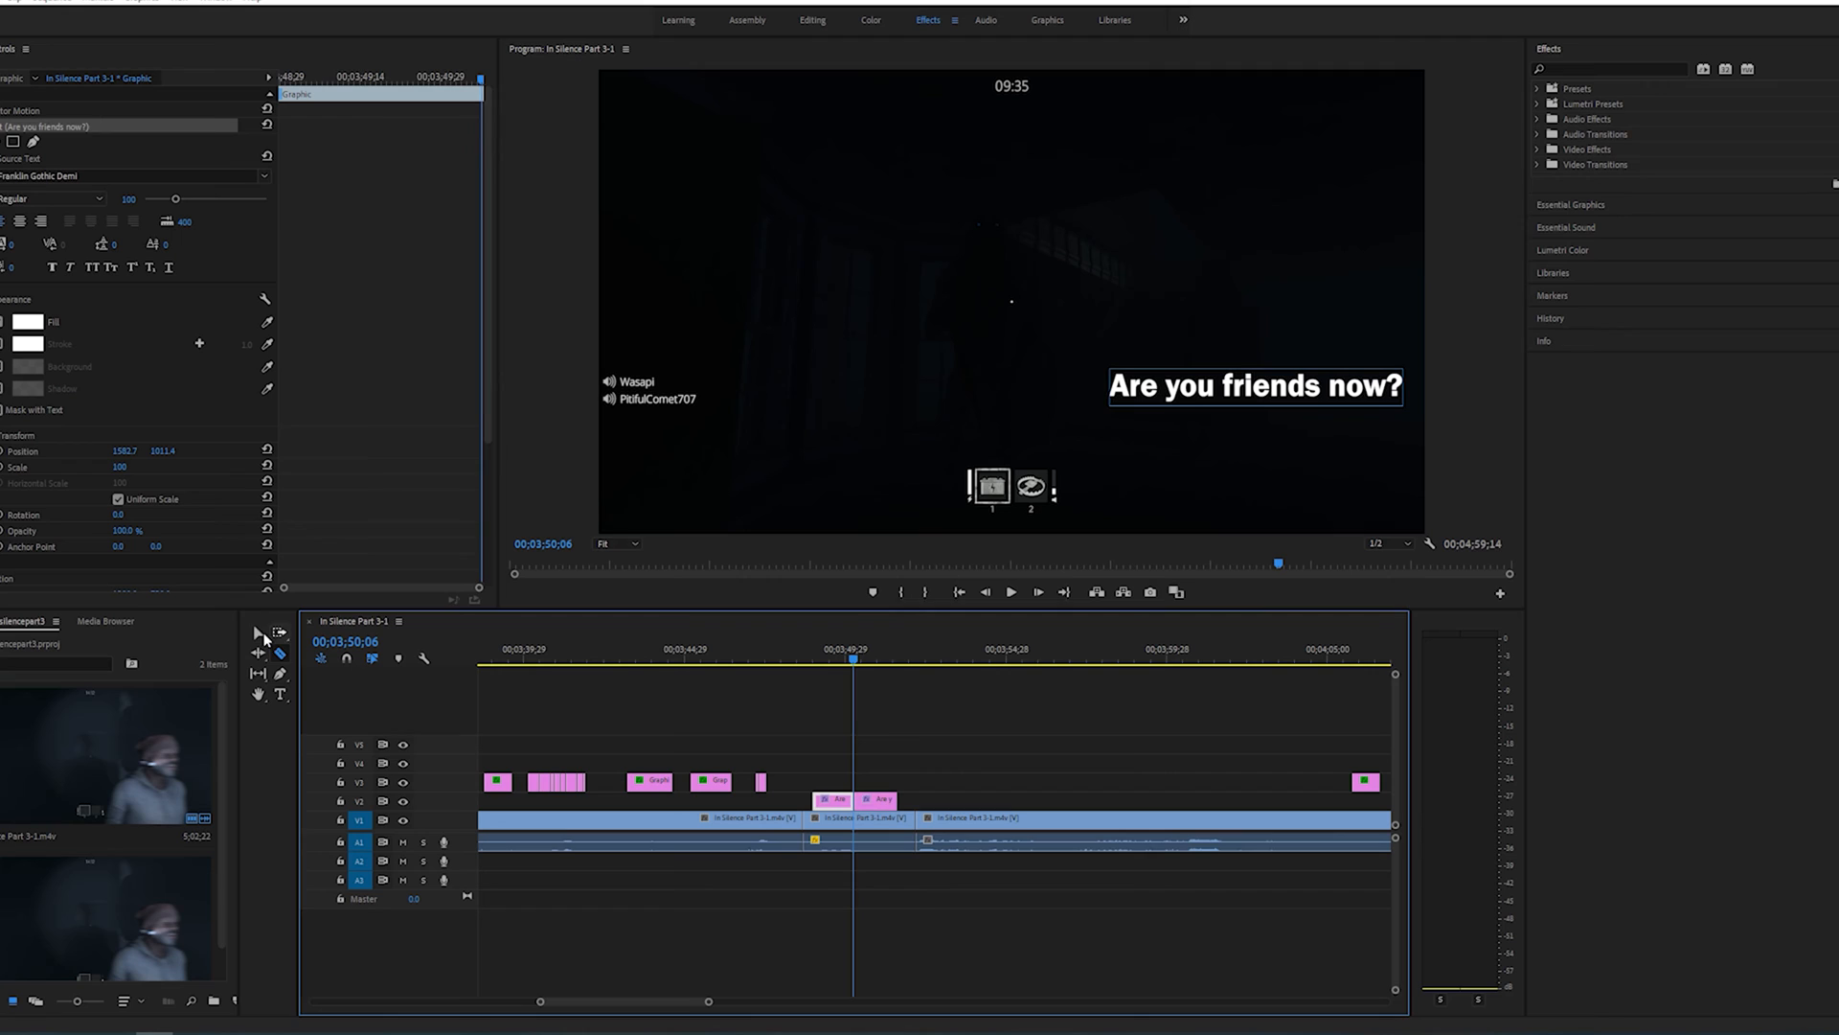
# Switch back to the Selection tool after razoring the V2 graphic clip.
pyautogui.click(780, 763)
pyautogui.write('ar')
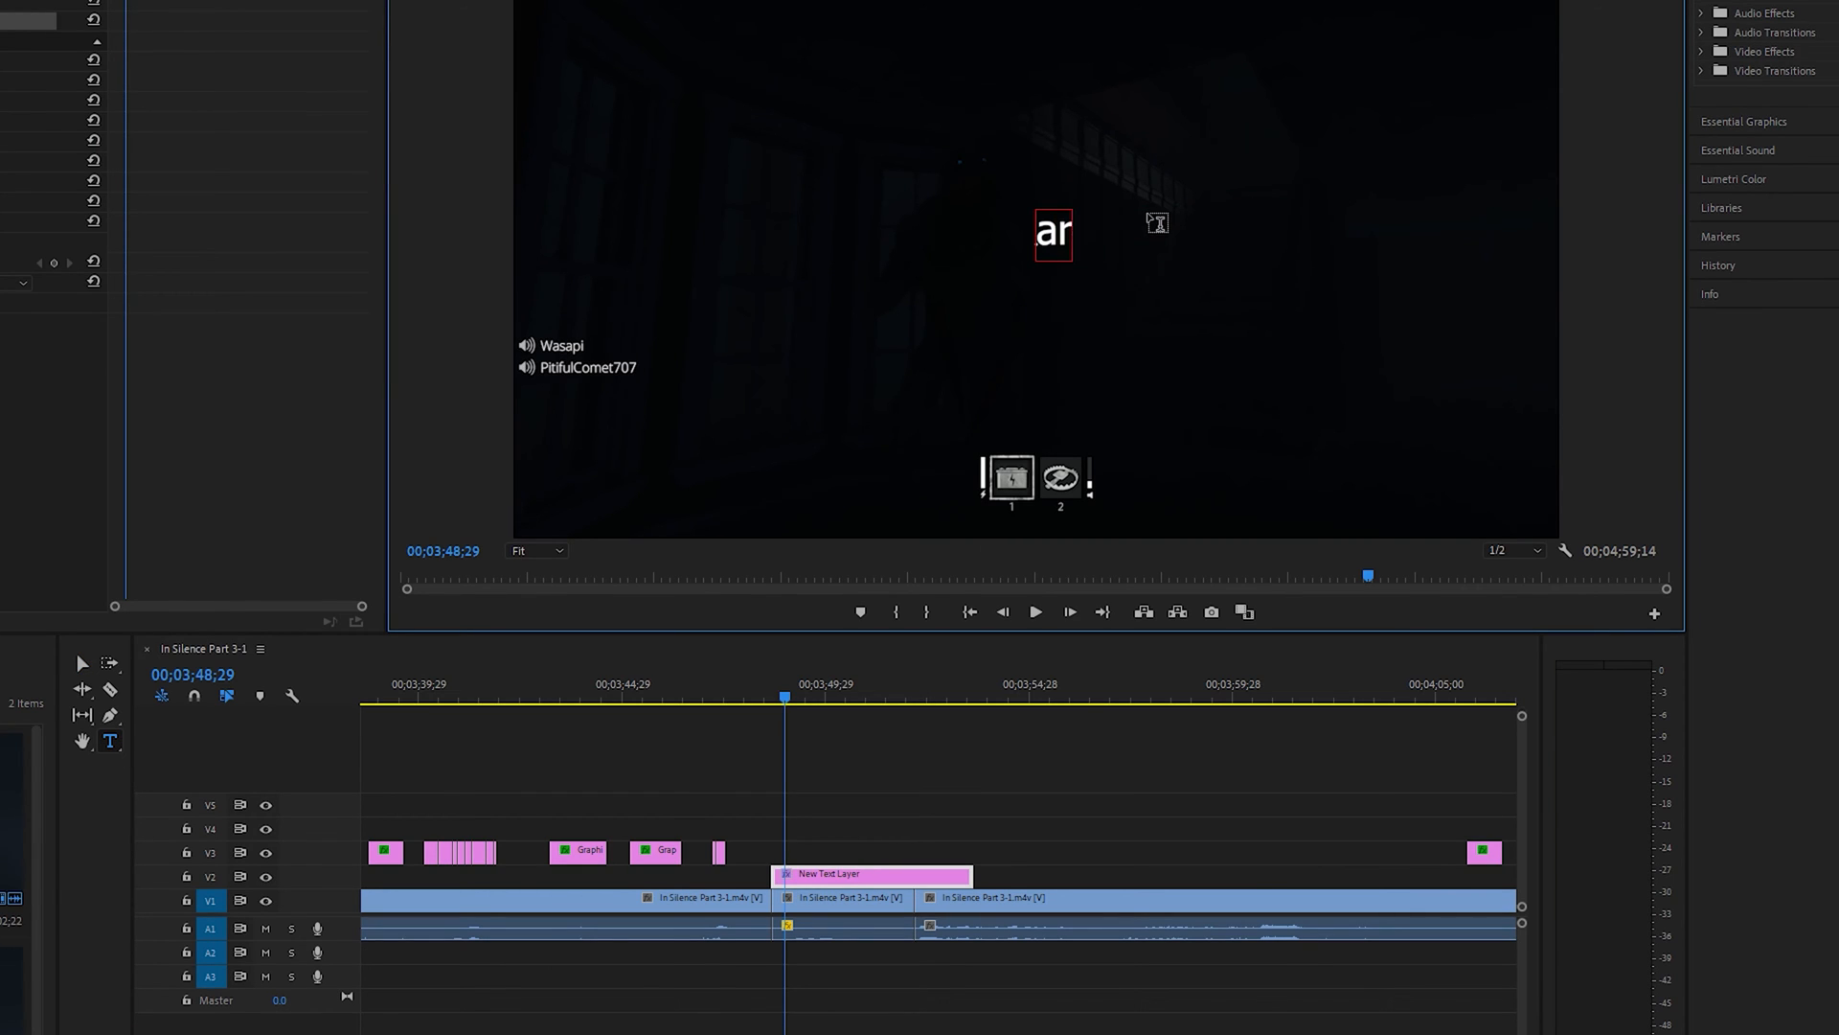
# Create separate one-word subtitles "Are" and "You" and arrange their clips on the timeline.
pyautogui.write('Are')
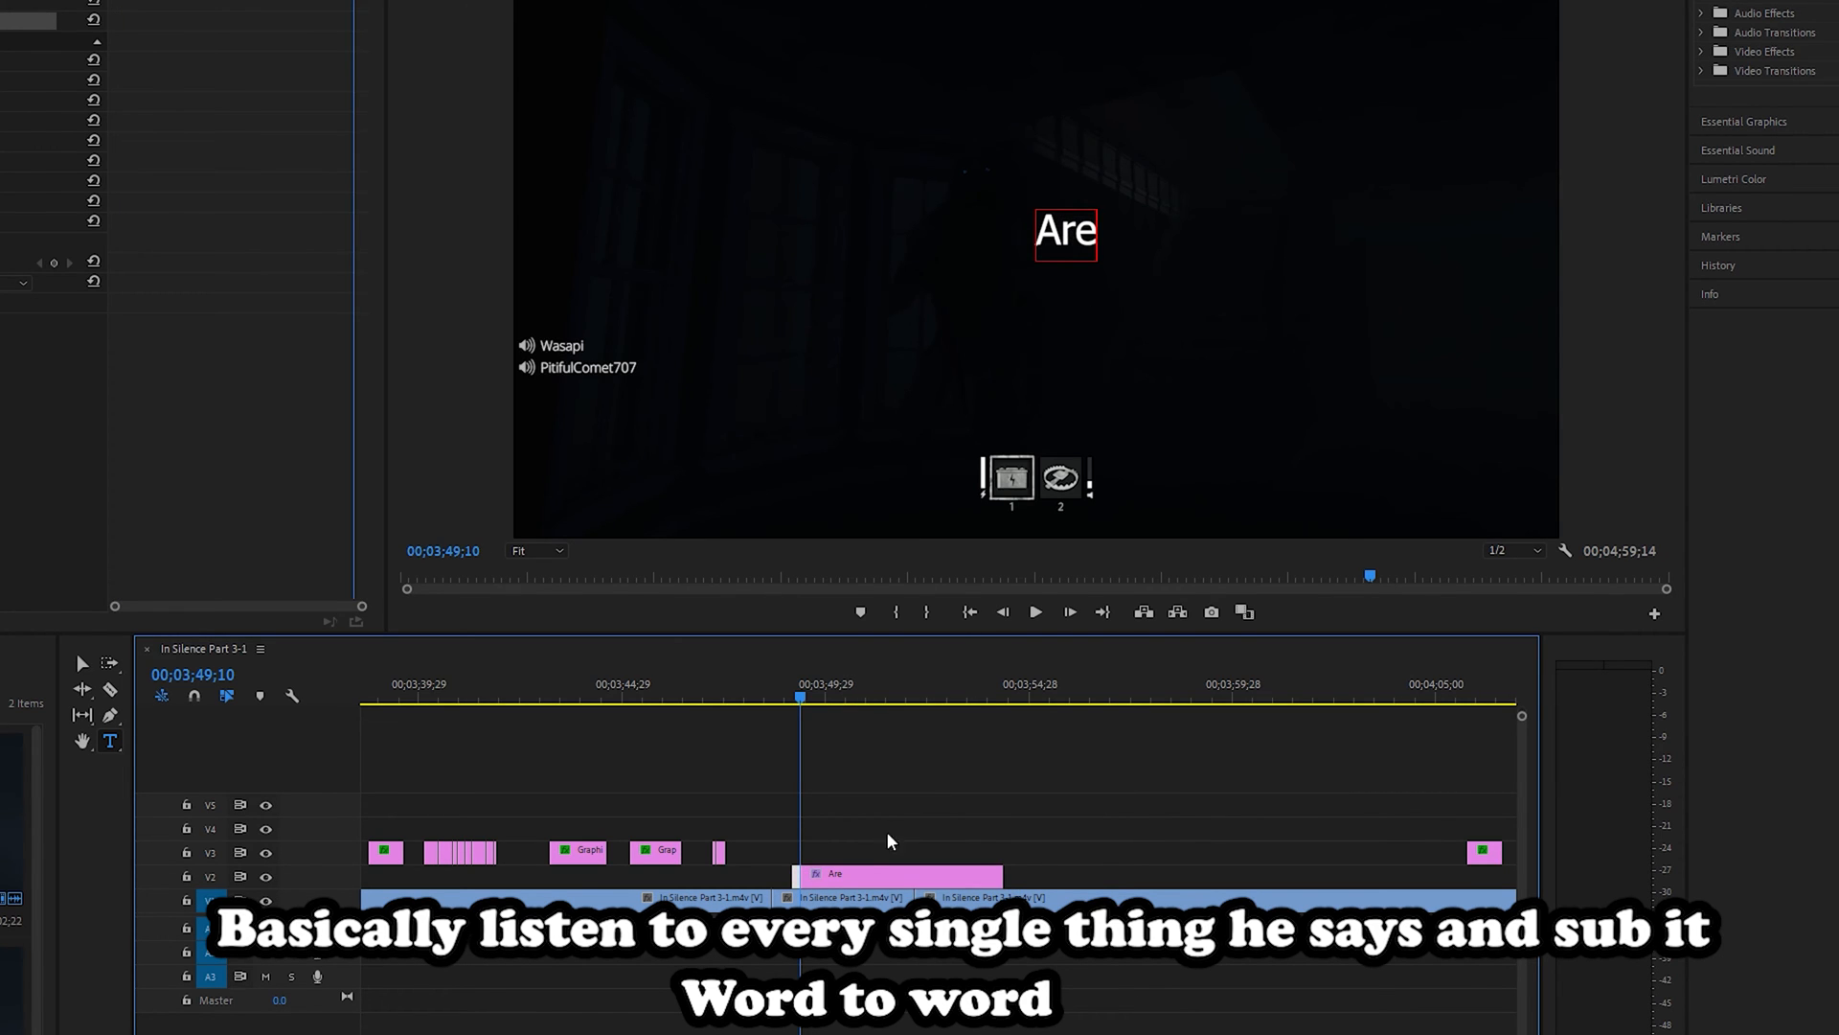
pyautogui.click(1065, 232)
pyautogui.write('Y')
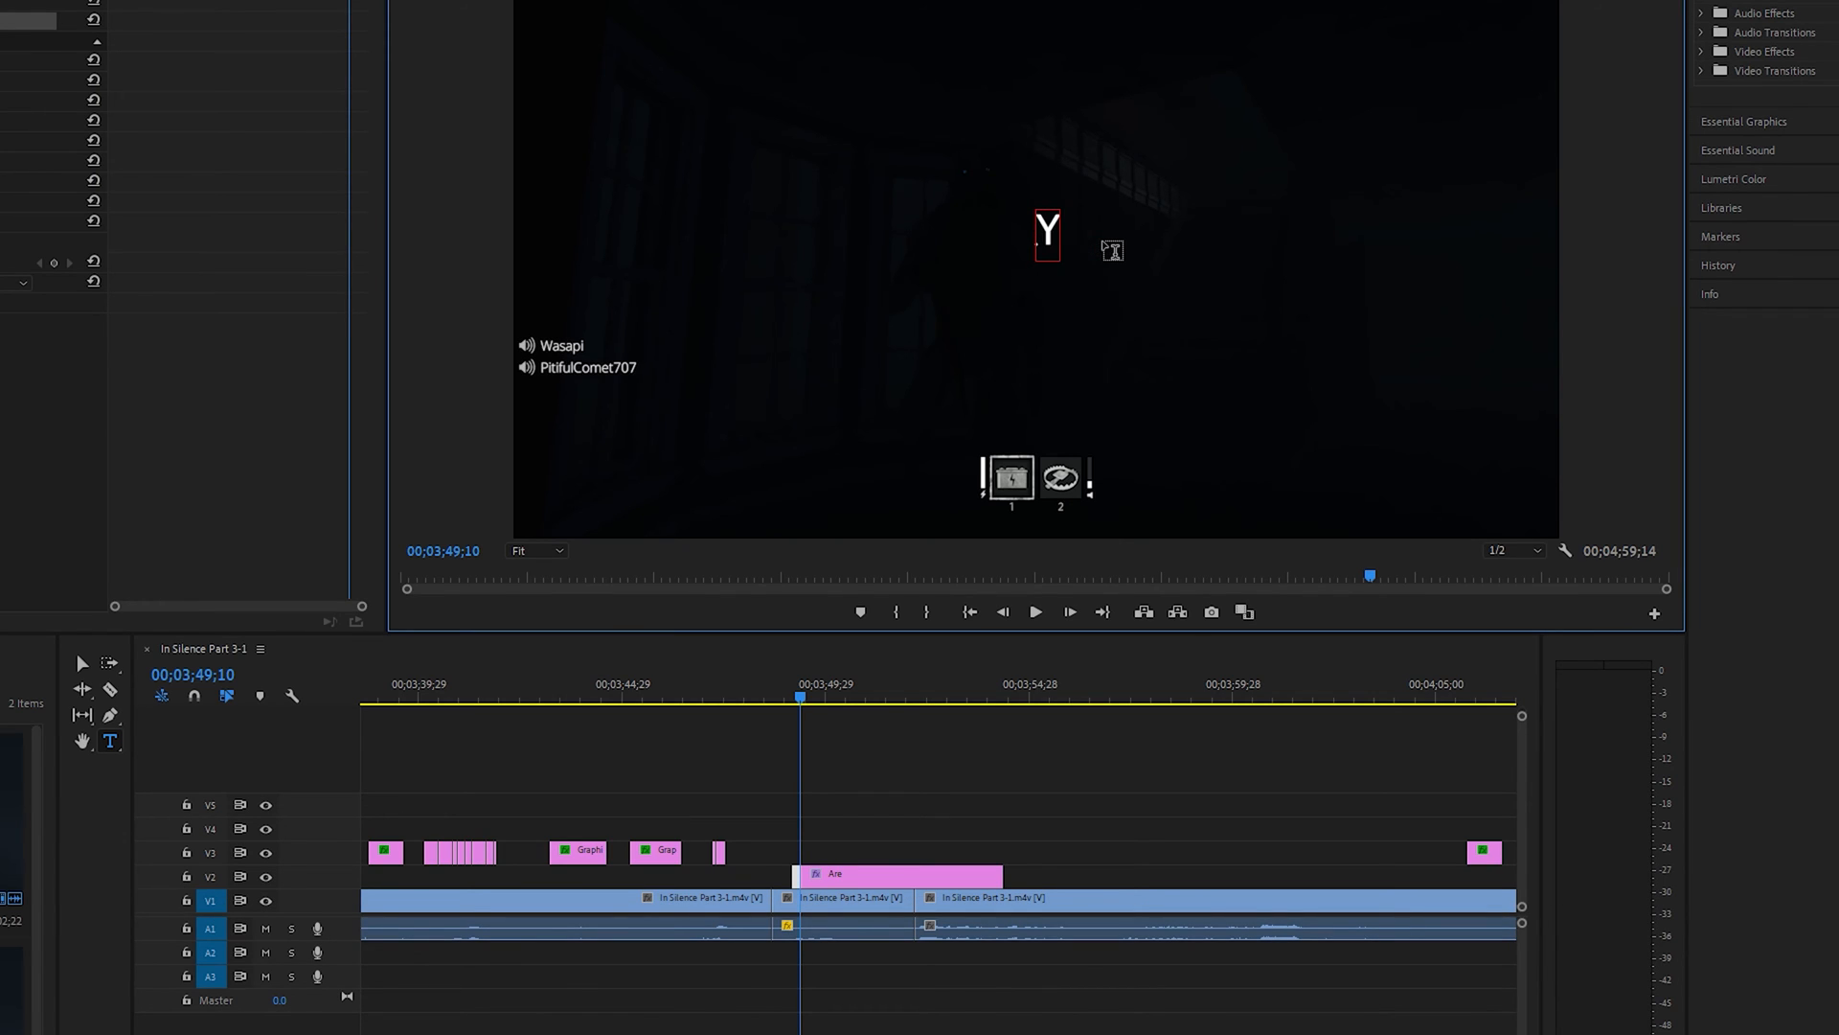
pyautogui.write('ou')
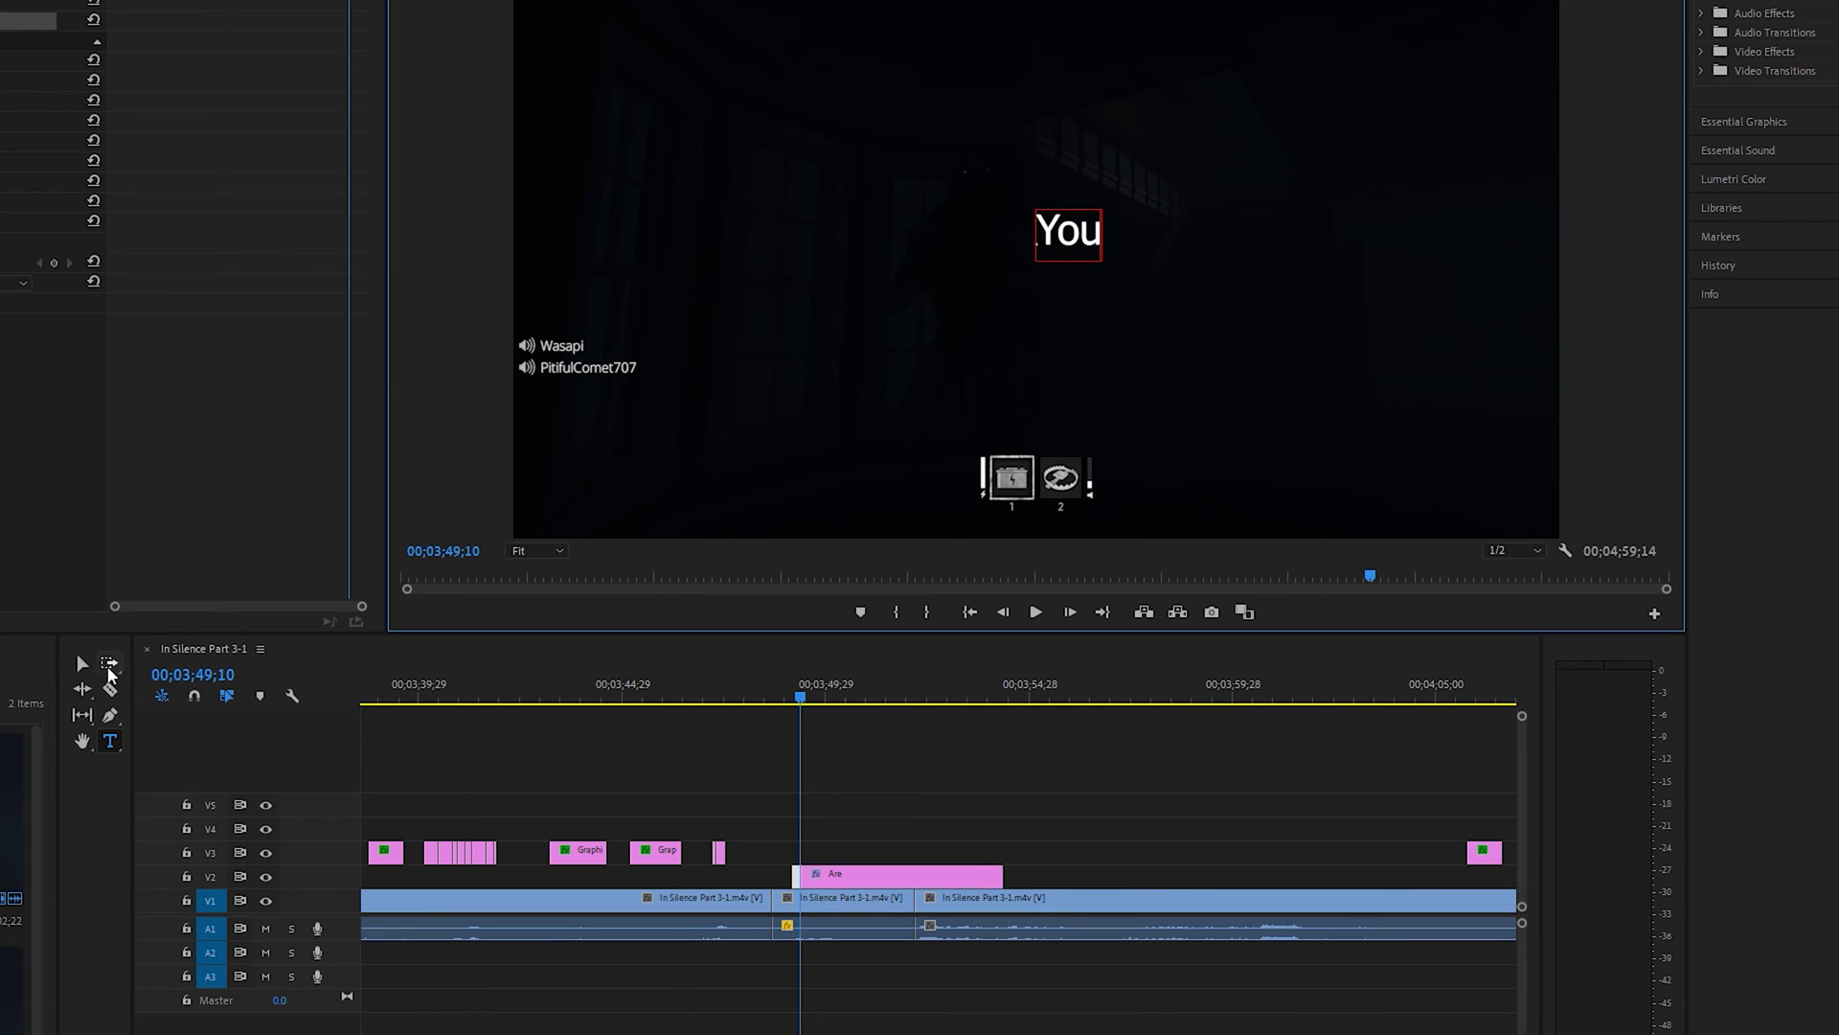
pyautogui.moveTo(1067, 231); pyautogui.dragTo(1265, 352)
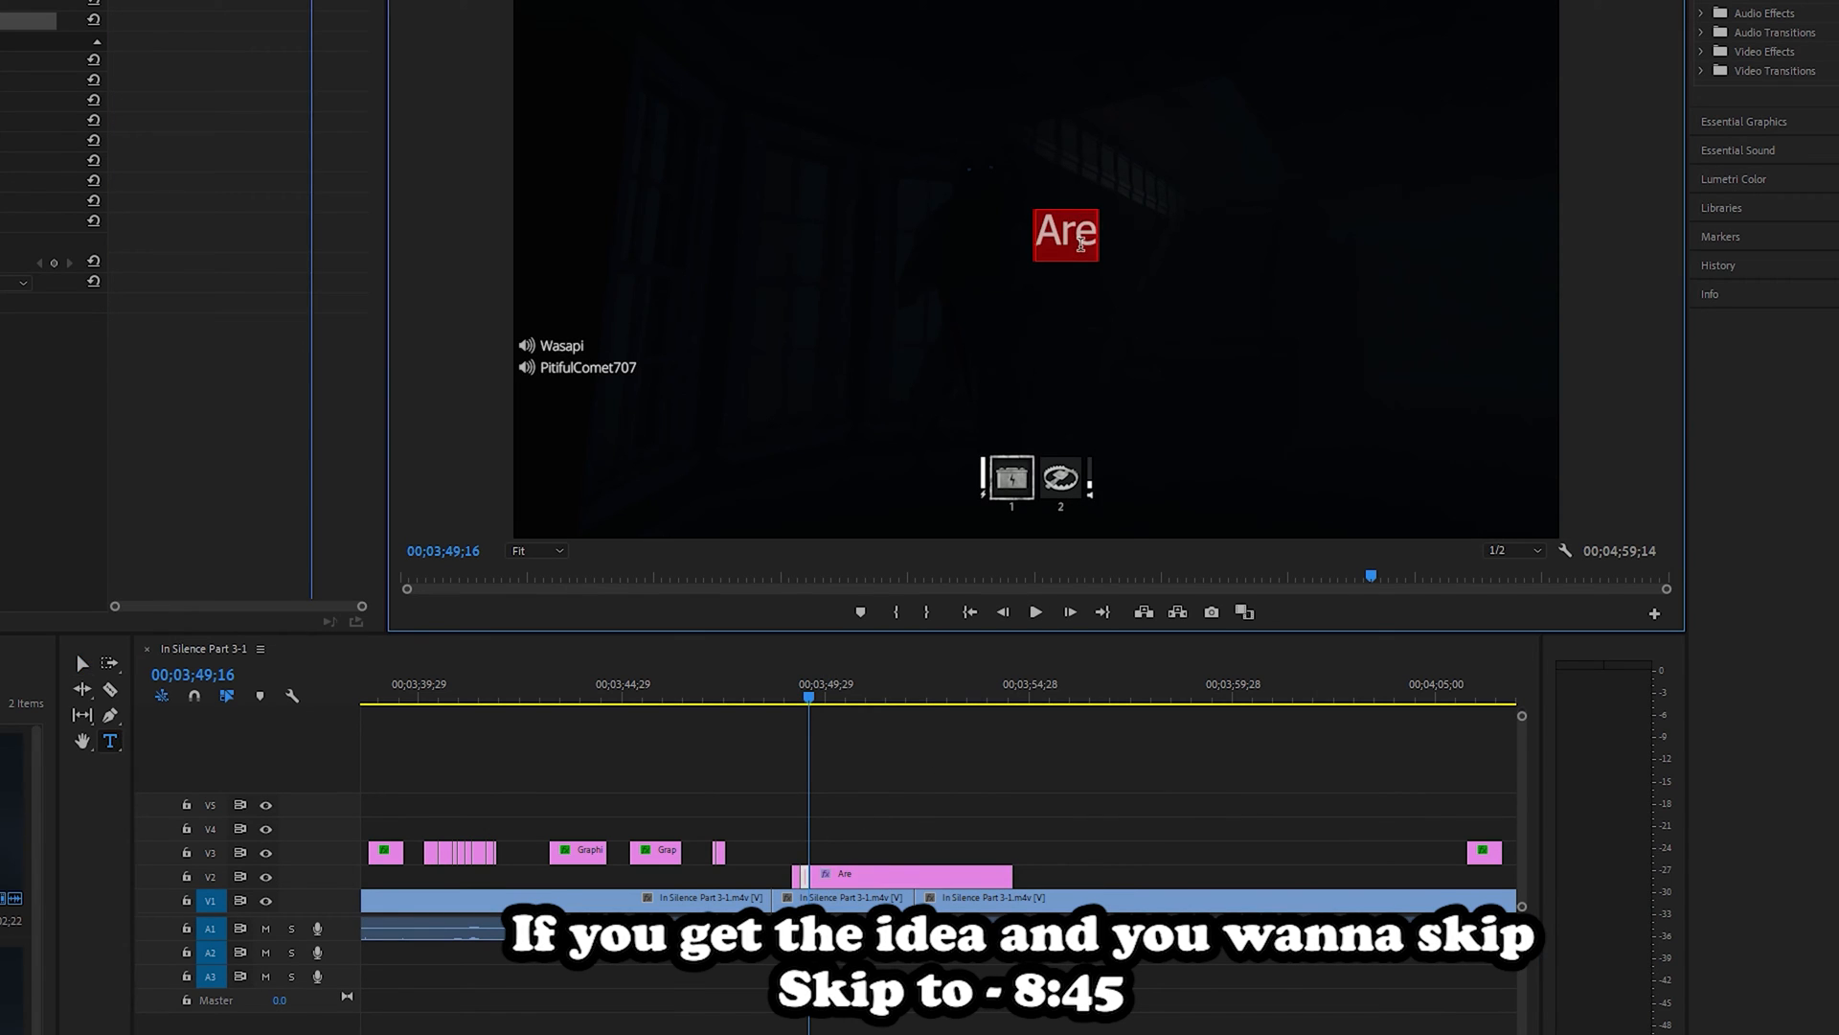
# Add "Friends" and "Now" word clips after Are and You, then scrub to check them.
pyautogui.write('Friends')
pyautogui.write('Now')
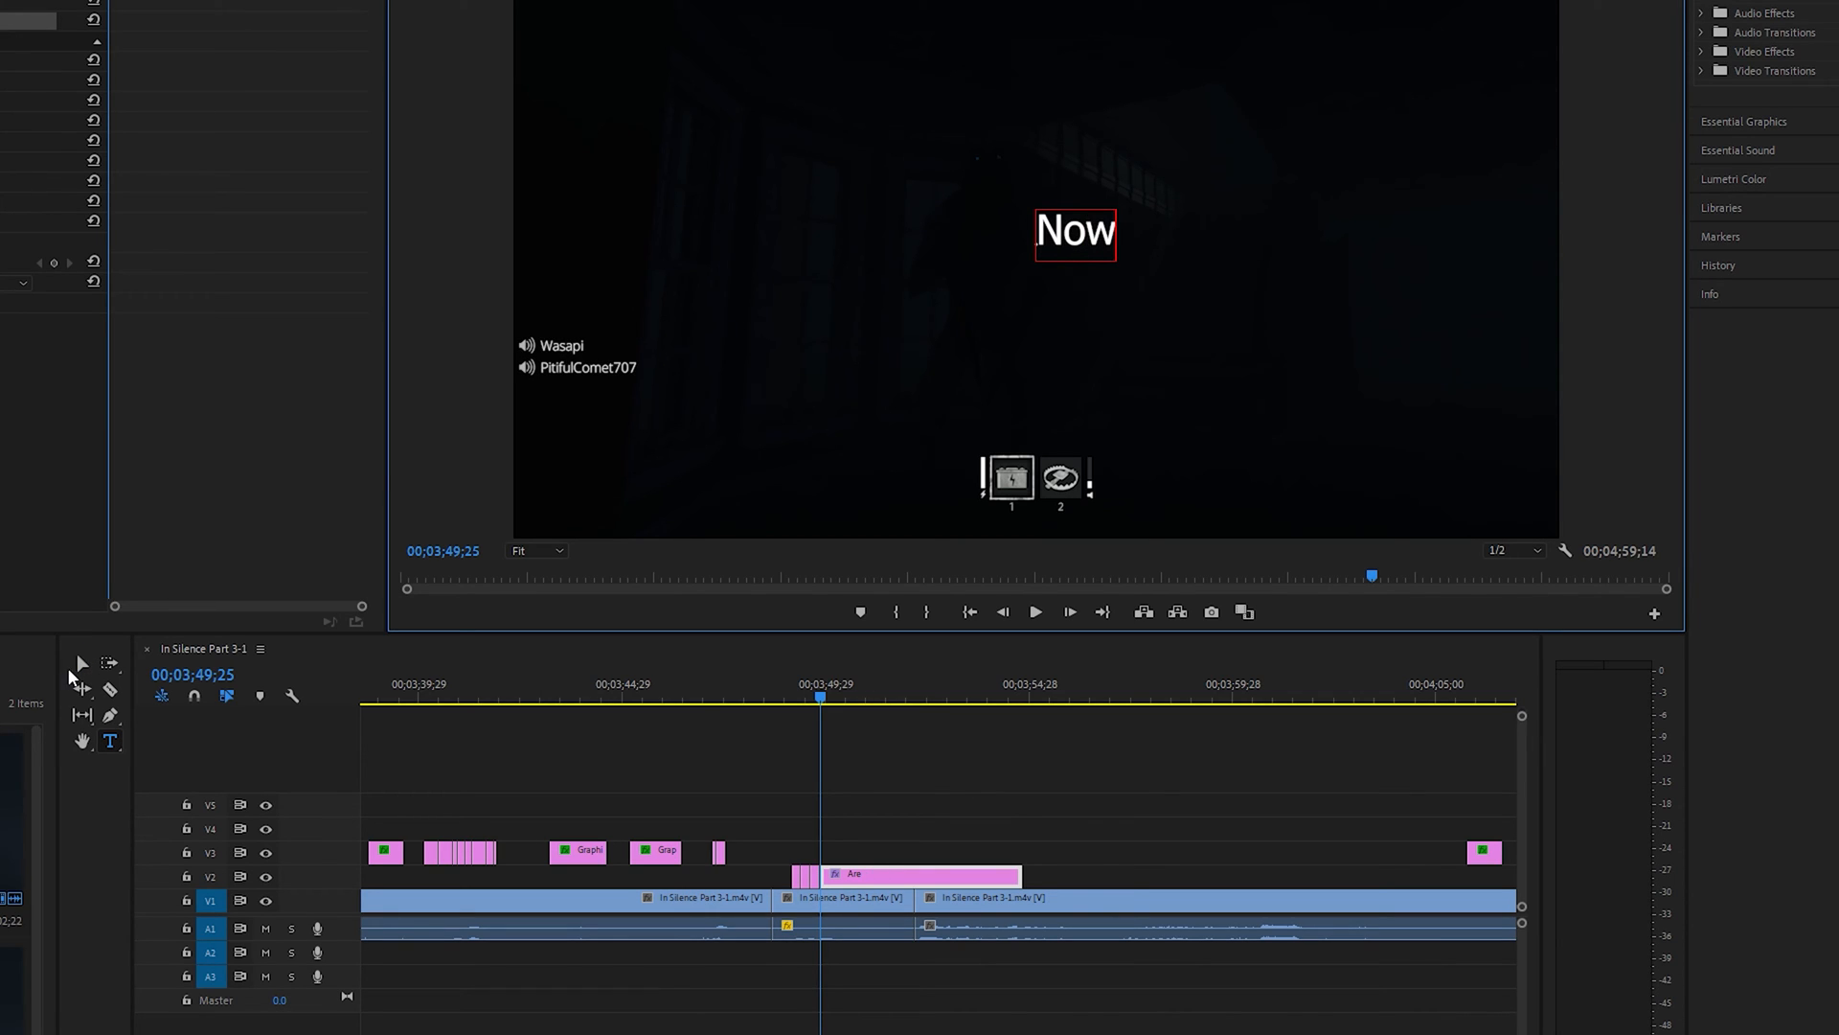
pyautogui.moveTo(1075, 232); pyautogui.dragTo(1393, 422)
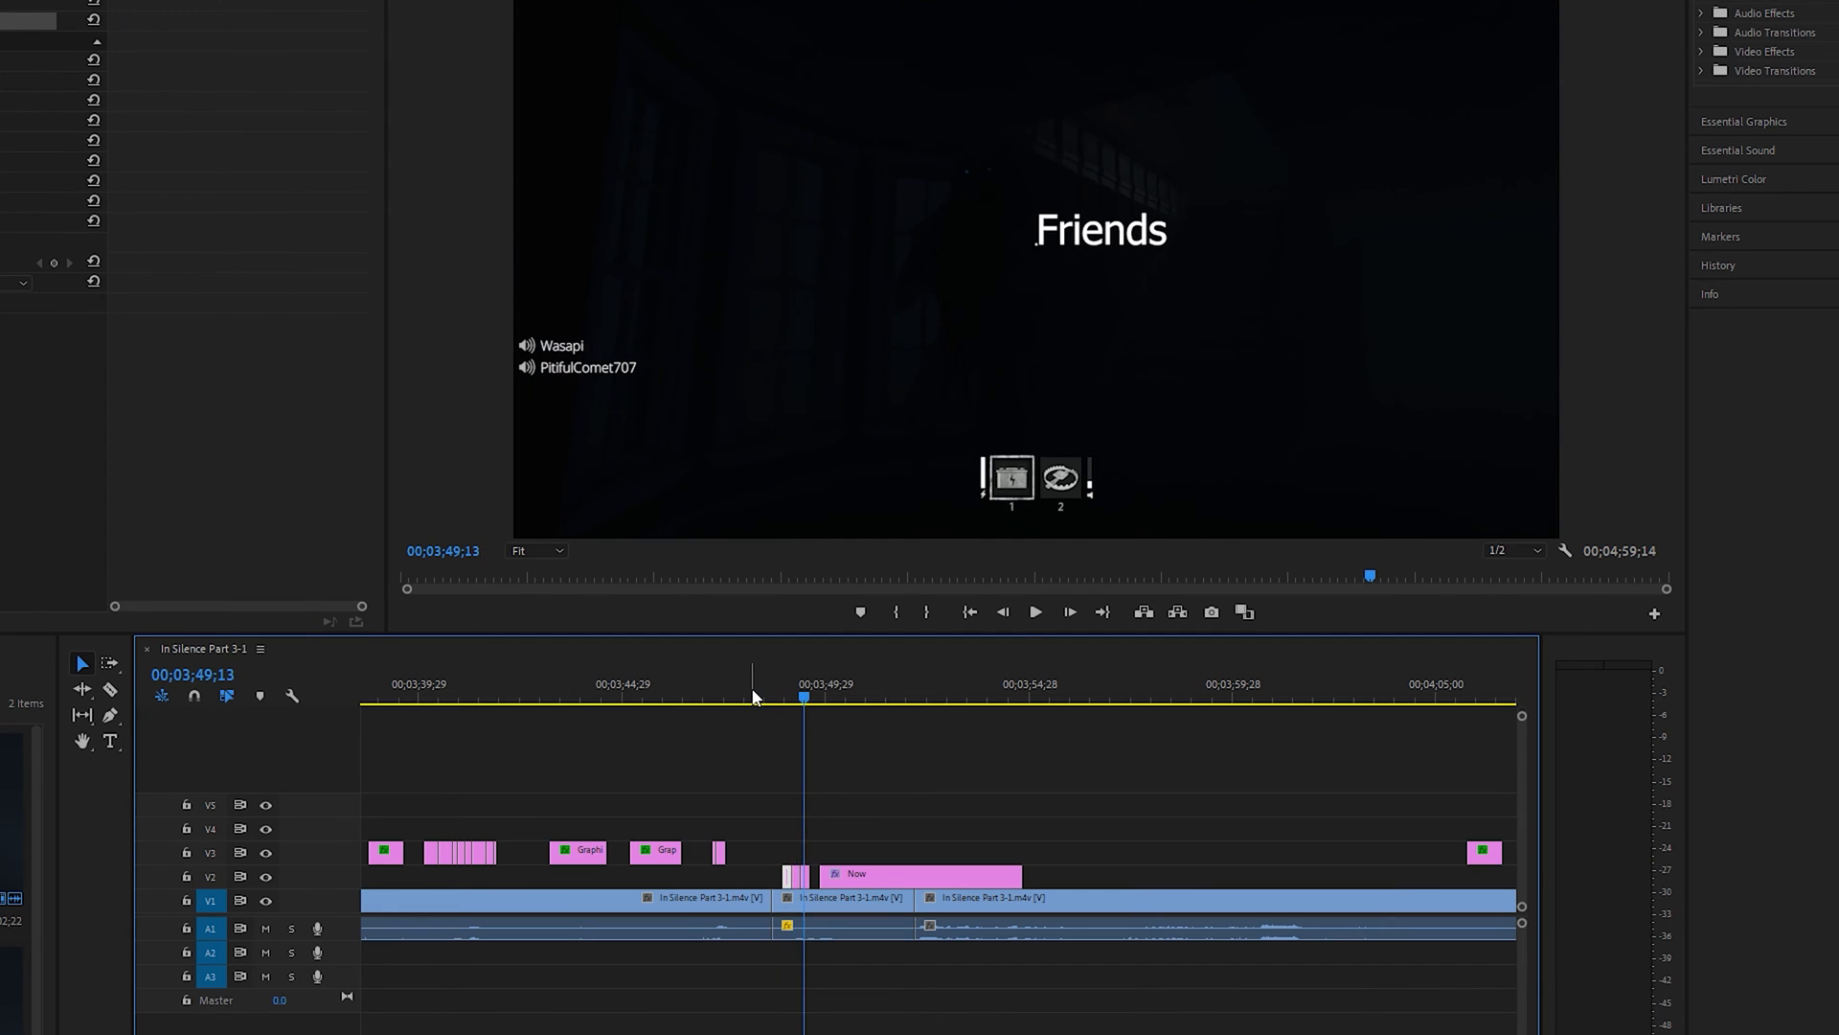
pyautogui.click(1035, 611)
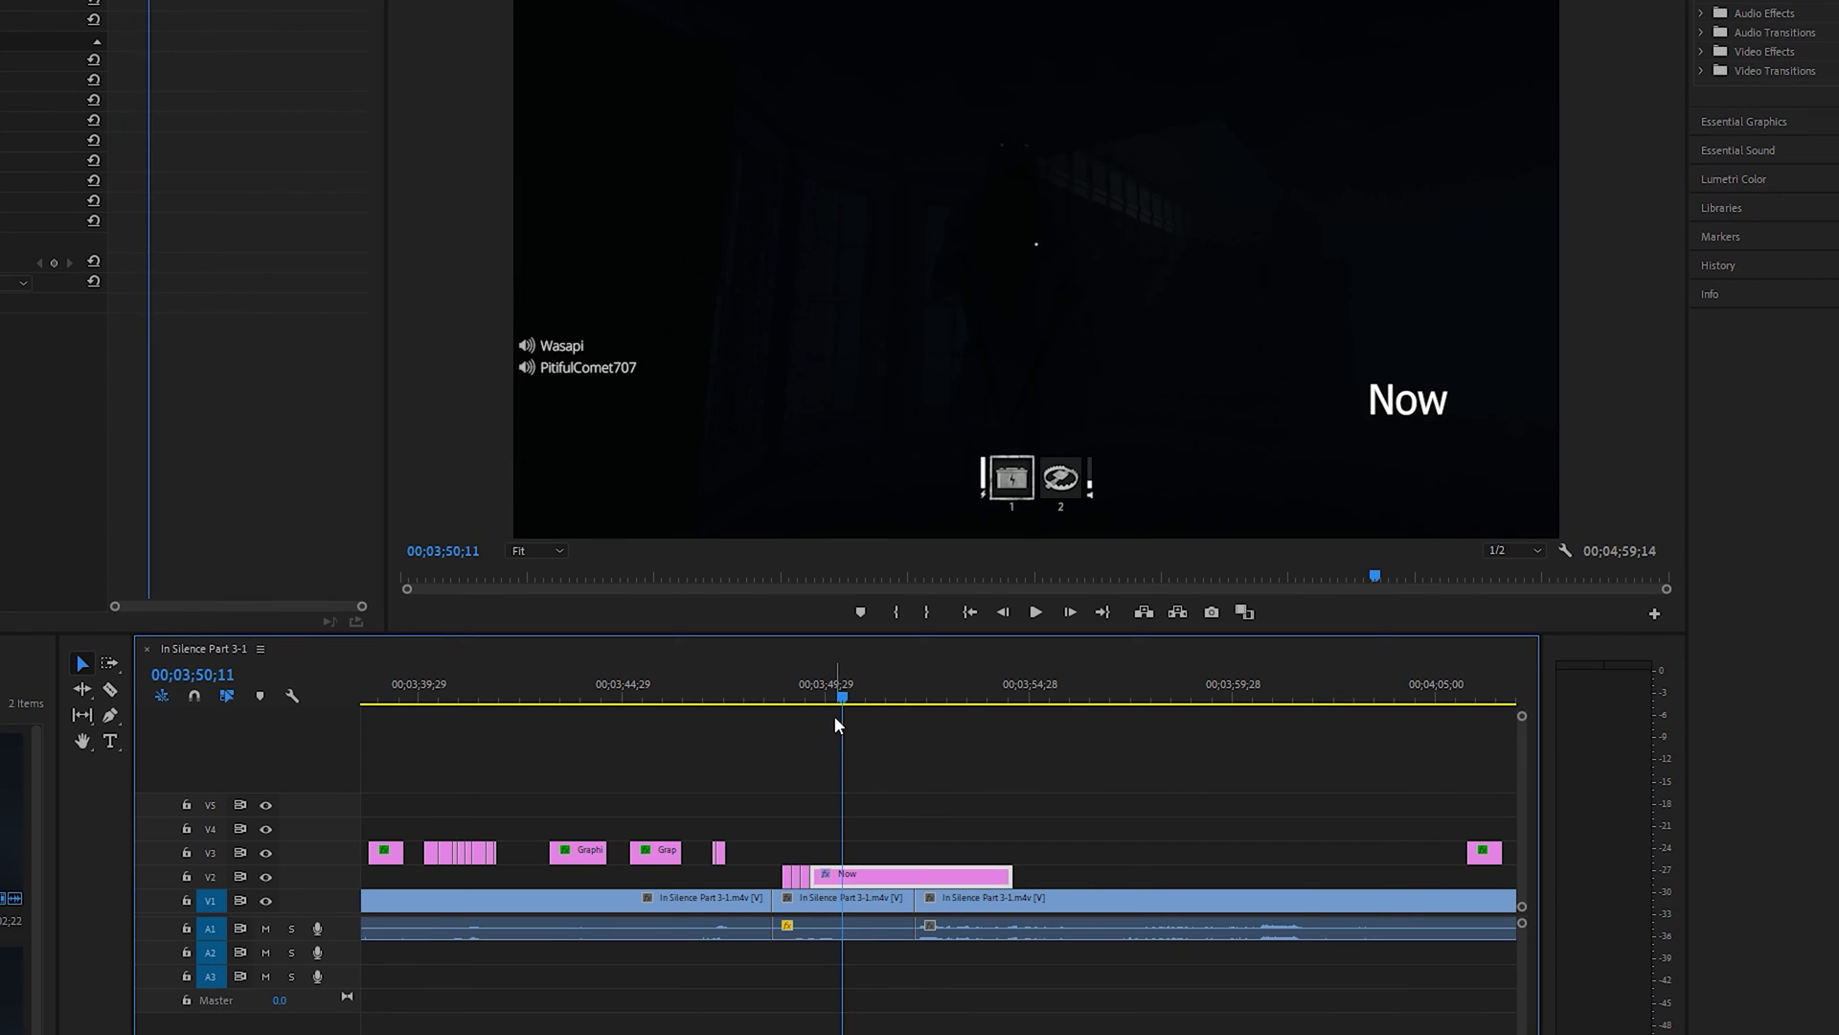
pyautogui.click(1033, 611)
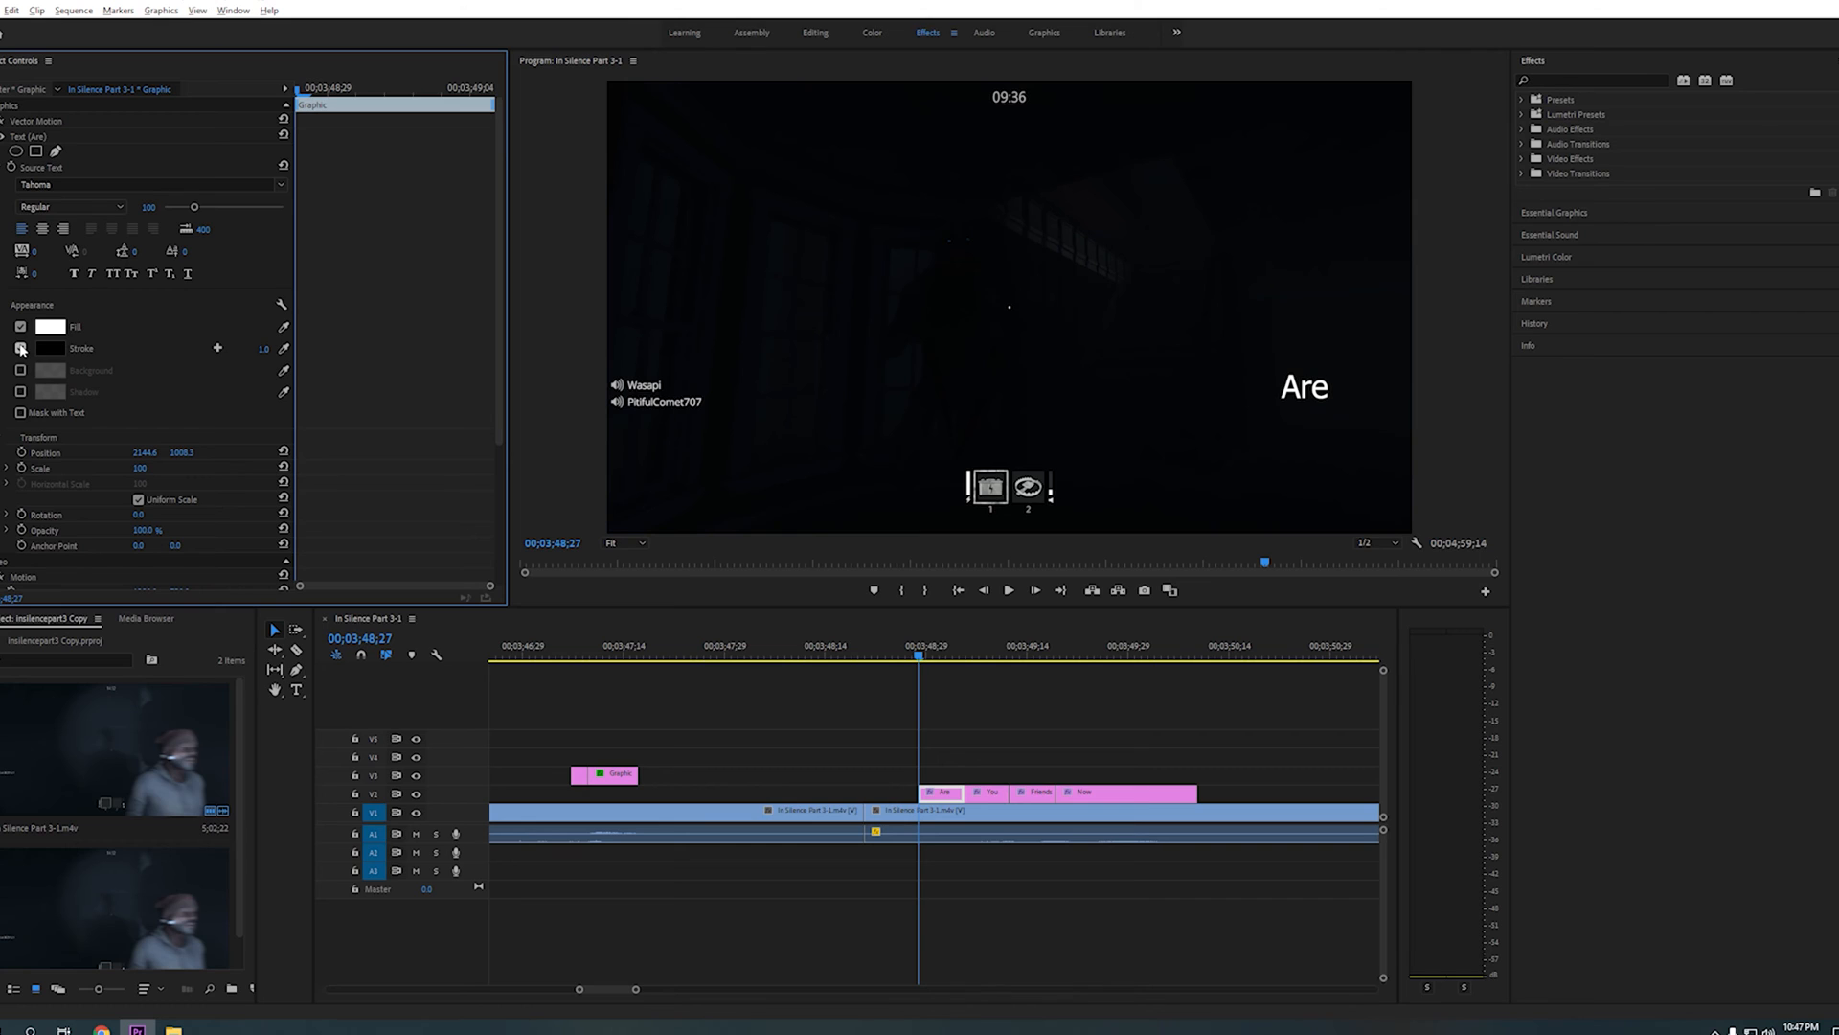
# Pick a hue for the subtitles' stroke colour in the Color Picker.
pyautogui.click(52, 348)
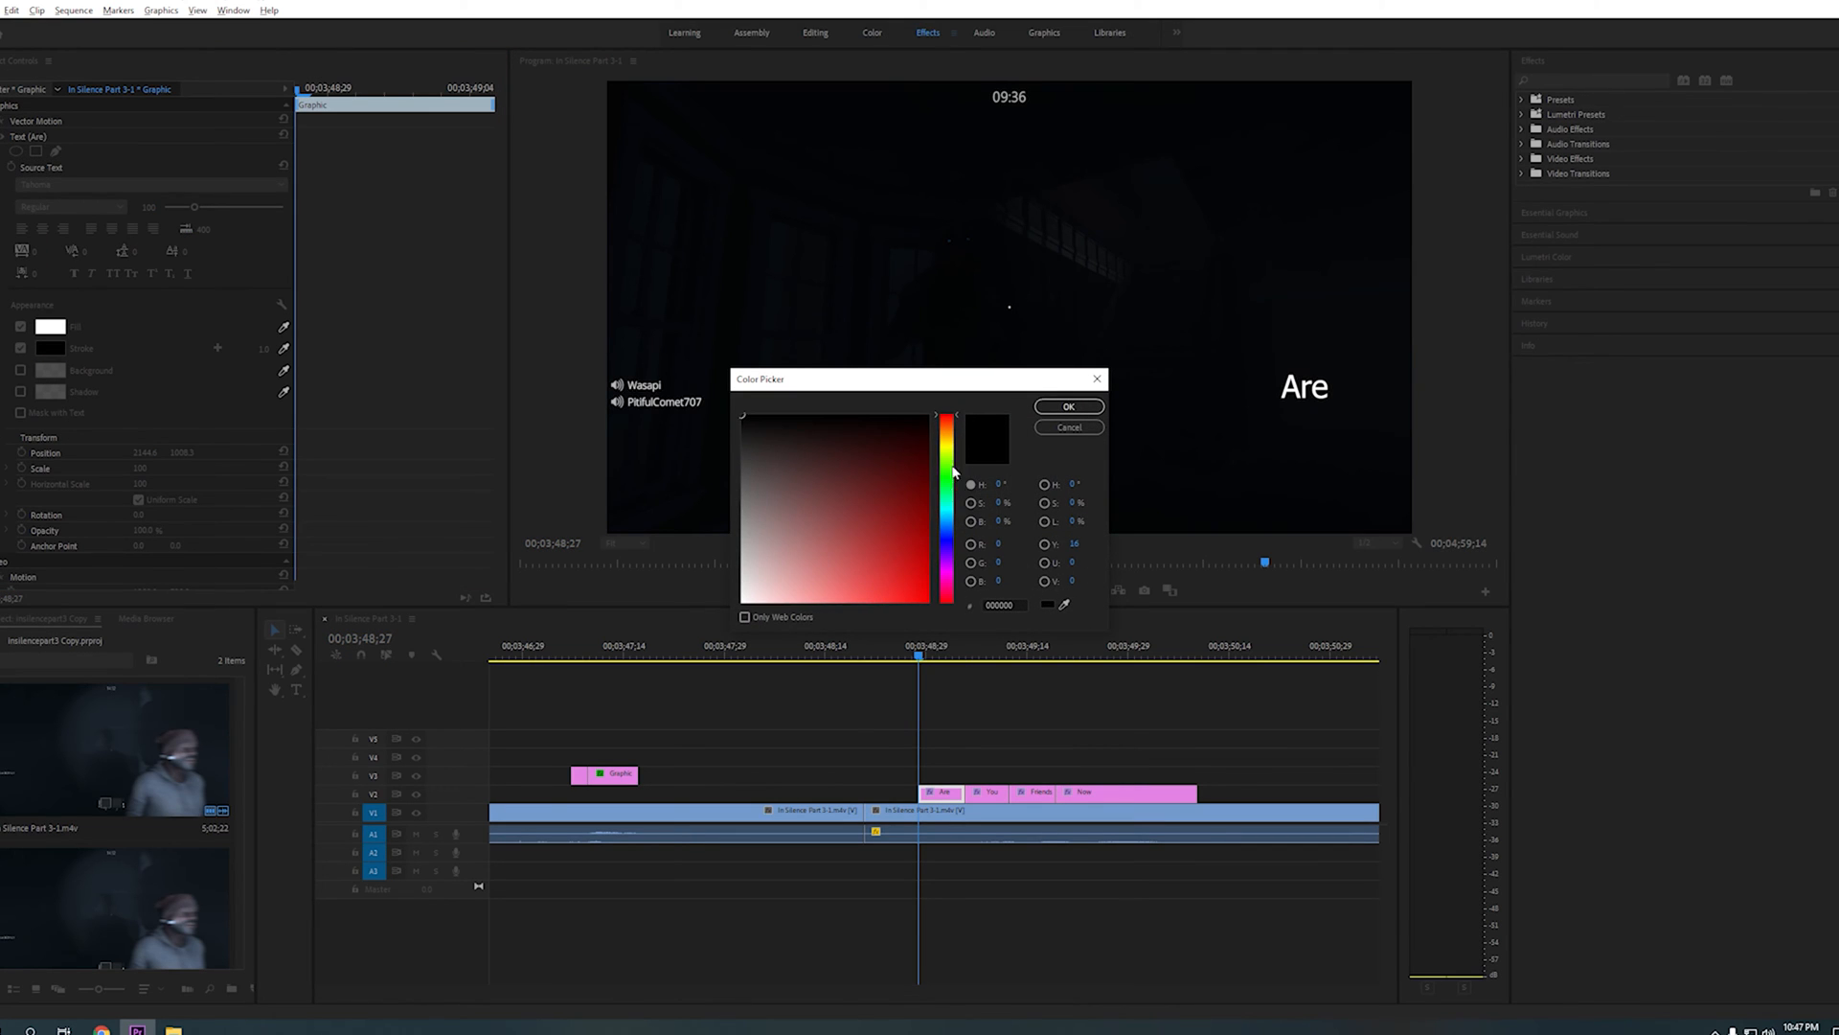
pyautogui.click(945, 554)
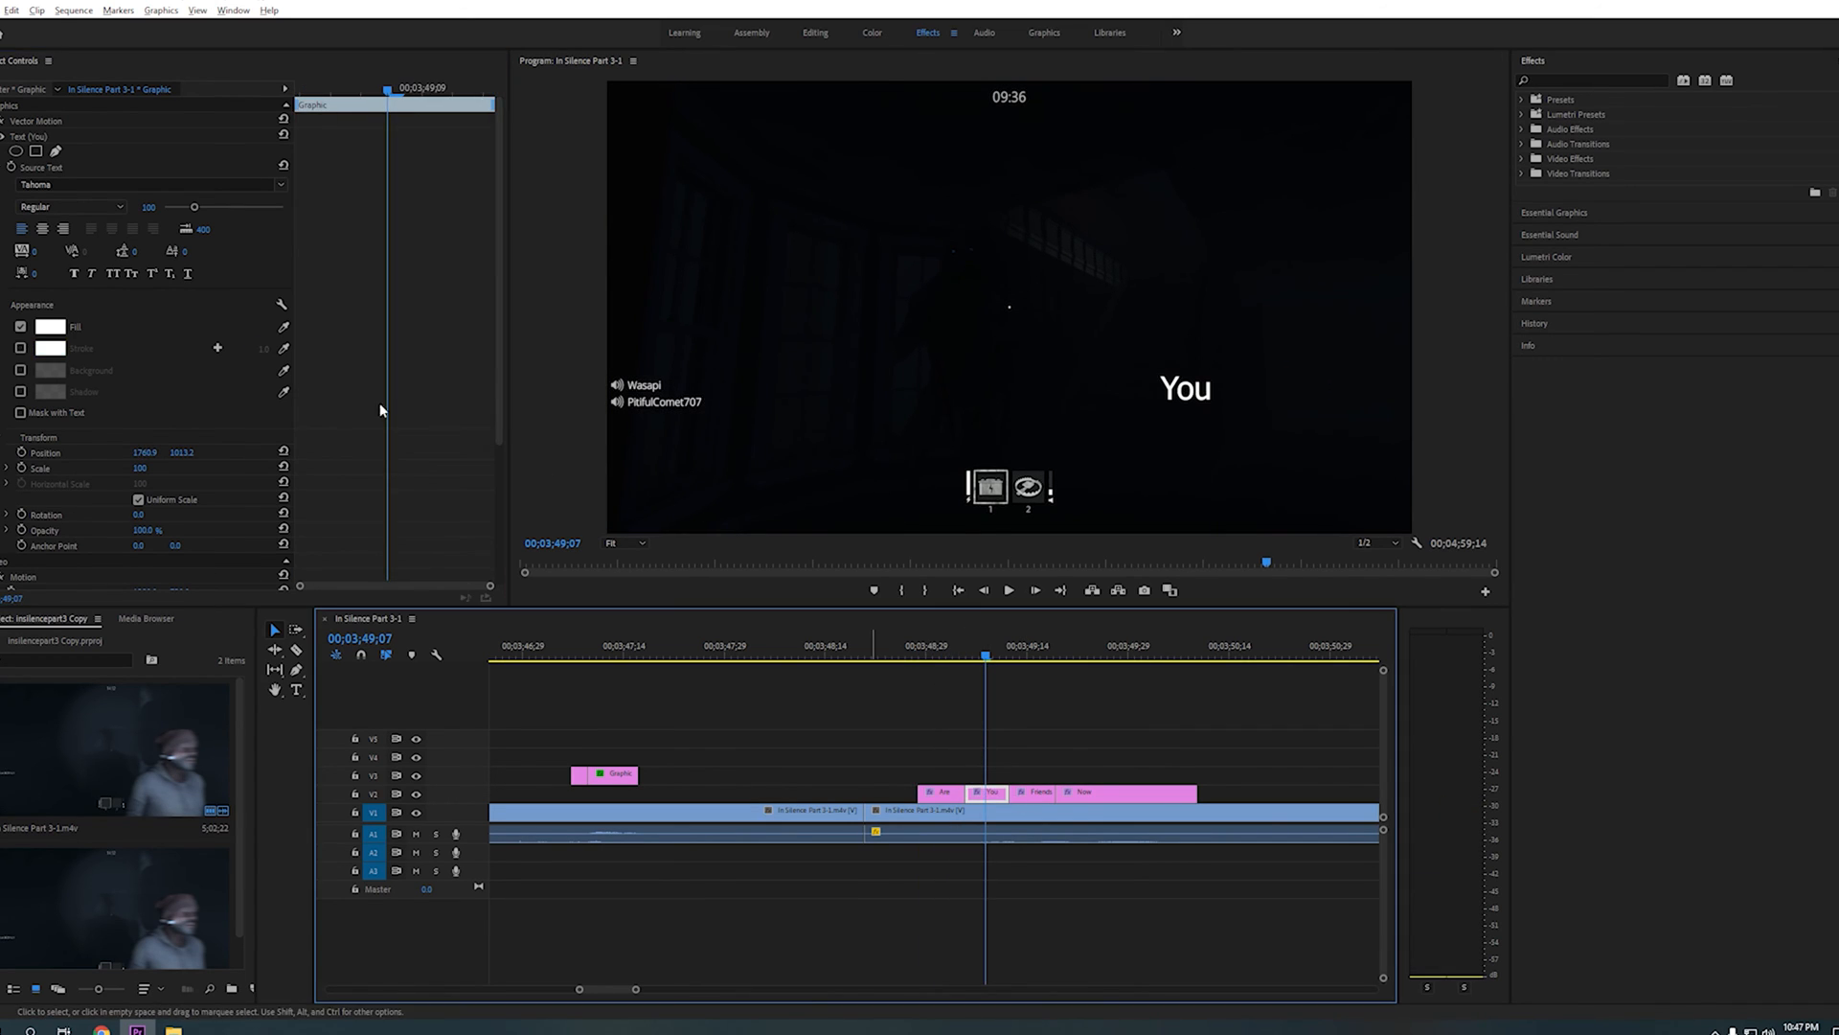
pyautogui.click(51, 349)
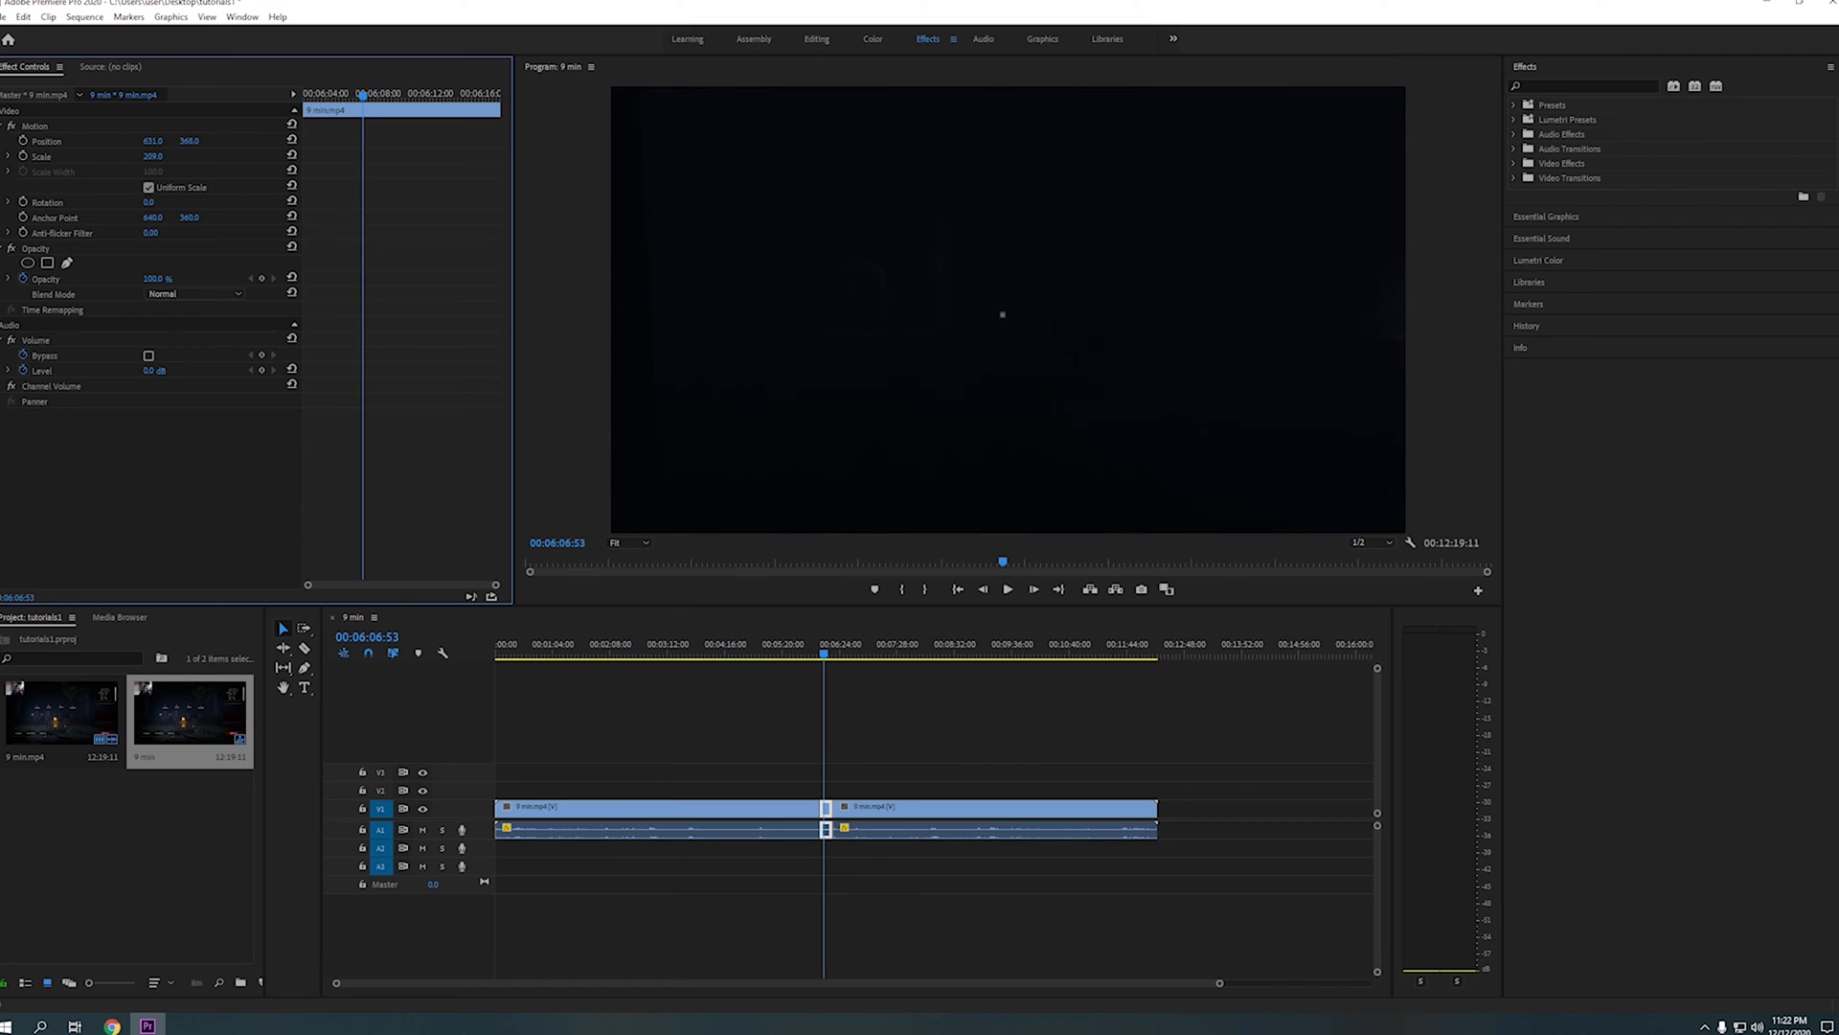
# Position the playhead in the 9 min sequence near 6:06 for the split and scale change.
pyautogui.click(1006, 588)
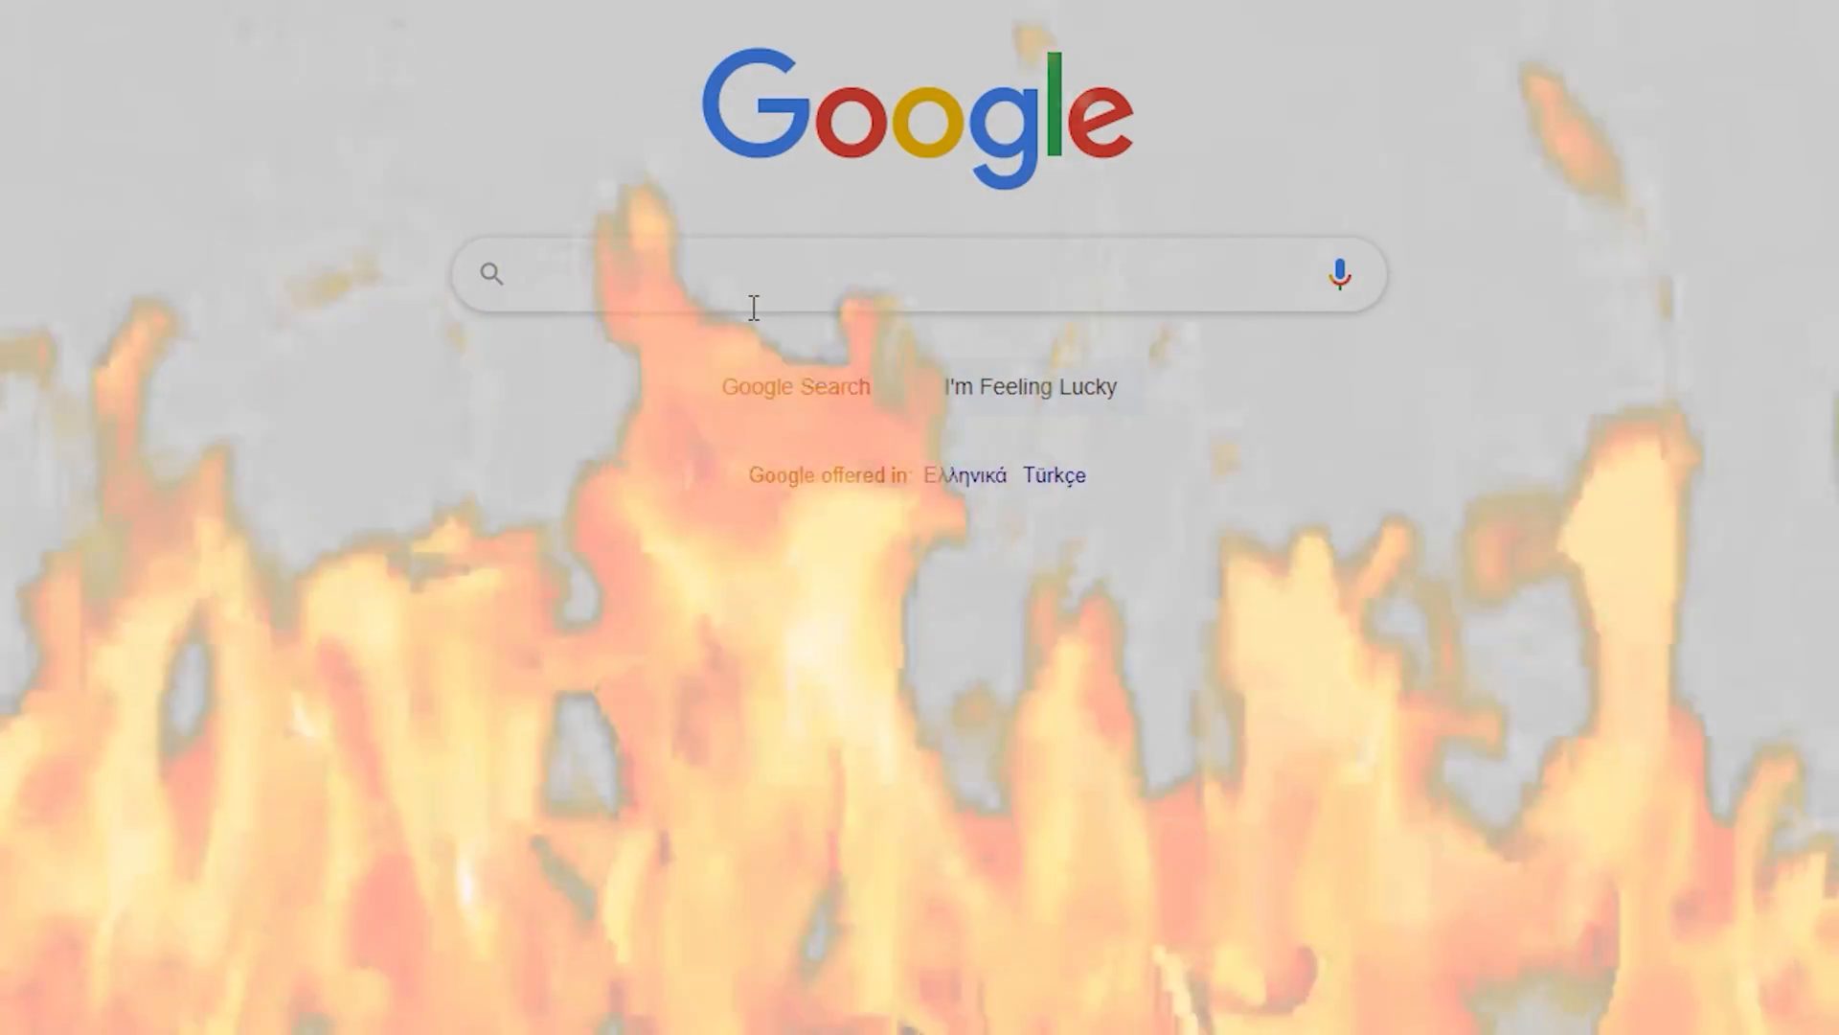
# Search Google for "music for my youtube vid".
pyautogui.write('music for my youtube vid')
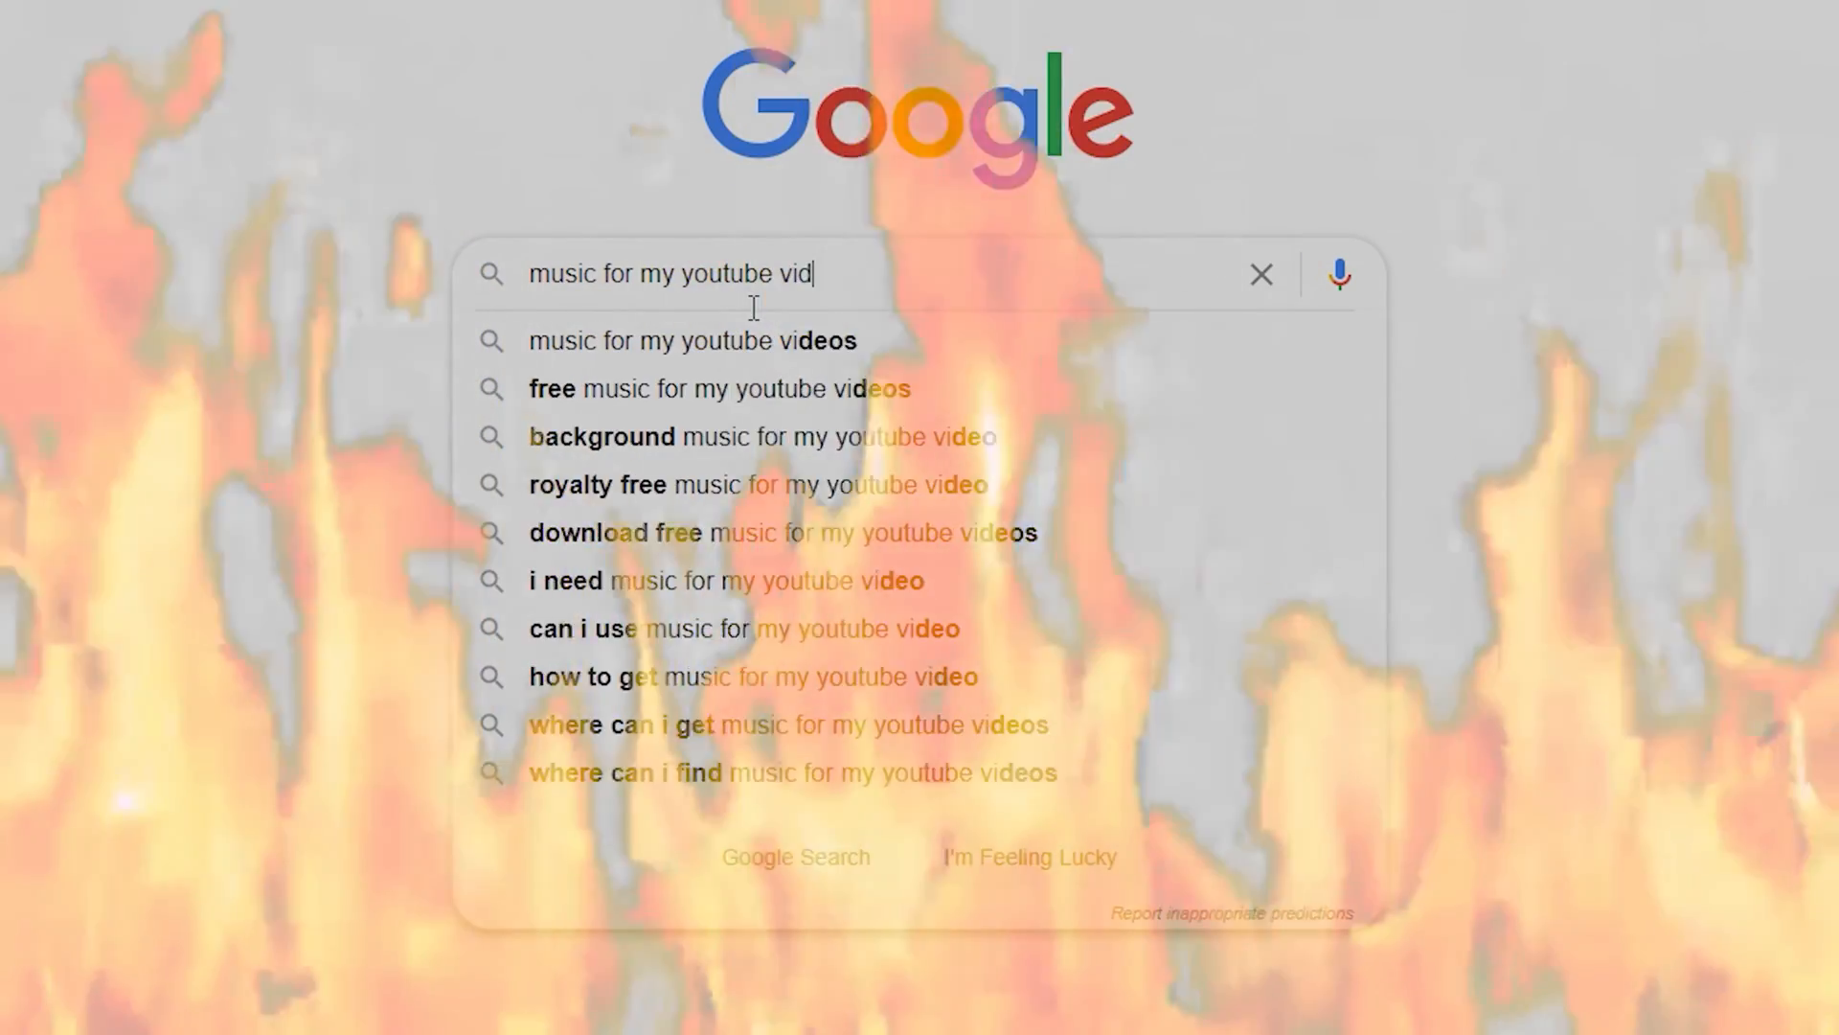